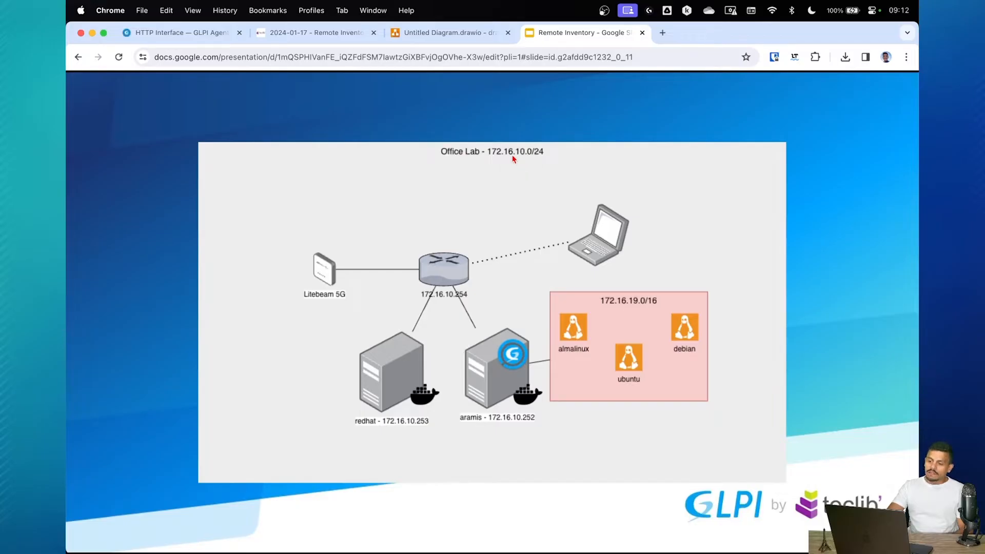
pyautogui.moveTo(541, 156)
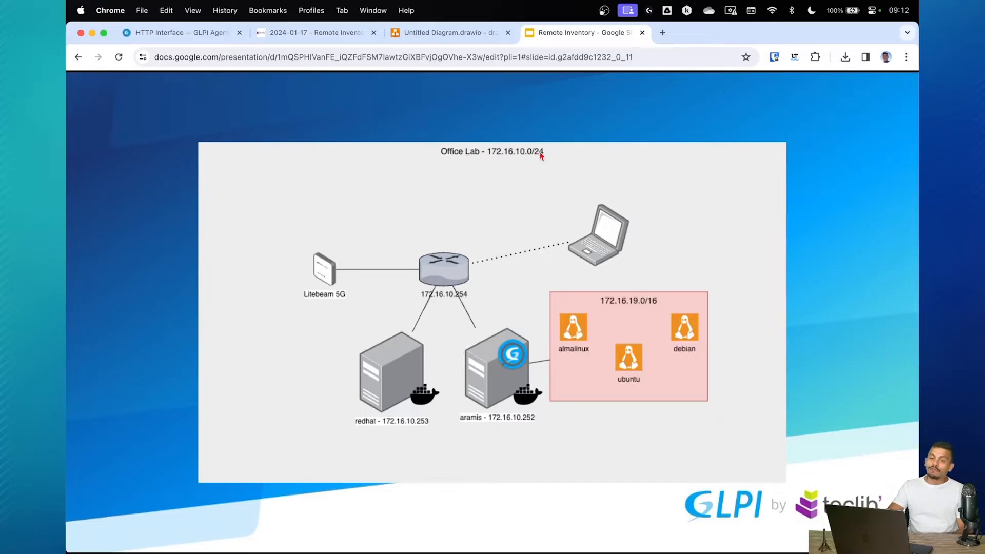
pyautogui.moveTo(544, 346)
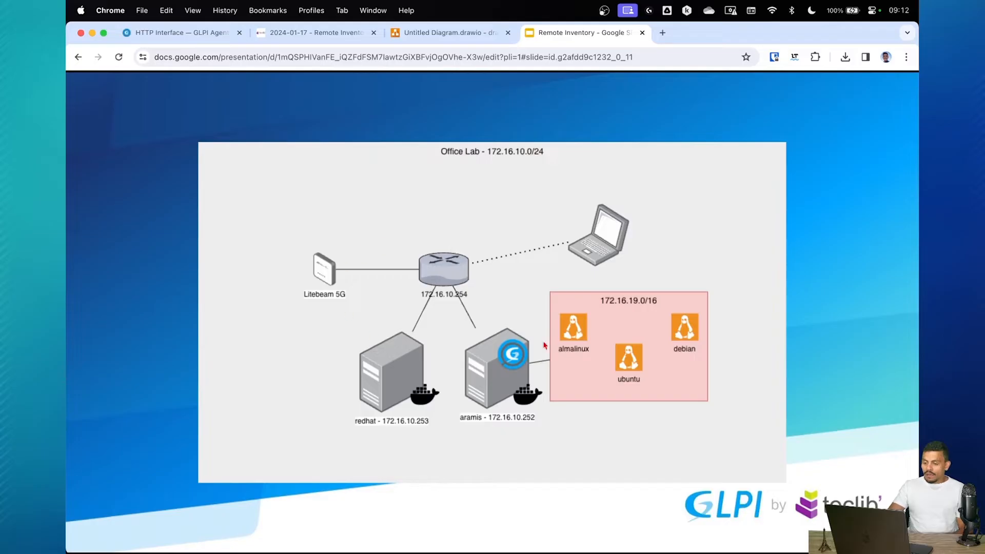
pyautogui.moveTo(495, 301)
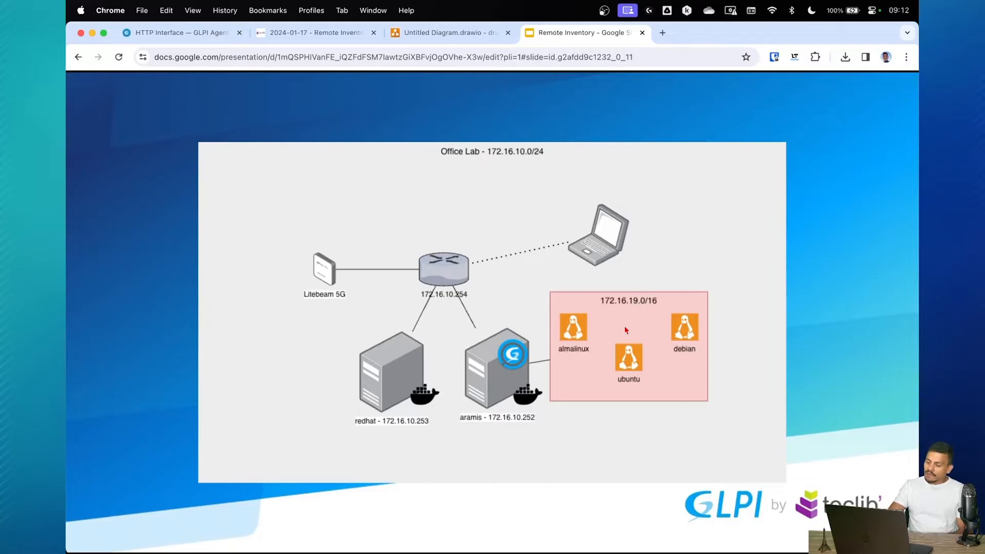
pyautogui.moveTo(640, 314)
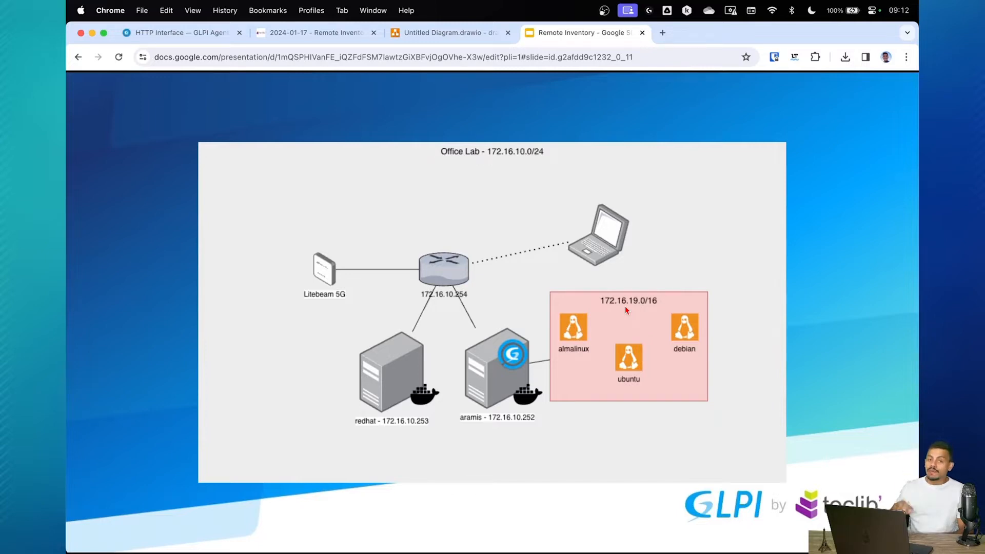
pyautogui.moveTo(597, 362)
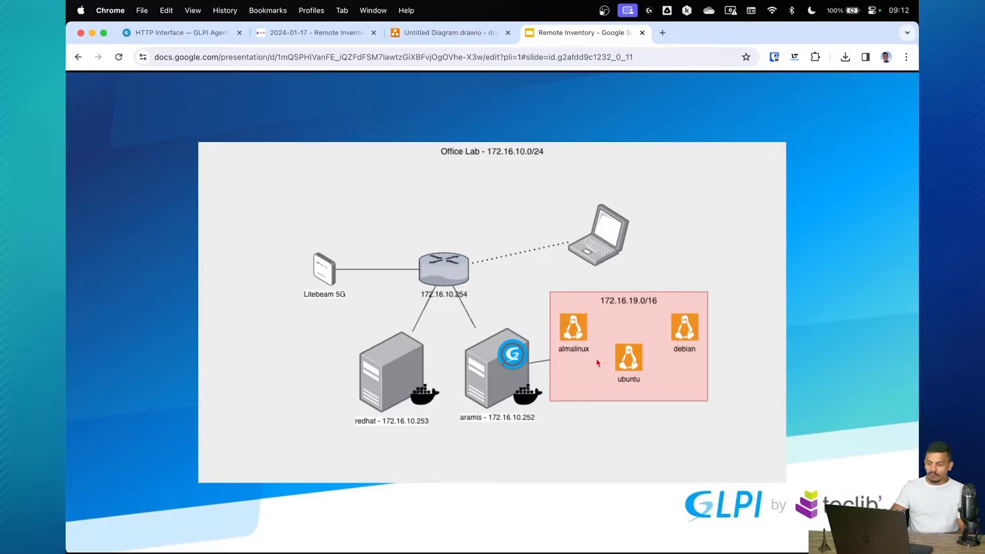
pyautogui.moveTo(508, 385)
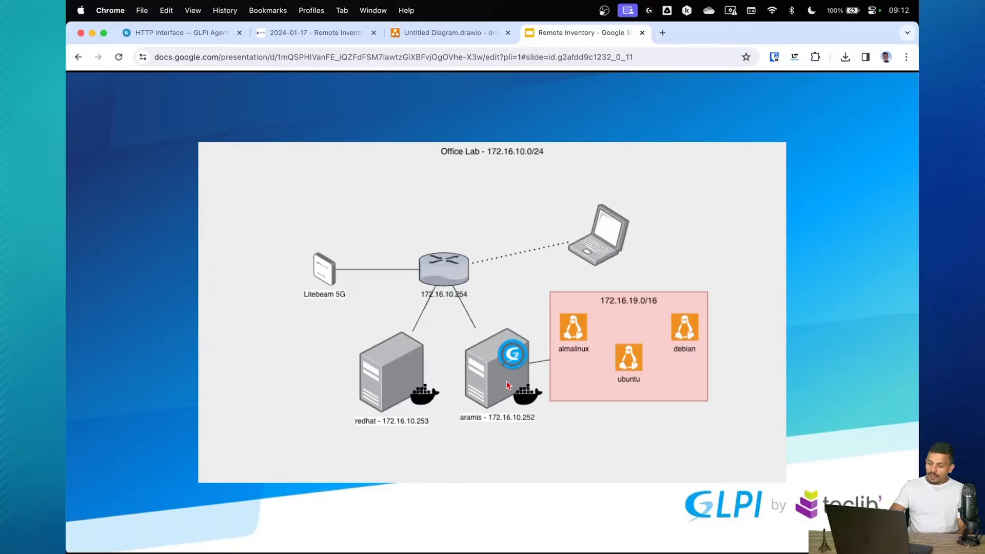
pyautogui.moveTo(491, 421)
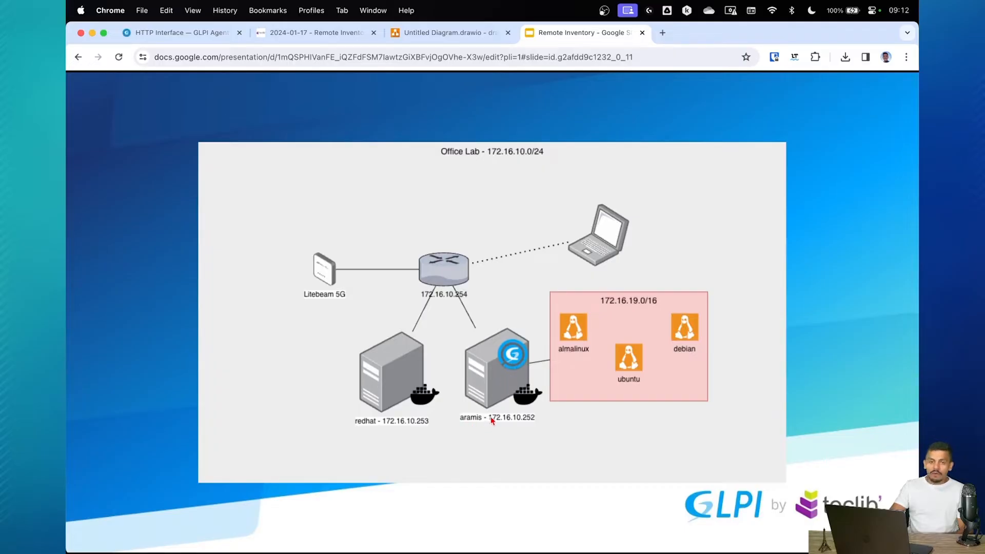
pyautogui.moveTo(502, 425)
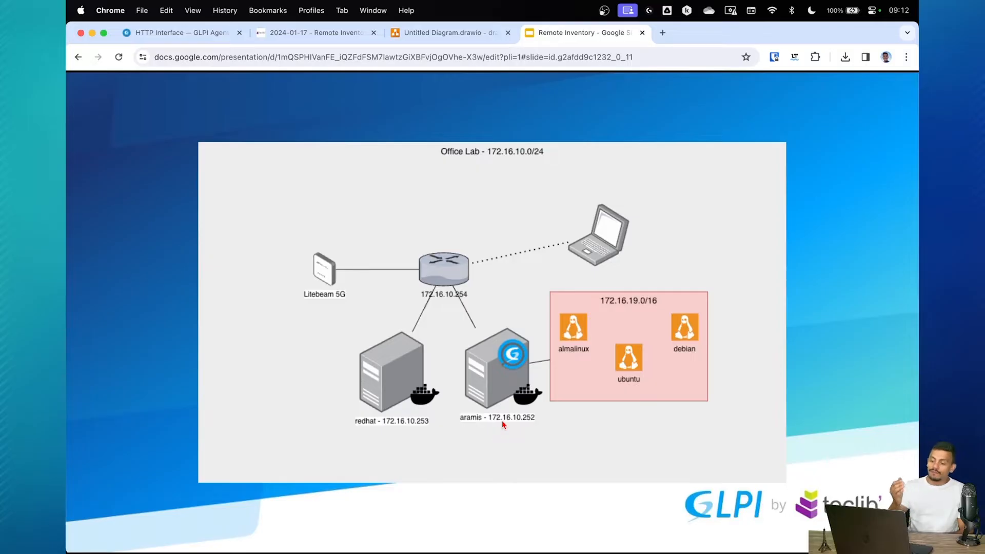
pyautogui.moveTo(512, 370)
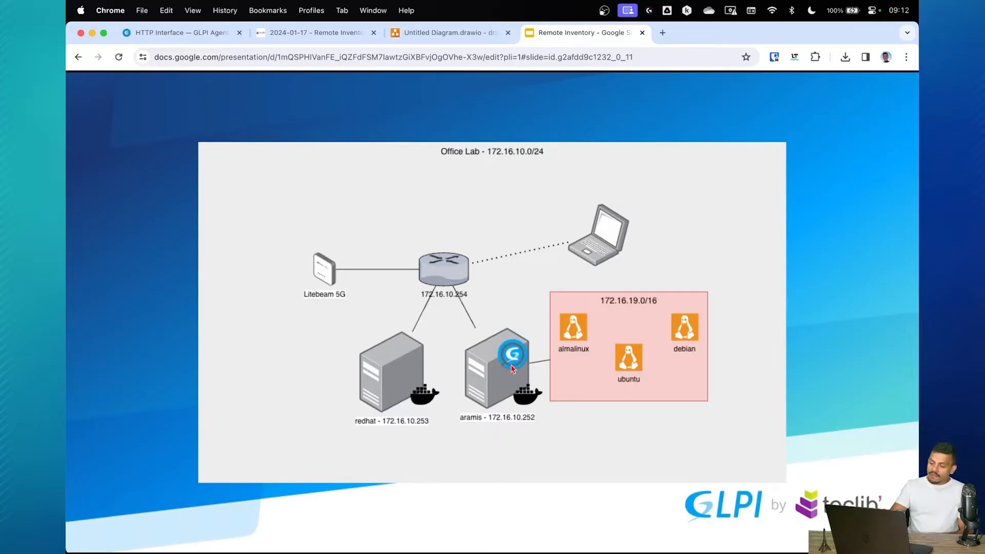
pyautogui.moveTo(633, 364)
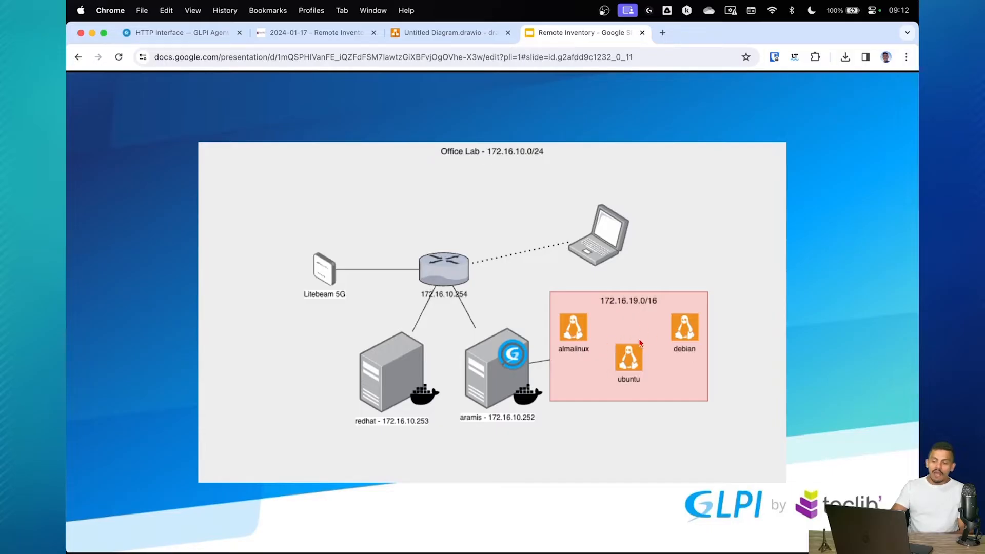
pyautogui.moveTo(556, 209)
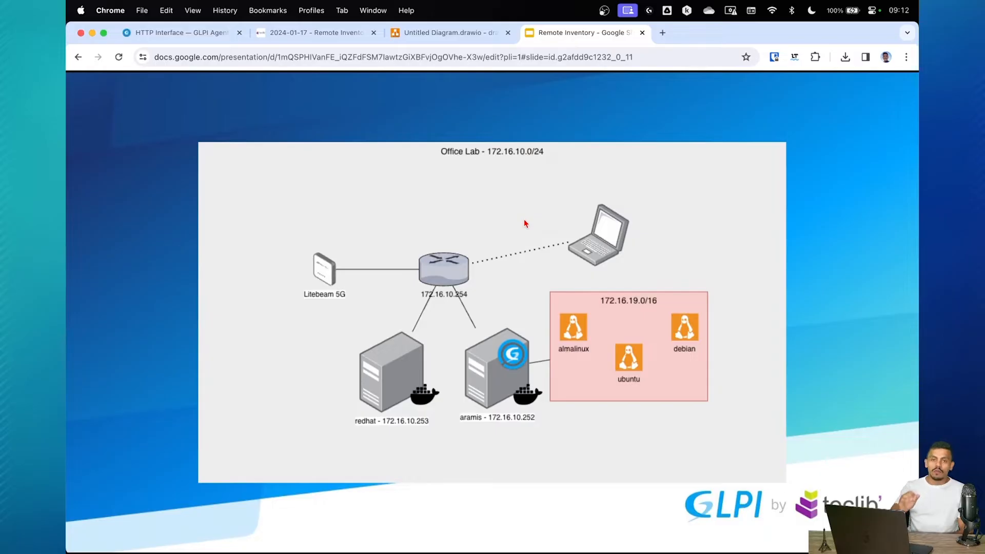
pyautogui.moveTo(308, 312)
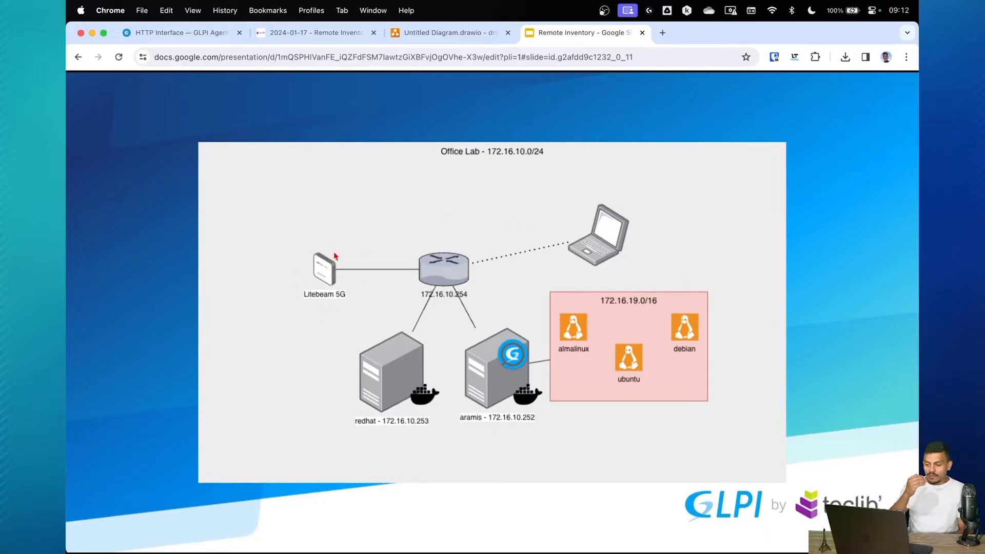
pyautogui.moveTo(320, 280)
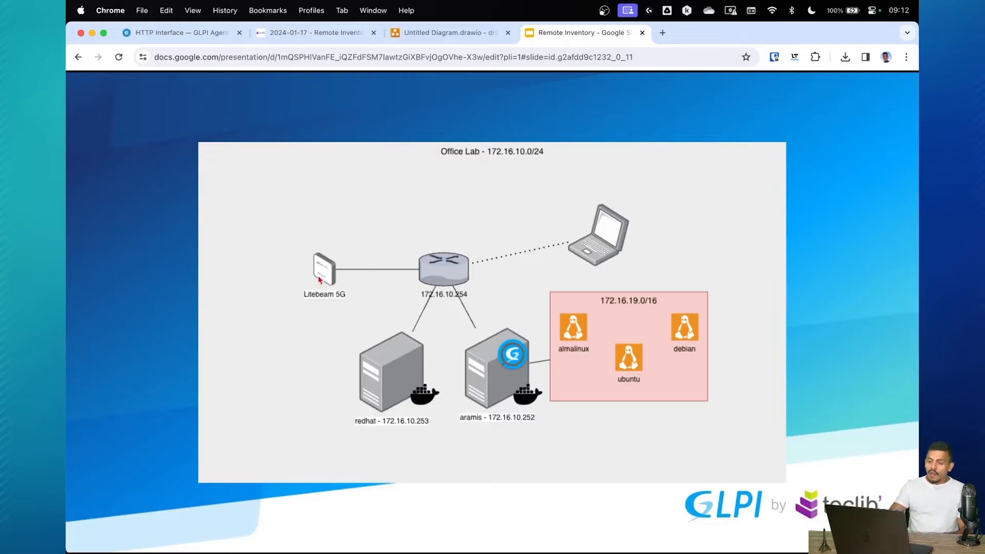
pyautogui.moveTo(318, 293)
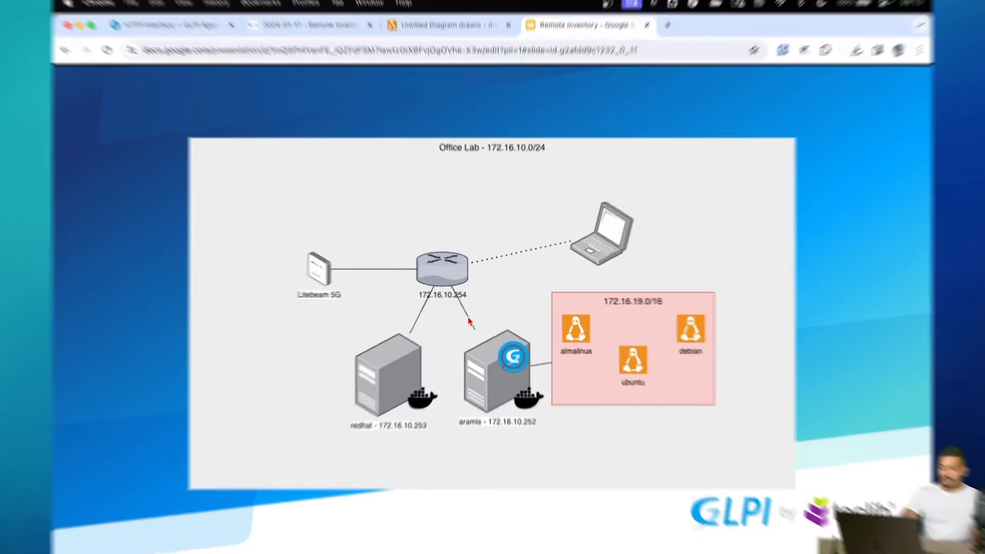
# Go to /etc/glpi-agent on aramis and open toolbox-plugin.cfg in sudo vim.
pyautogui.click(183, 32)
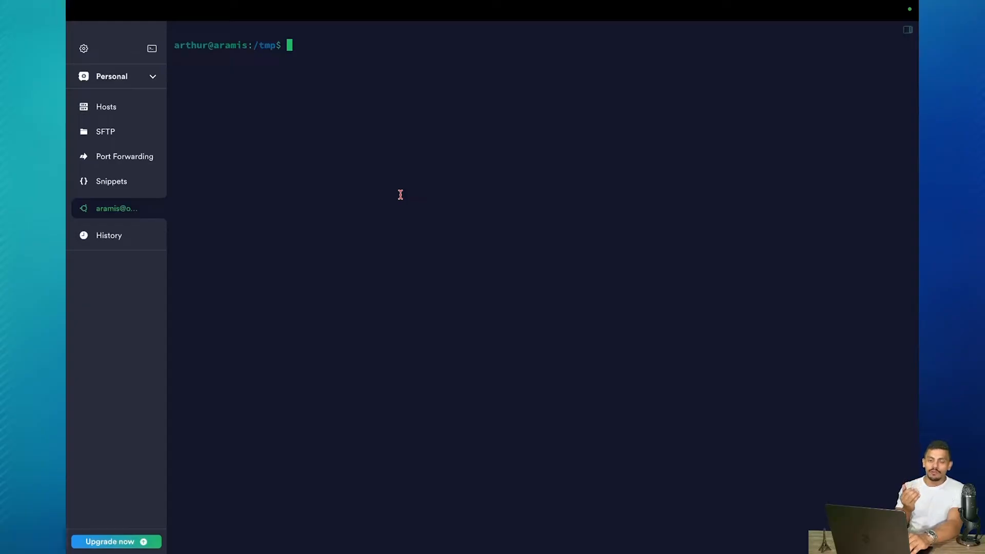
pyautogui.write('cd /etc/glpi-agent/')
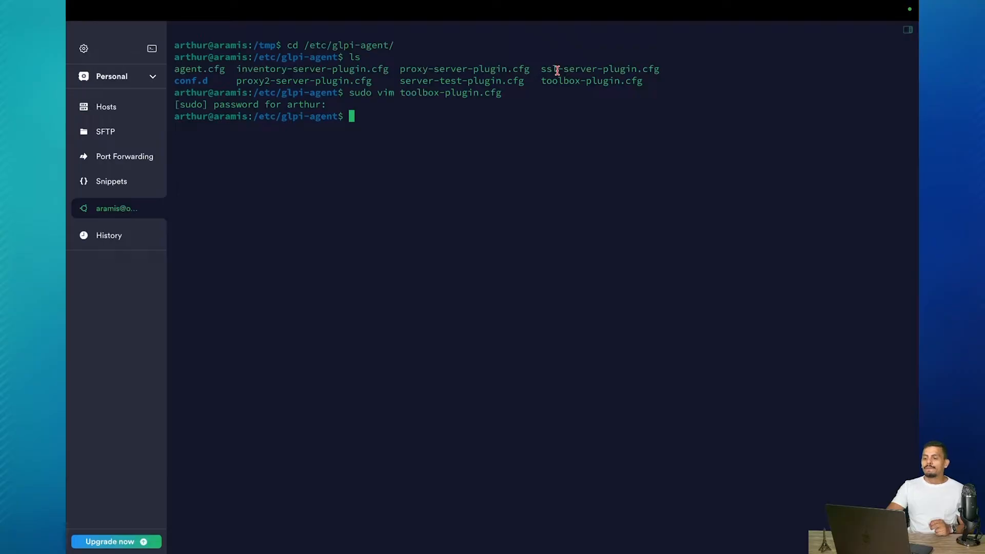
pyautogui.moveTo(237, 80)
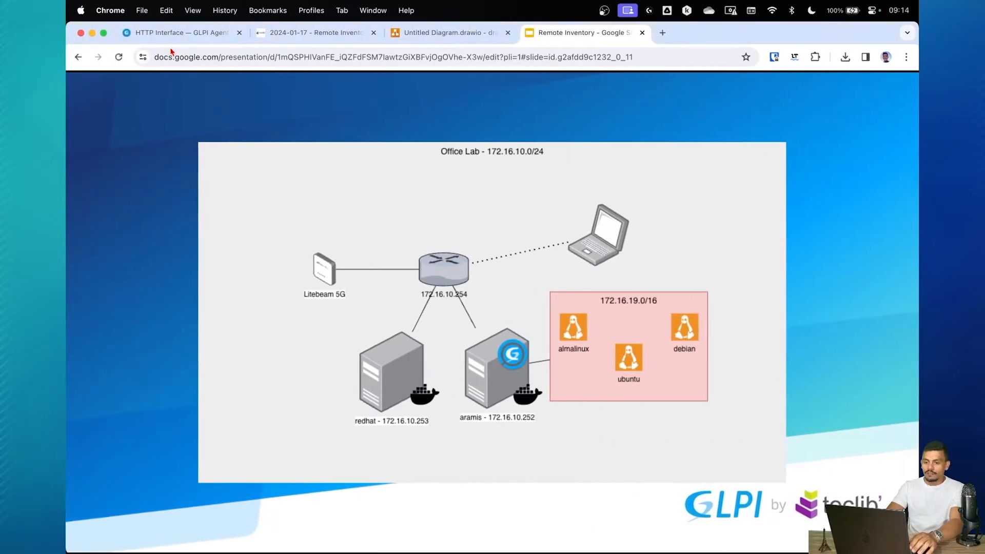
# Scroll the GLPI Agent HTTP Interface docs down to the Plugins list.
pyautogui.click(181, 32)
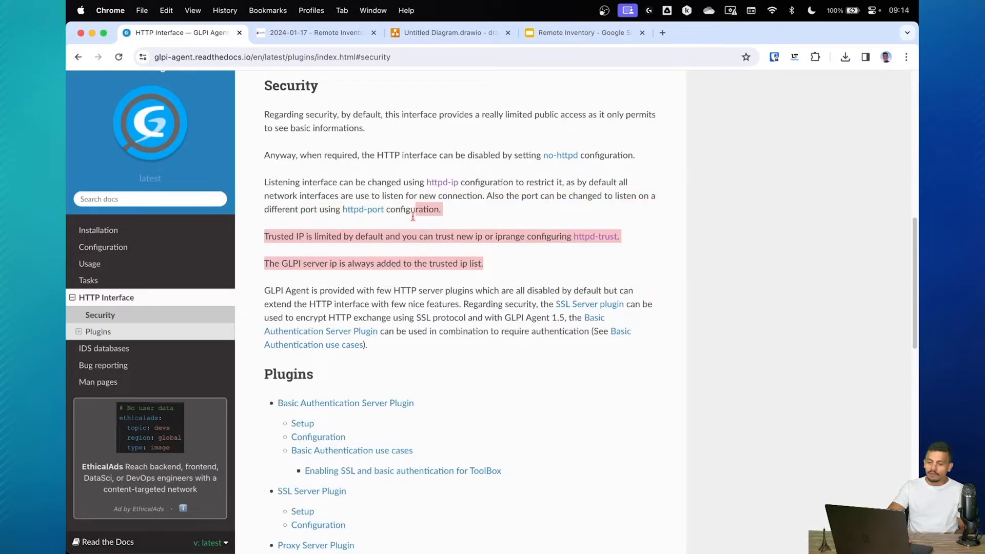
pyautogui.scroll(-3)
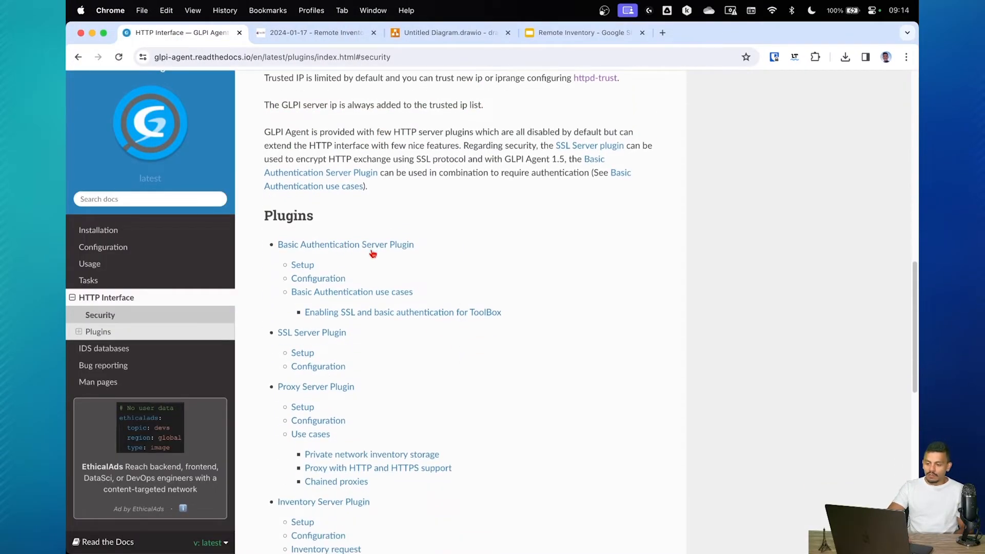
pyautogui.scroll(-3)
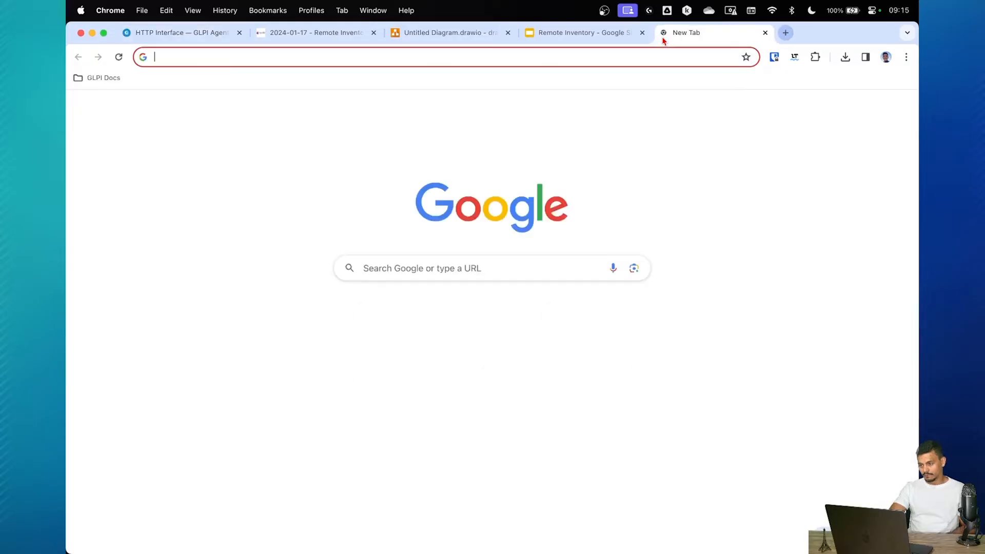
# Load the agent toolbox at 172.16.10.252:62354, showing the empty Inventory tasks page.
pyautogui.write('172.16.10.252:62354/toolbox')
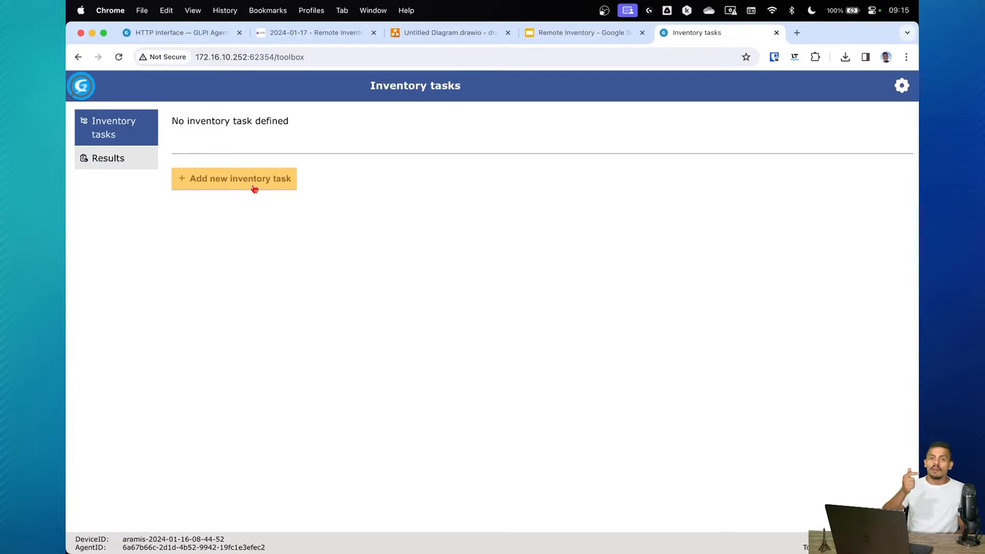
pyautogui.moveTo(563, 169)
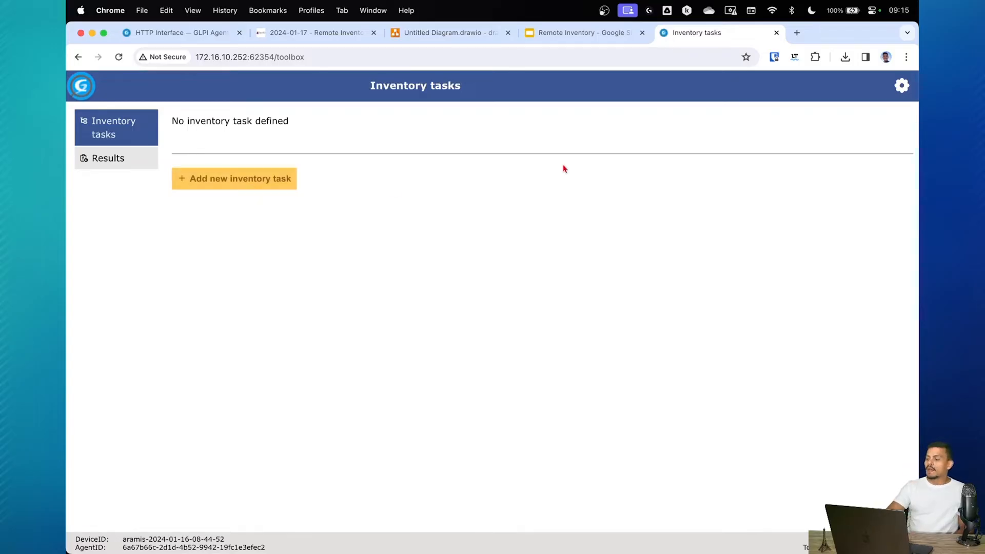
# Enable Credentials, IP Ranges and Scheduling navigation pages, disable Results, and update the configuration.
pyautogui.click(893, 85)
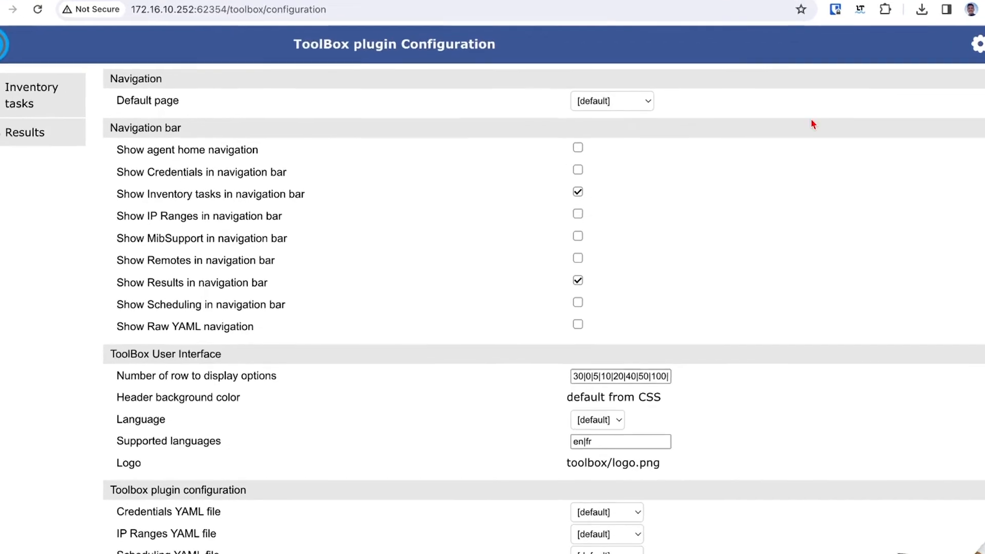
pyautogui.scroll(-3)
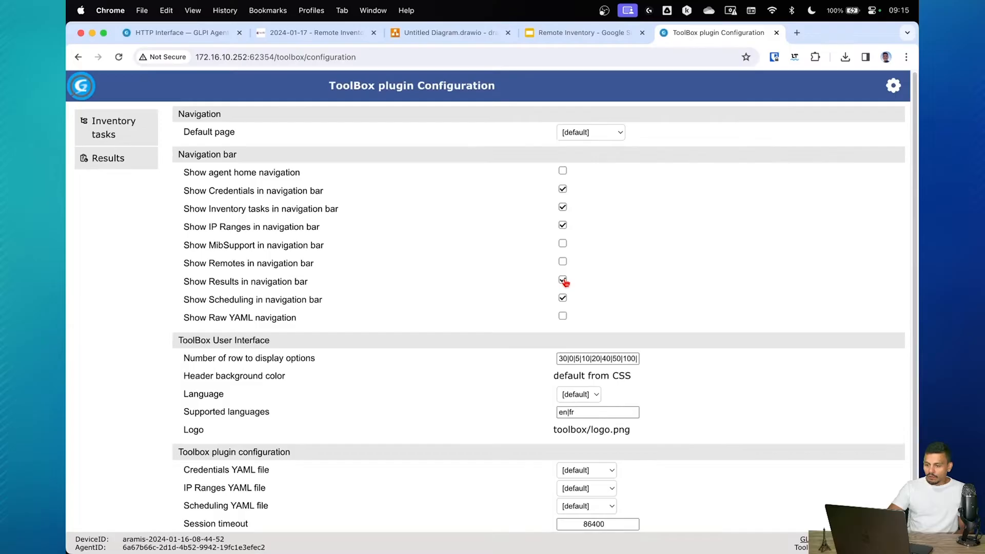
pyautogui.click(563, 281)
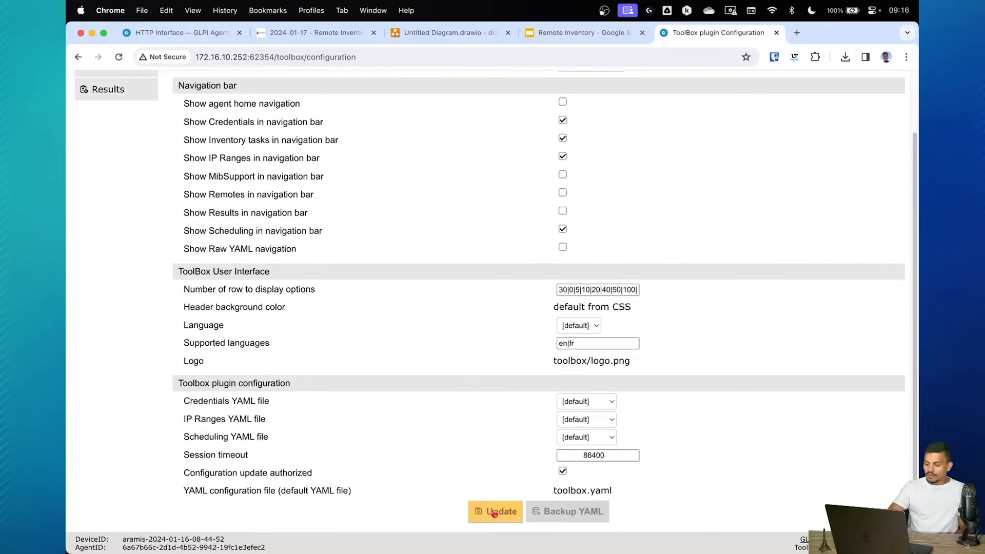
pyautogui.click(495, 511)
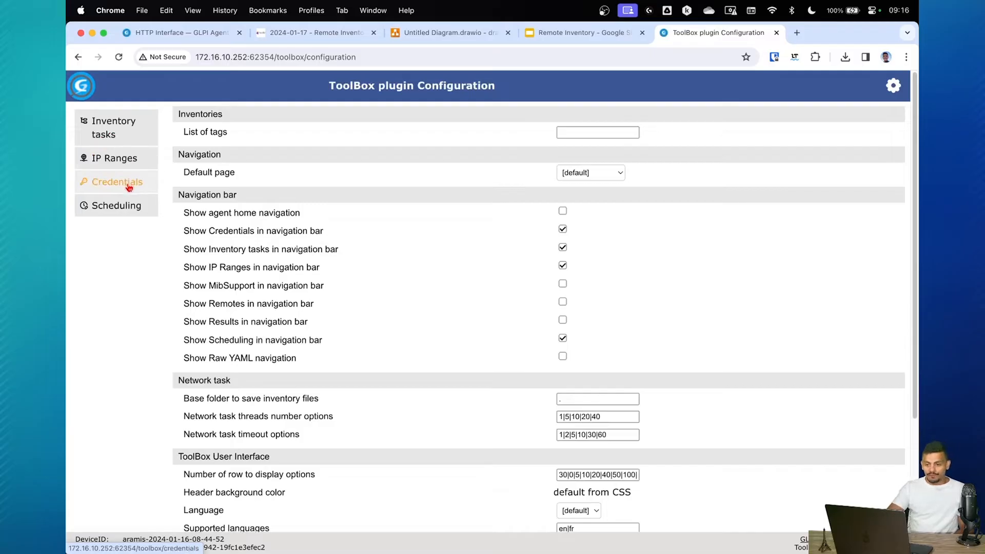
# Start a new IP range named localservers in the IP Ranges section.
pyautogui.click(114, 158)
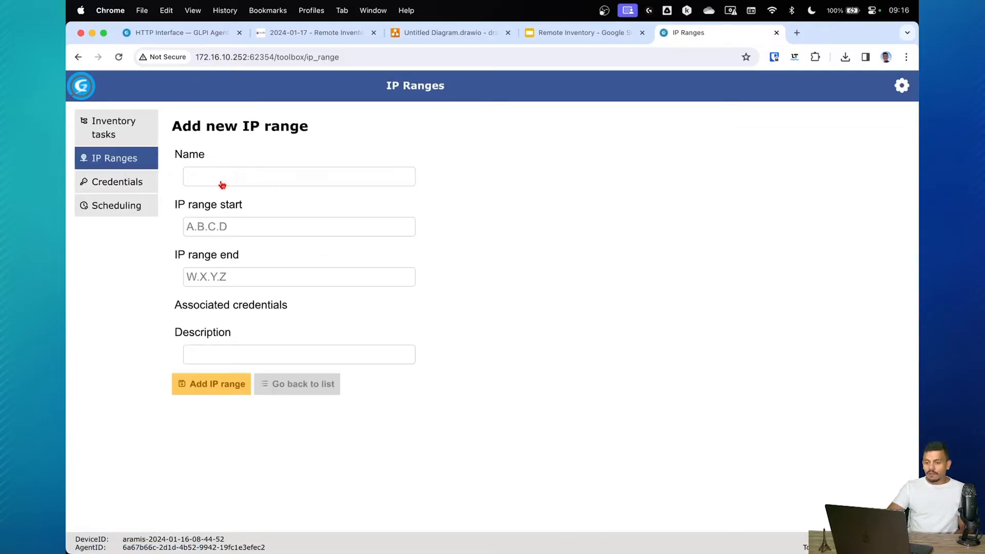
pyautogui.moveTo(511, 223)
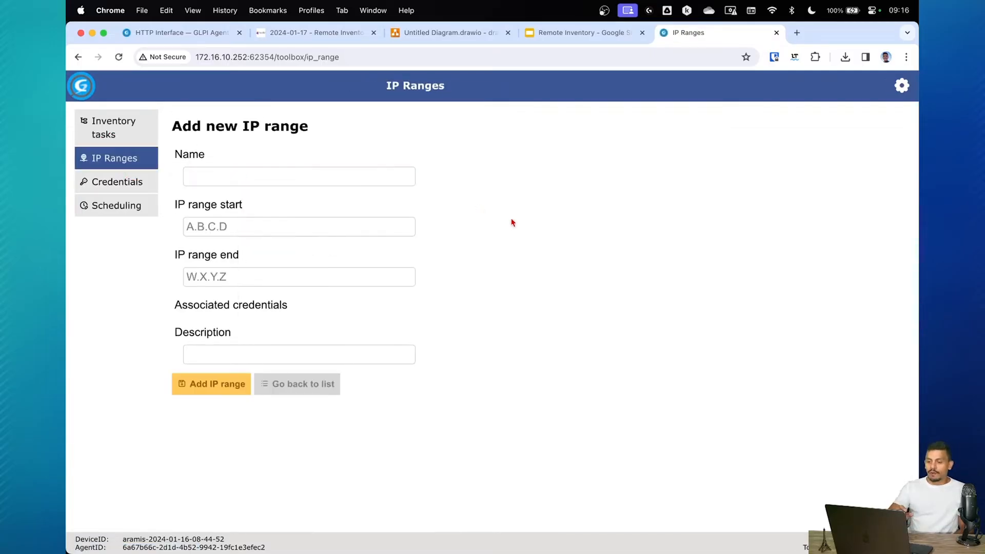
pyautogui.click(581, 32)
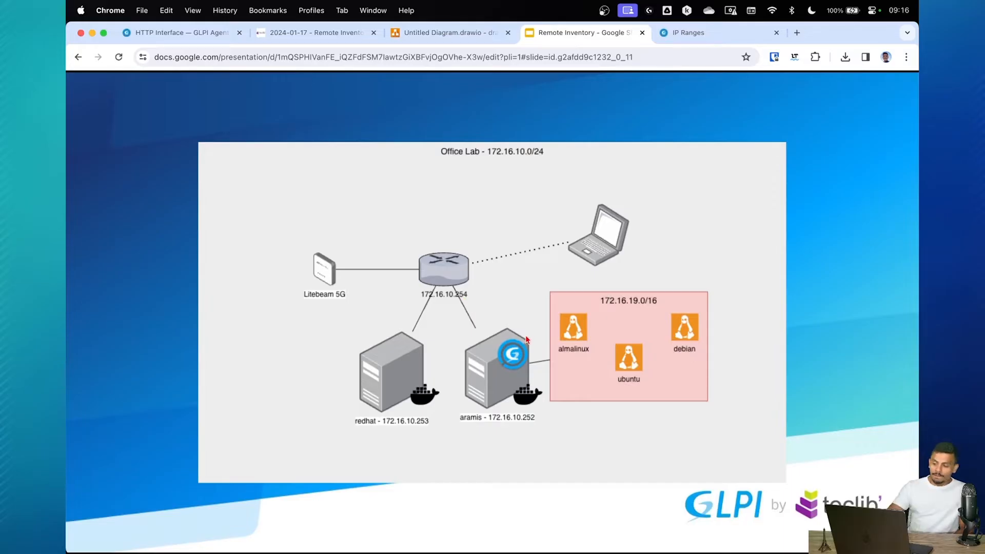
pyautogui.moveTo(509, 422)
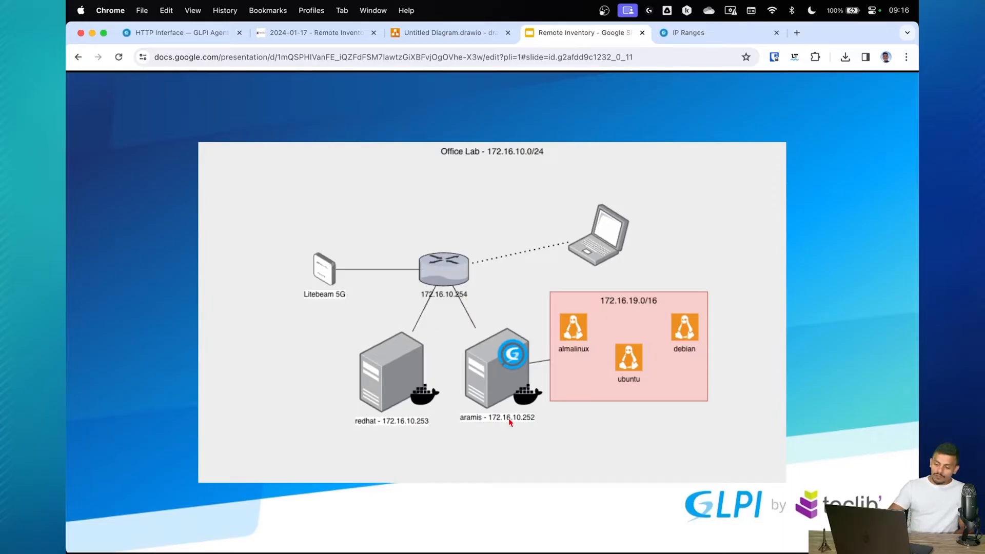
pyautogui.moveTo(302, 268)
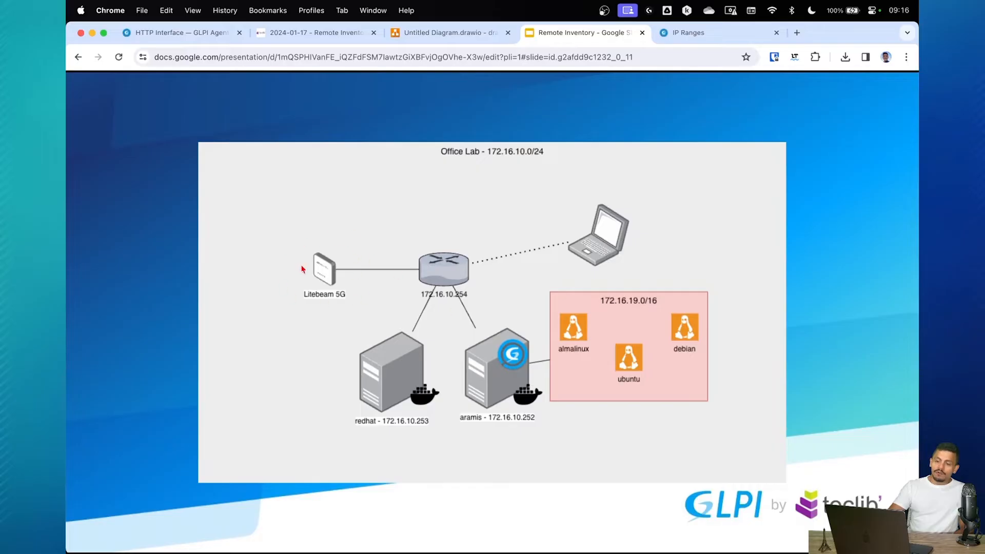
pyautogui.moveTo(441, 302)
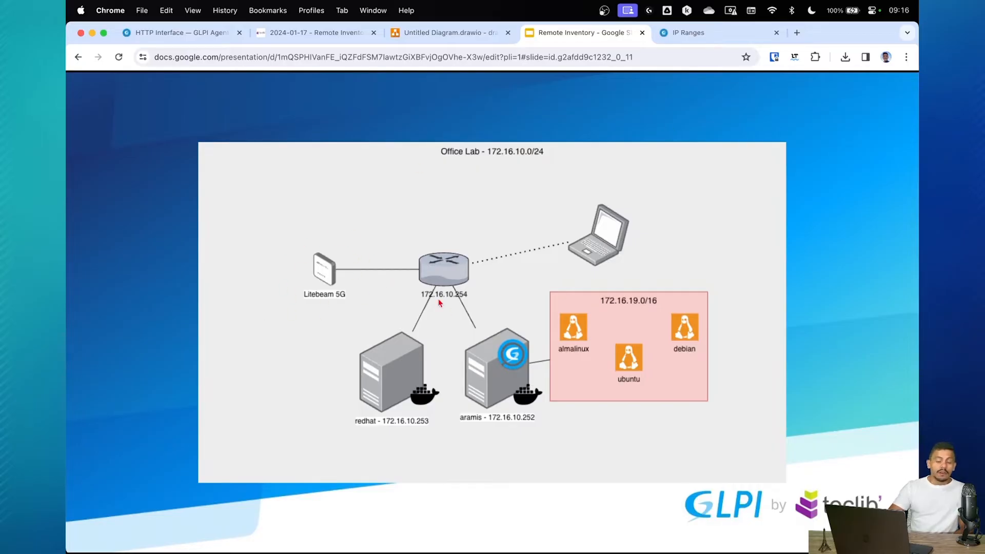
pyautogui.click(687, 32)
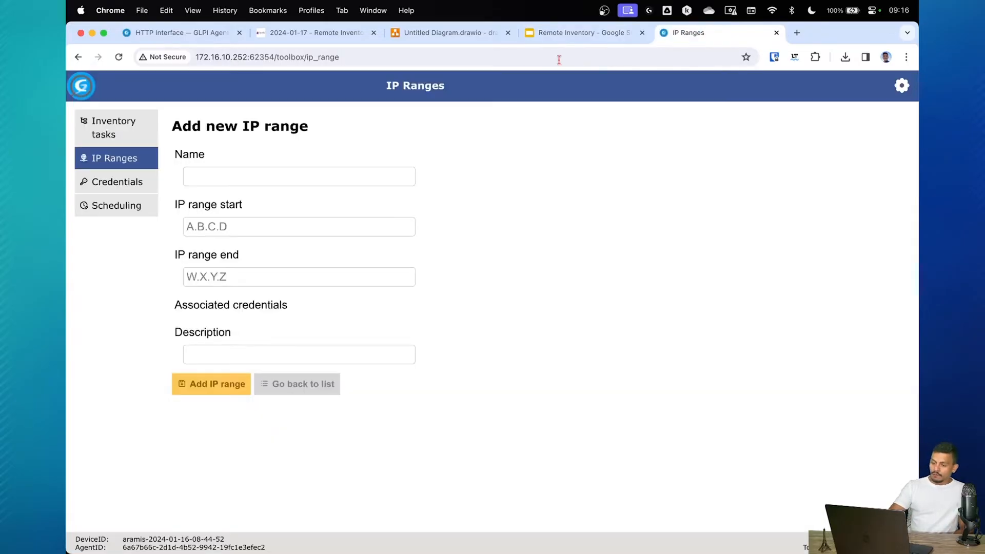
pyautogui.write('serv')
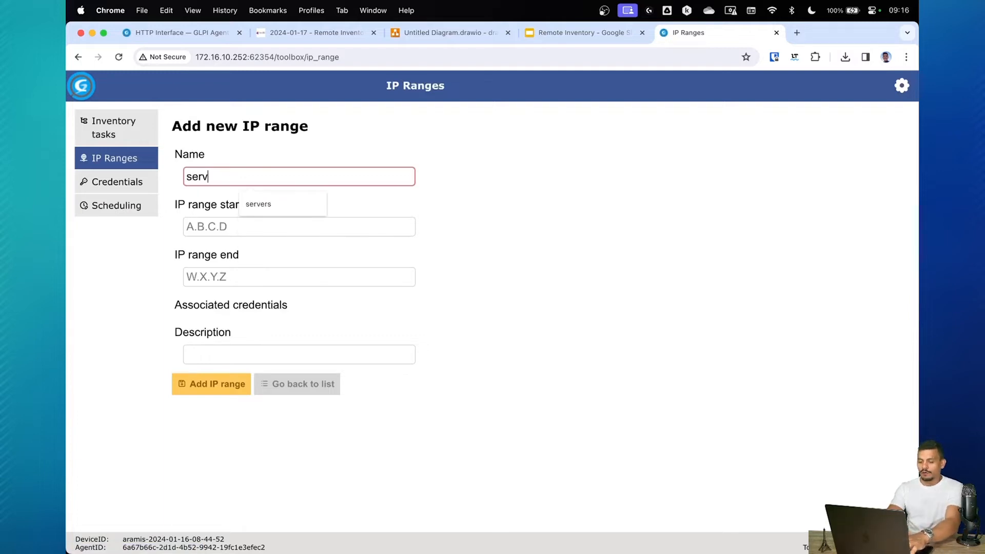
pyautogui.write('er')
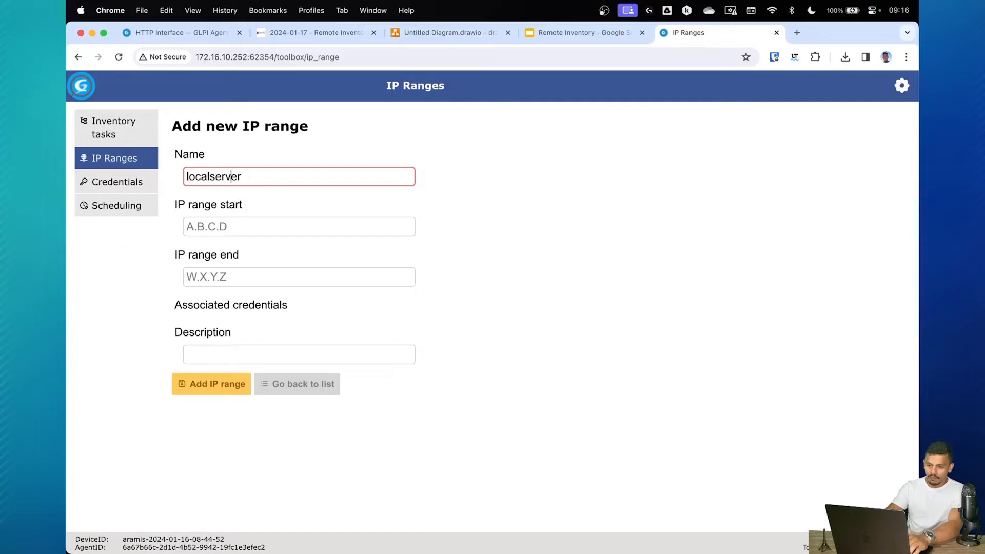
# Set the range to 172.16.10.250–172.16.10.254 with description servers and save it.
pyautogui.click(298, 226)
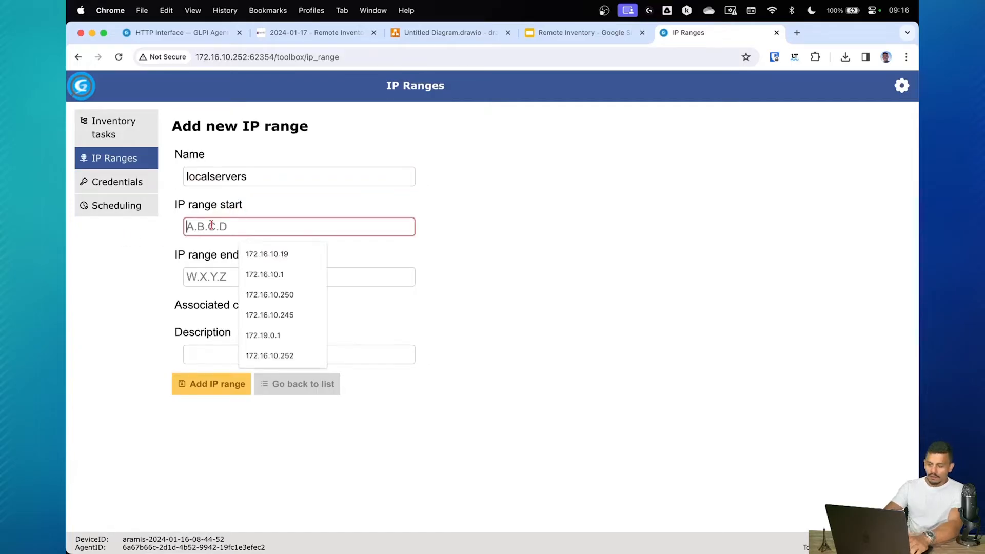
pyautogui.write('172.16.10.')
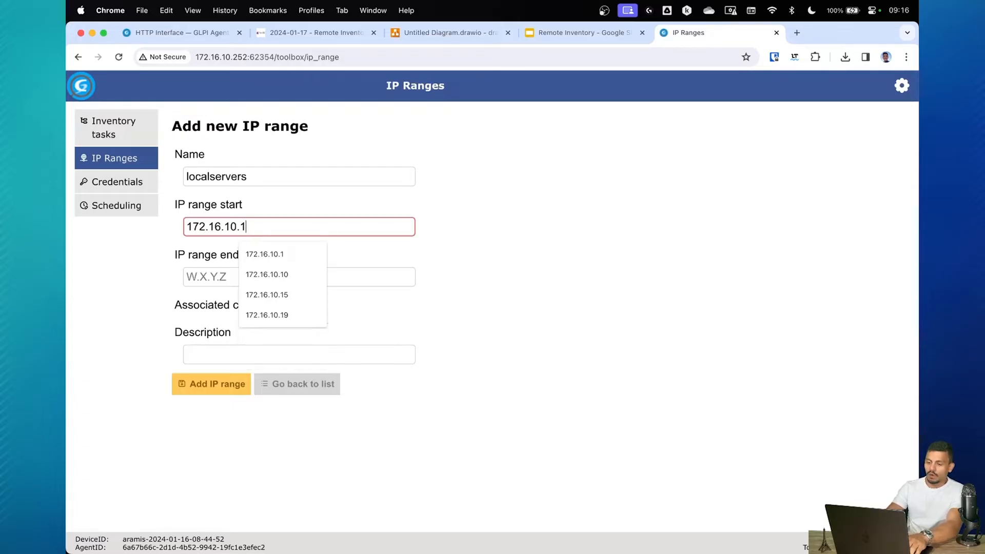
pyautogui.write('172.16.10.25')
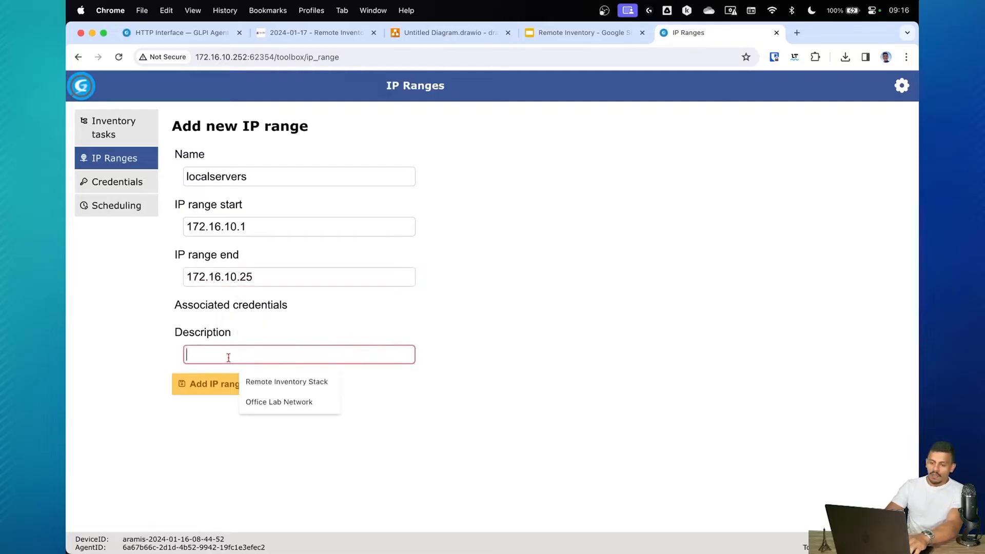
pyautogui.click(299, 226)
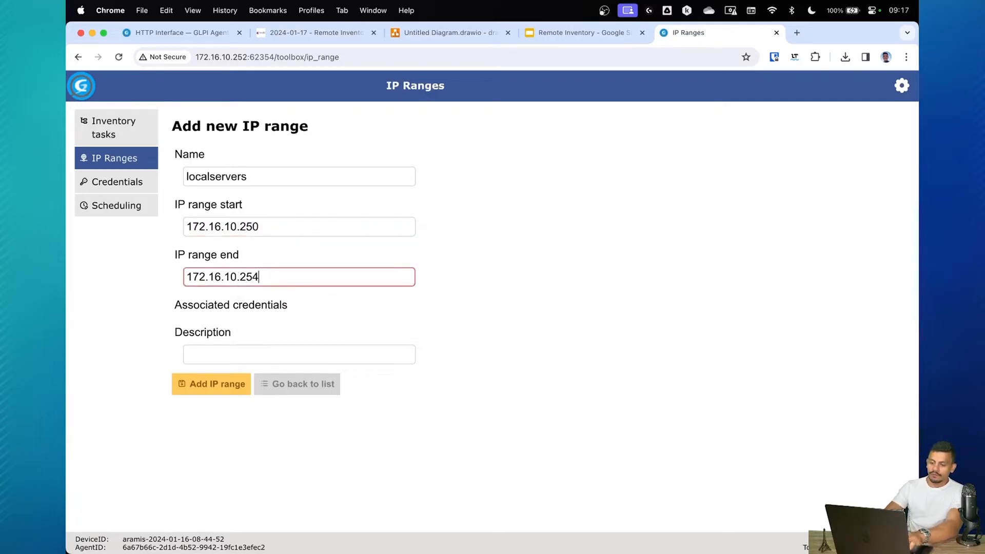
pyautogui.click(299, 354)
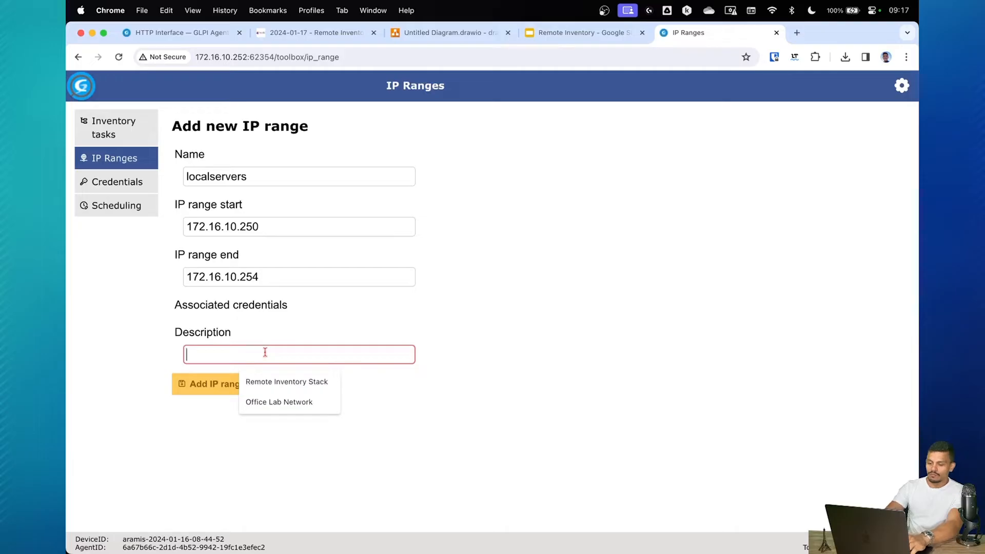
pyautogui.write('se')
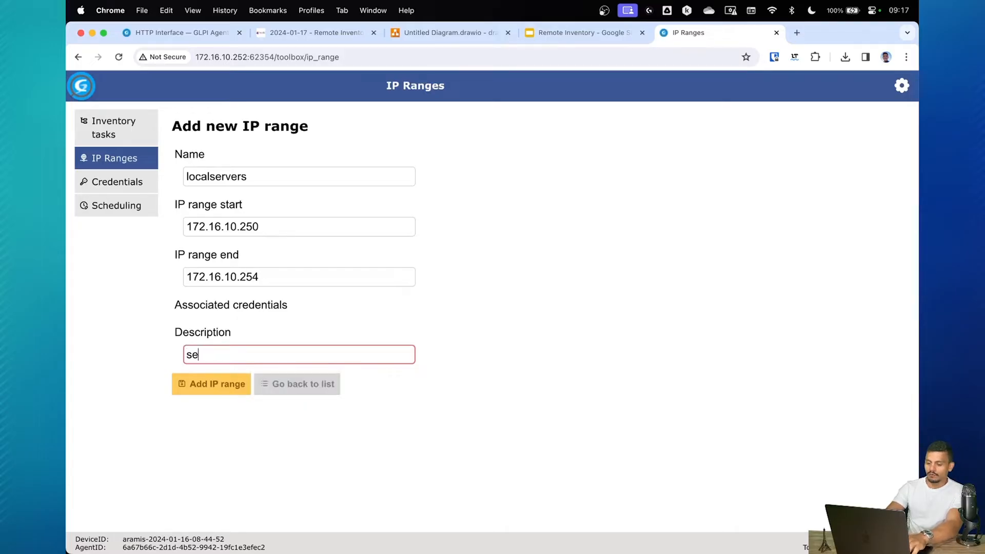
pyautogui.click(211, 384)
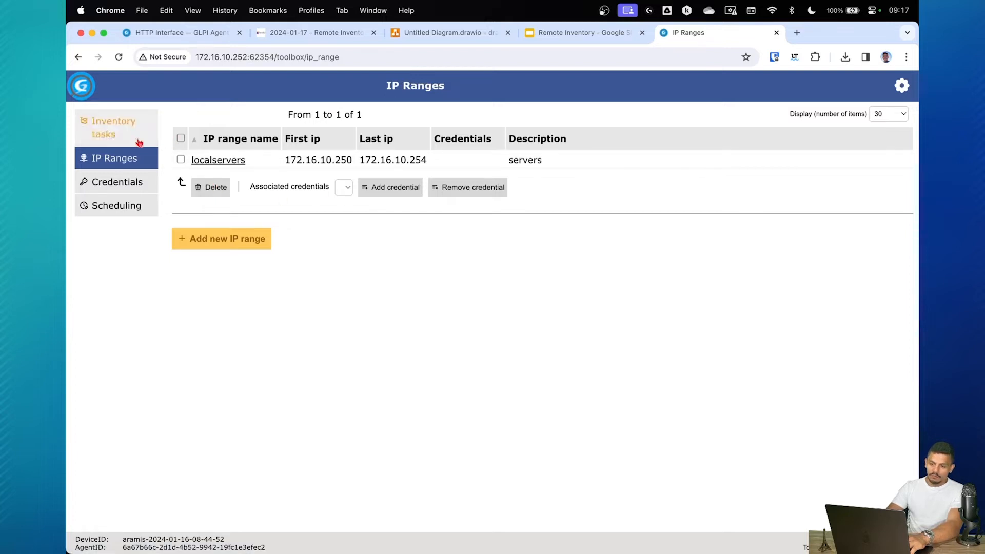
# Add IP range dockernetwork from 172.19.0.1 to 172.19.0.5 described as docker devices.
pyautogui.click(222, 239)
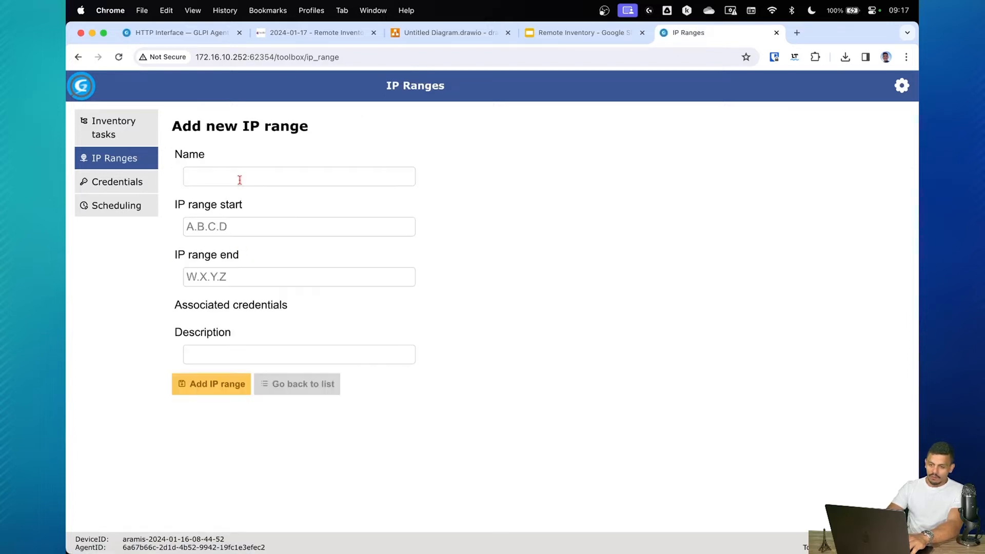
pyautogui.write('dockernetwo')
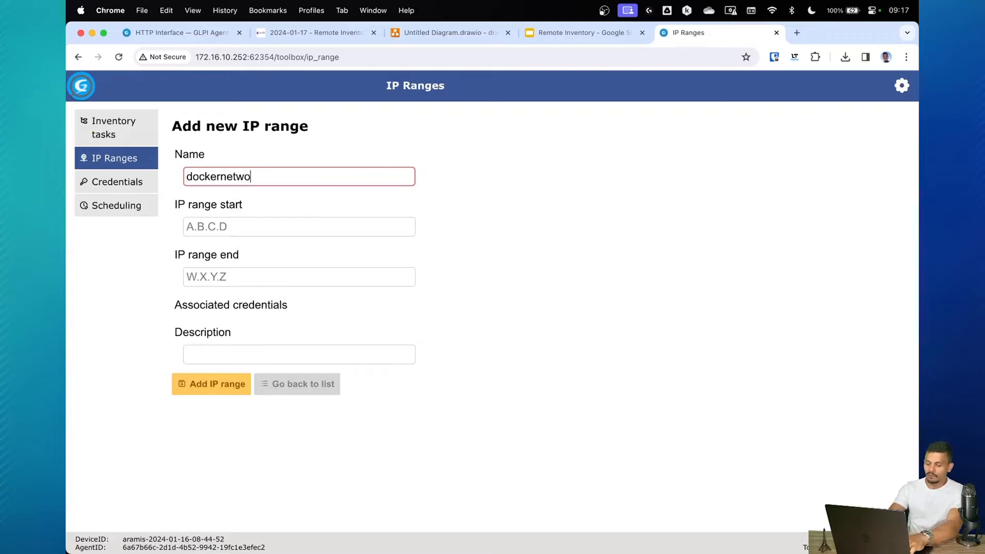
pyautogui.write('172')
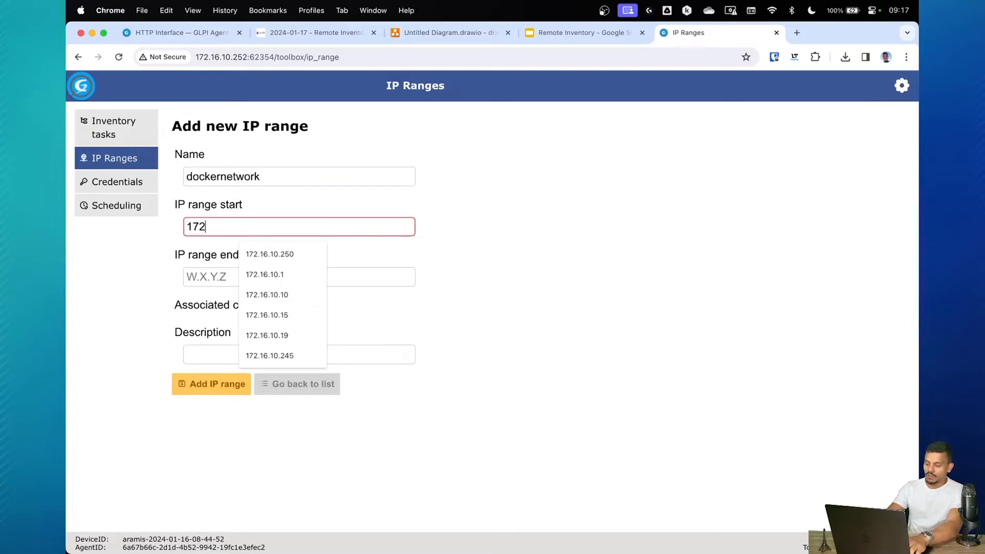
pyautogui.write('.19')
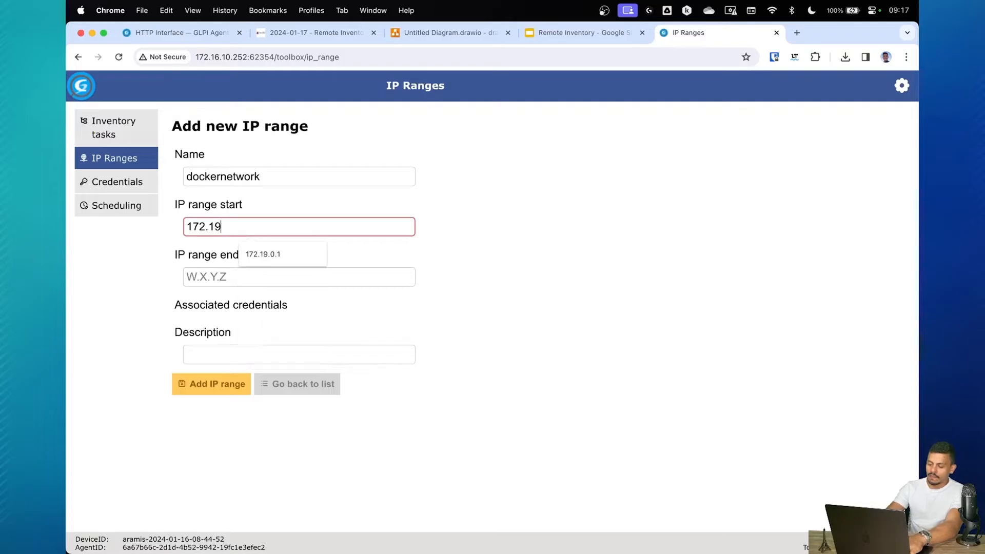
pyautogui.write('.0')
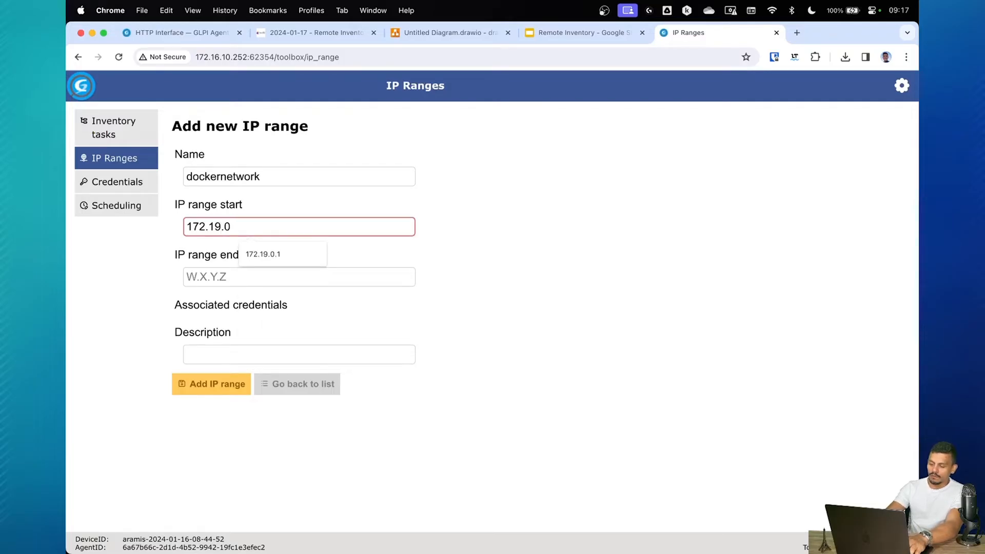
pyautogui.write('172.19.0')
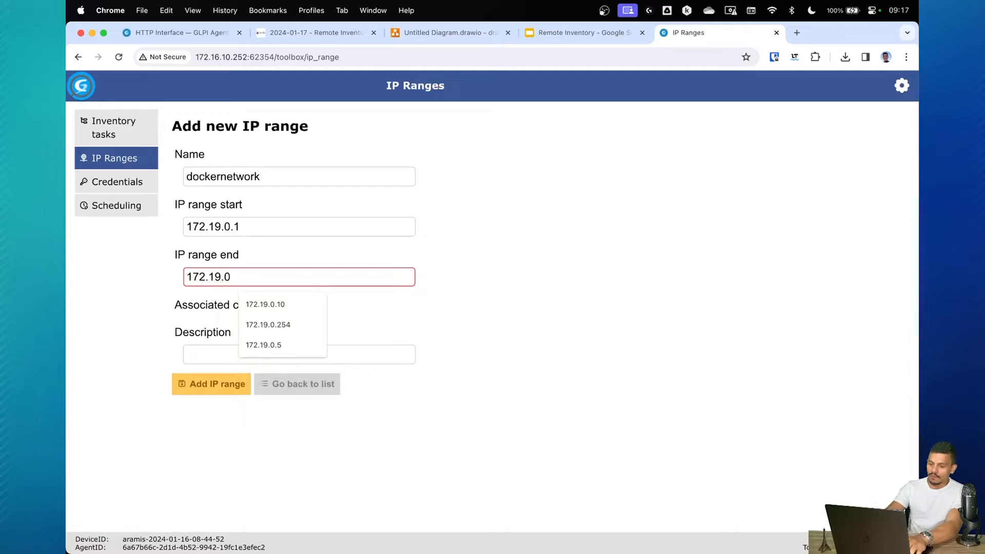
pyautogui.click(264, 345)
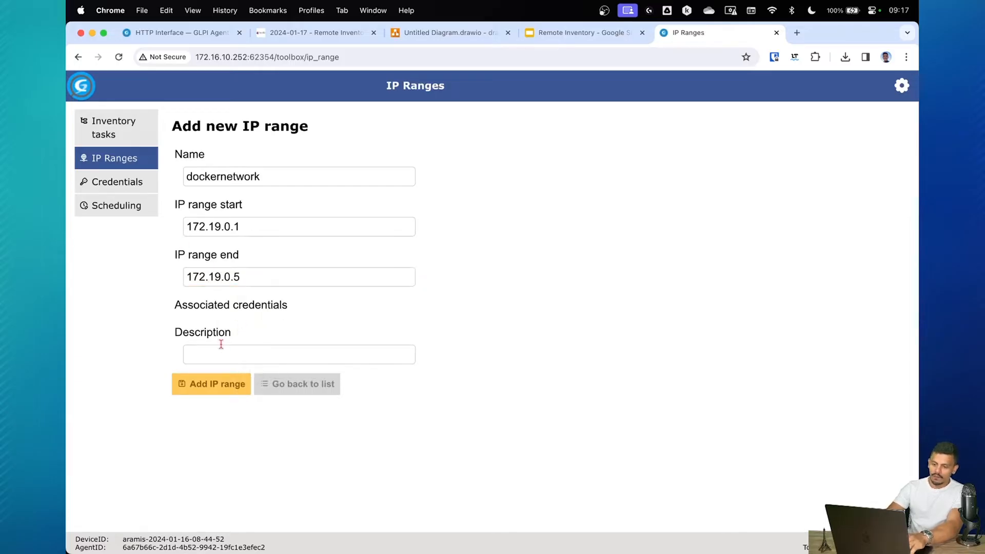
pyautogui.write('docker')
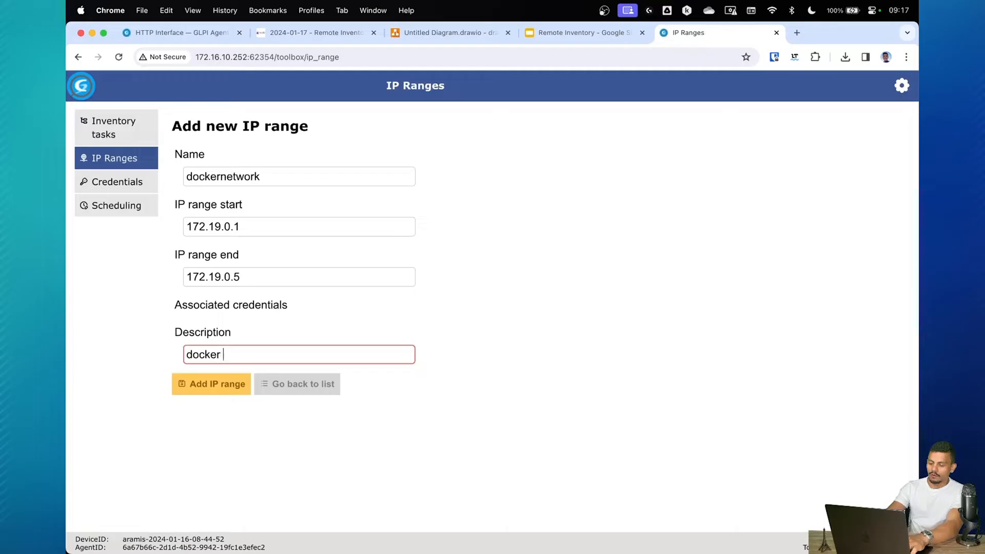
pyautogui.write('devices')
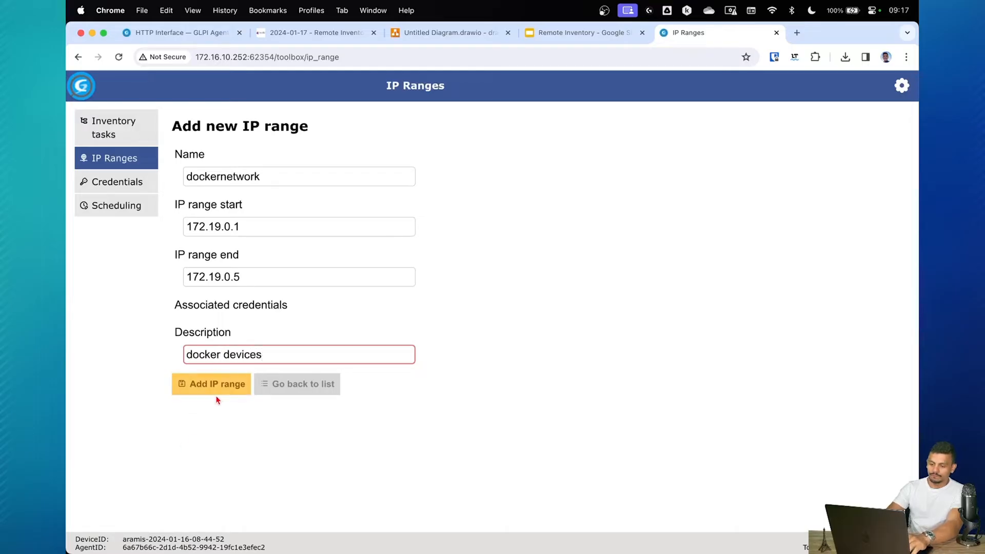
pyautogui.click(217, 383)
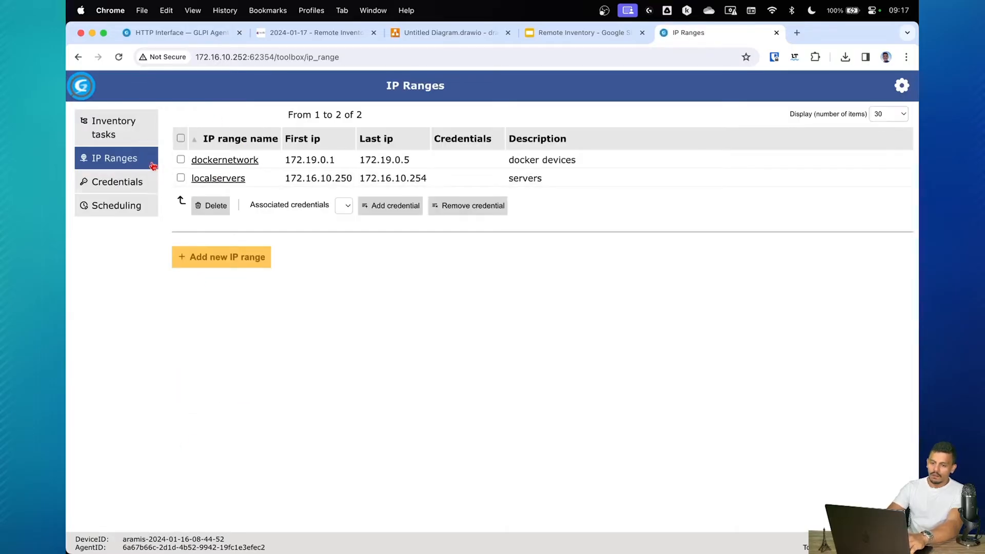
# Add IP range deviceslocalnetwork from 172.16.10.1 to 172.16.10.25 described as localdevices.
pyautogui.click(221, 256)
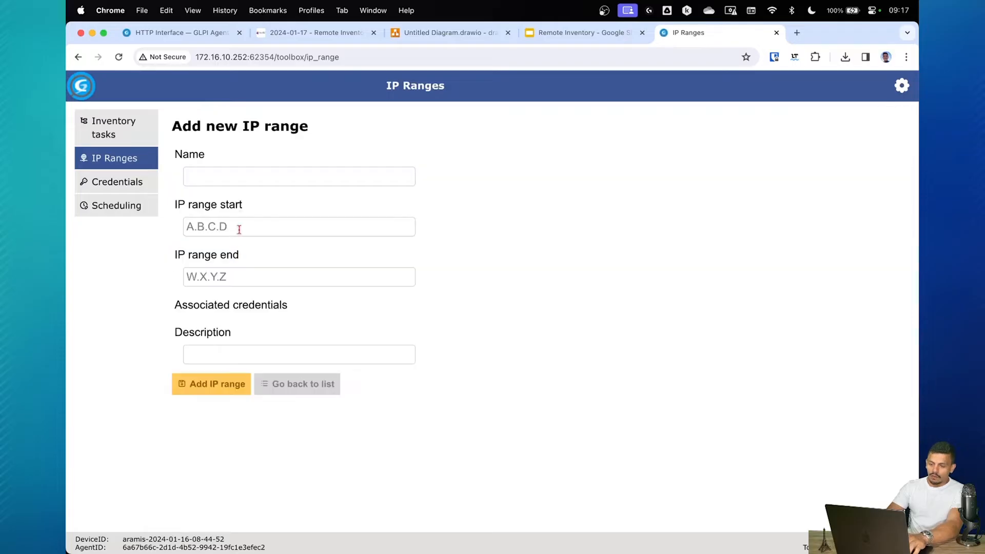
pyautogui.write('deviceslocal')
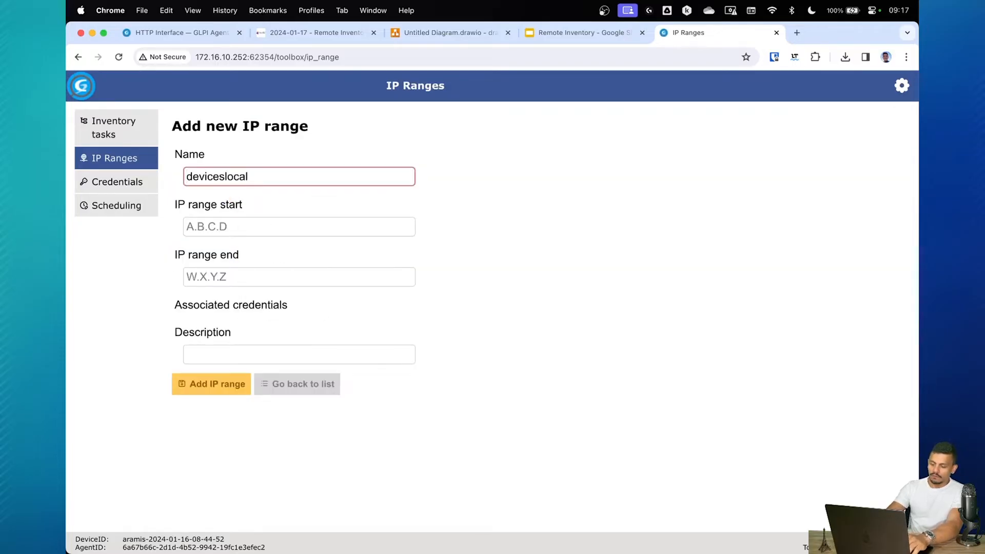
pyautogui.write('1')
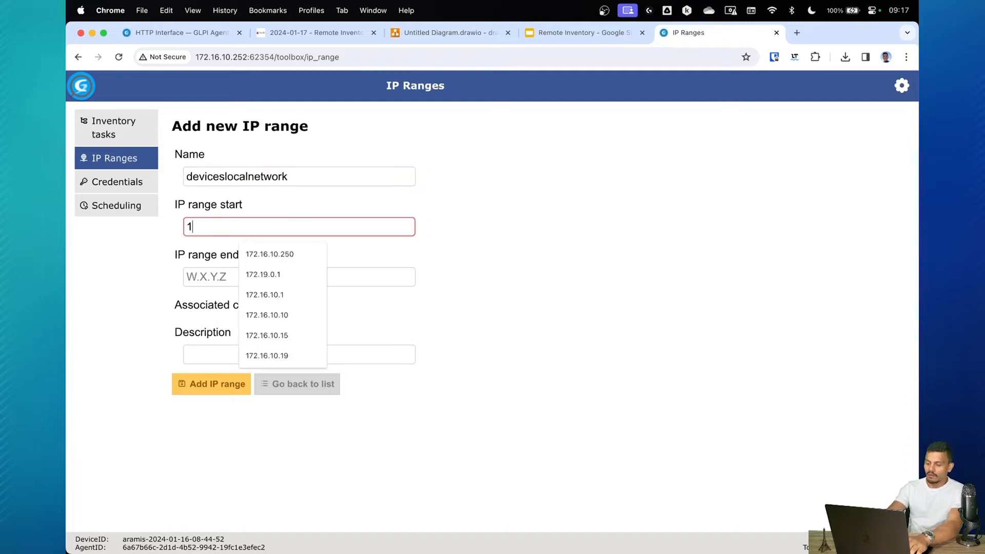
pyautogui.write('72.16.10.')
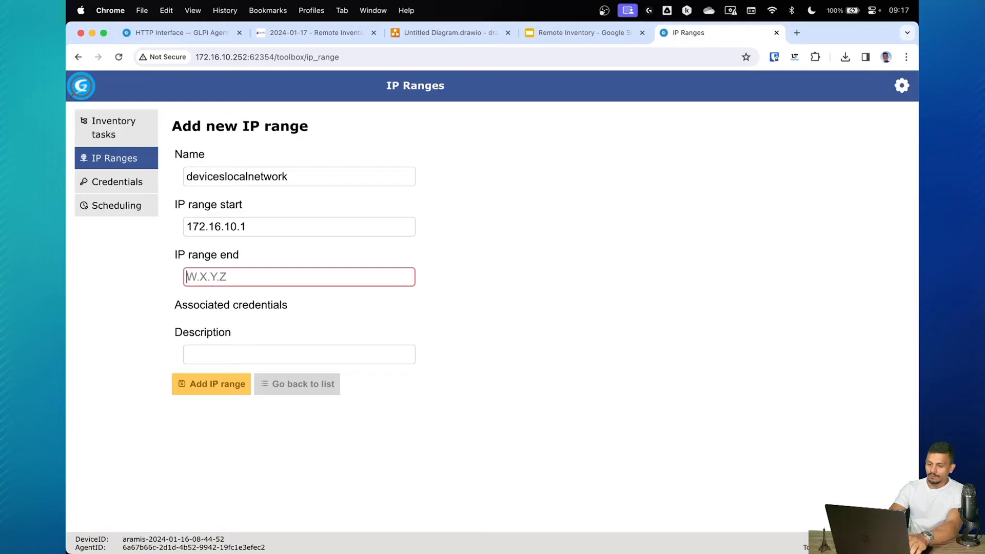
pyautogui.write('172.16.10.25')
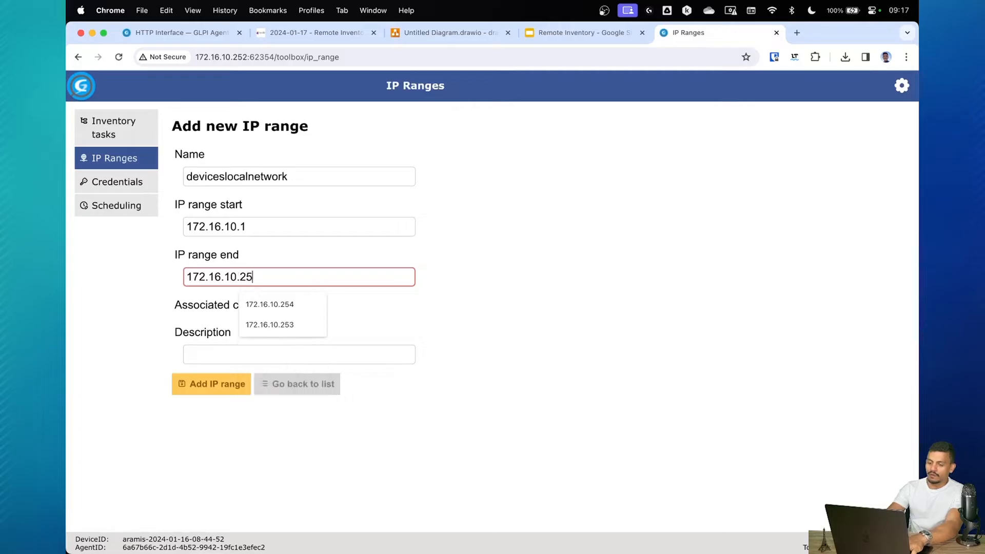
pyautogui.write('localdevices')
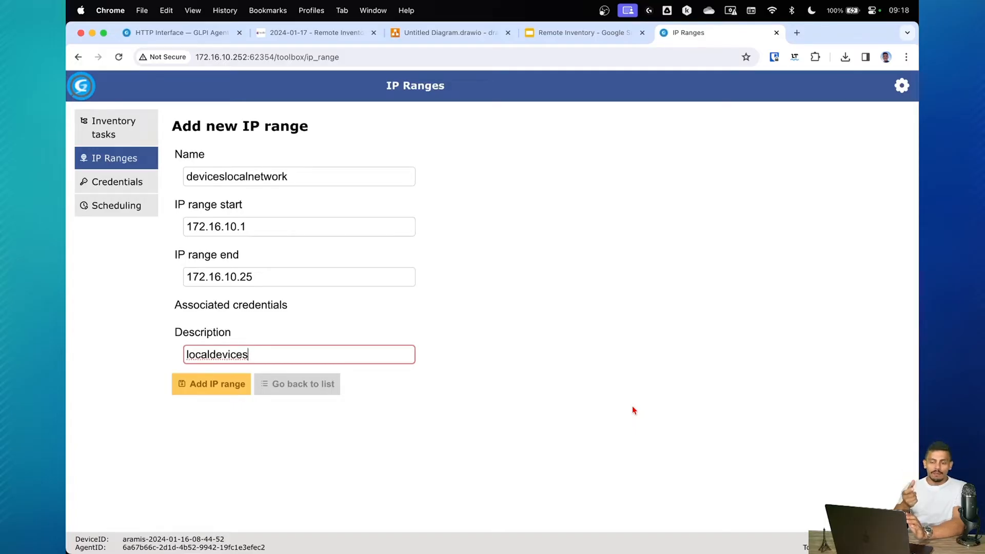
pyautogui.click(216, 384)
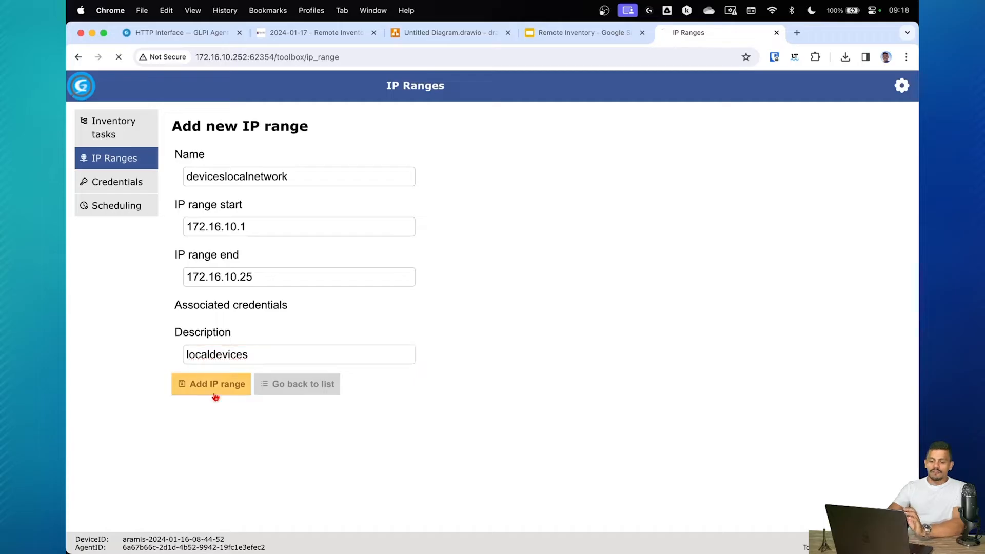
# Create an ssh credential named root, username root, using libssh2 mode, and dismiss the password warning.
pyautogui.click(116, 182)
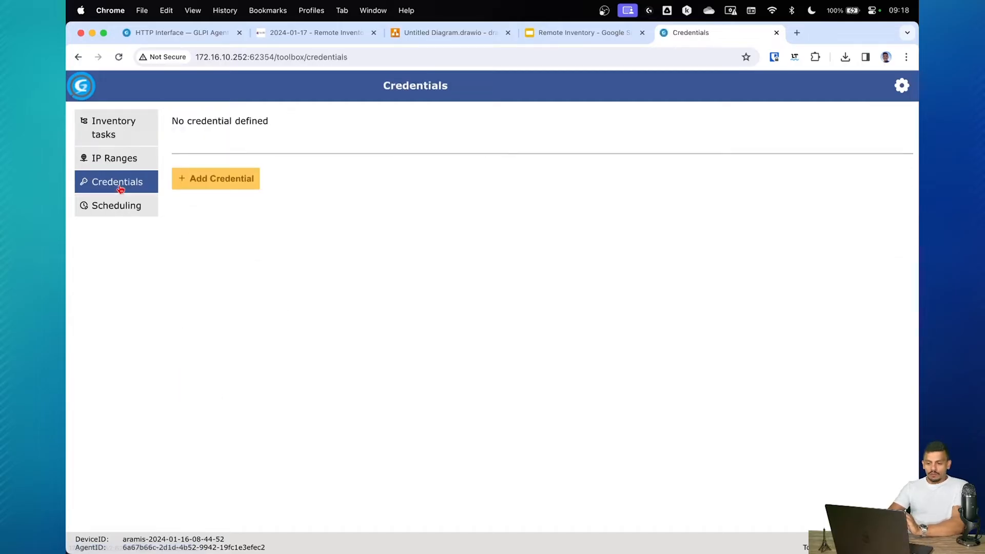
pyautogui.click(216, 178)
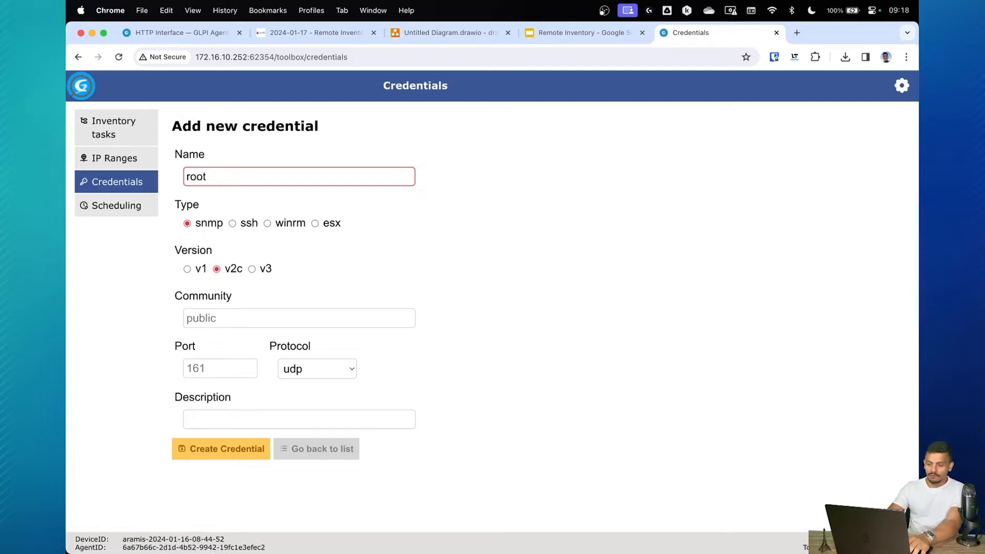
pyautogui.click(233, 223)
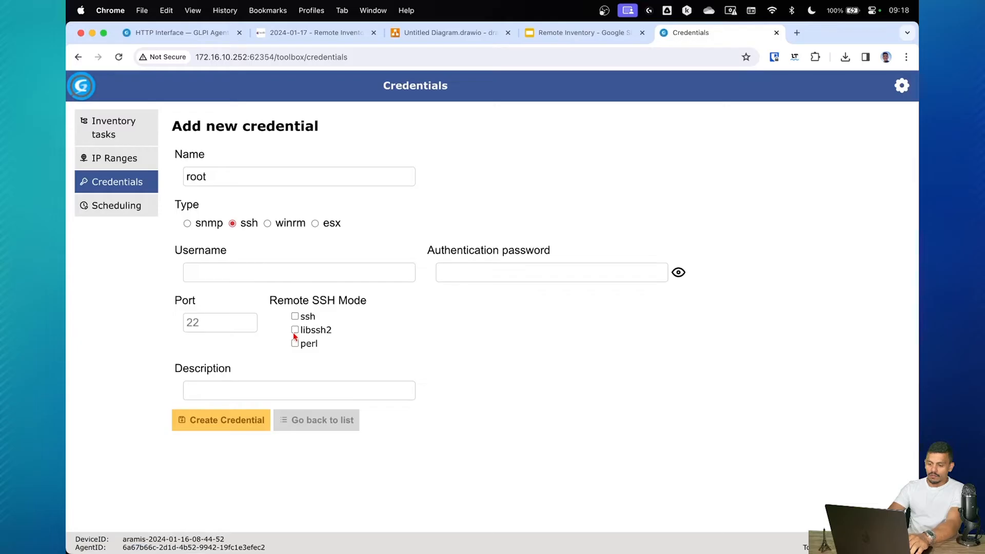
pyautogui.click(297, 272)
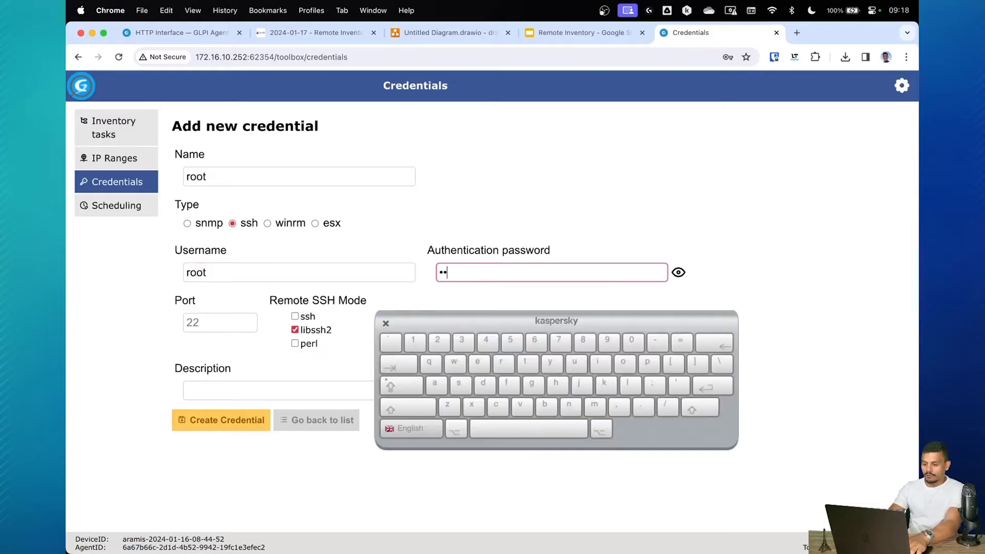
pyautogui.click(222, 420)
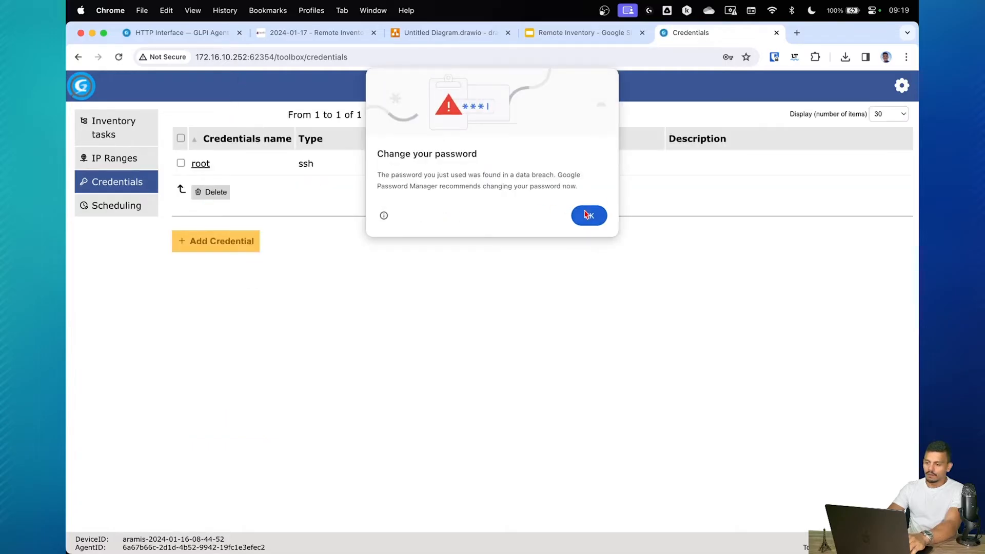
pyautogui.click(588, 215)
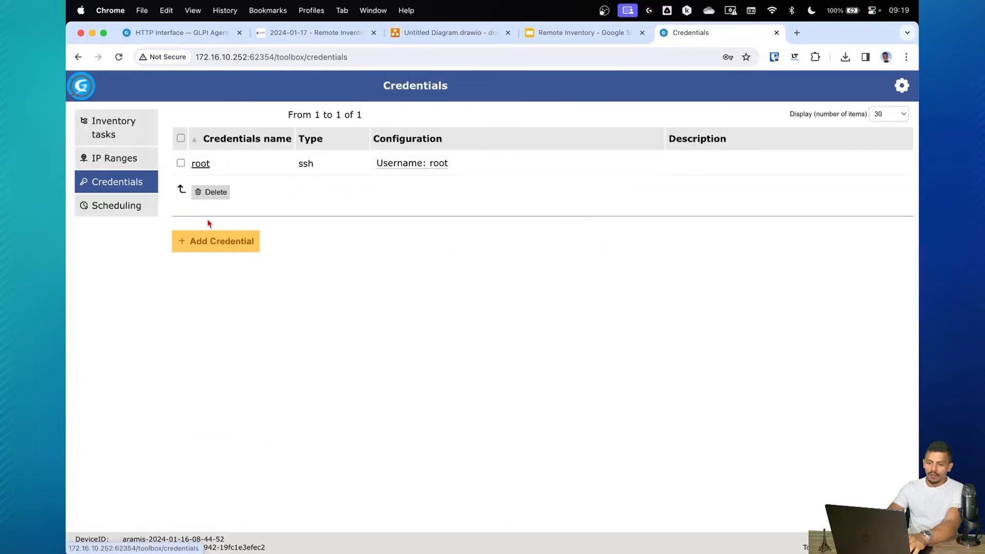
# Create an SNMP v1 credential named public with community public.
pyautogui.click(216, 240)
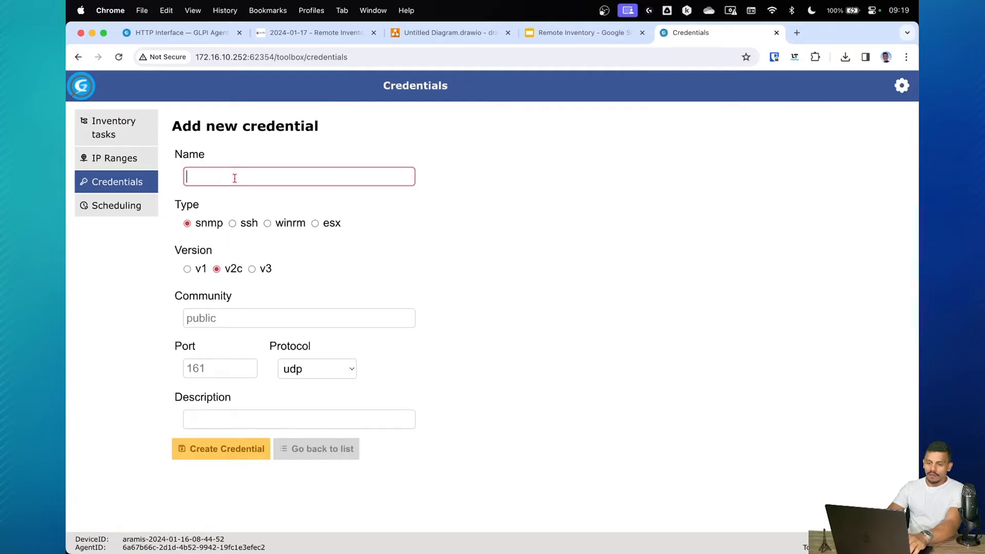
pyautogui.write('public')
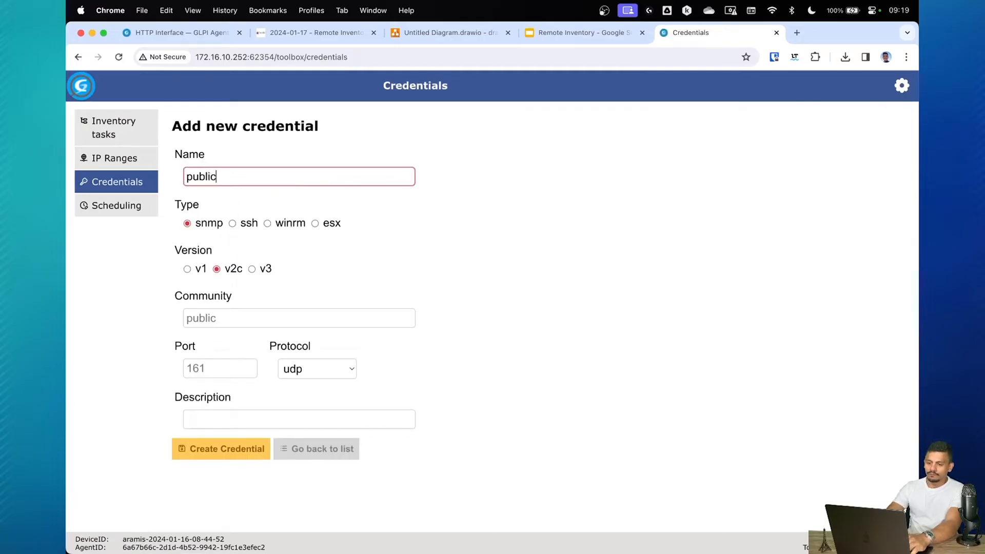
pyautogui.click(187, 268)
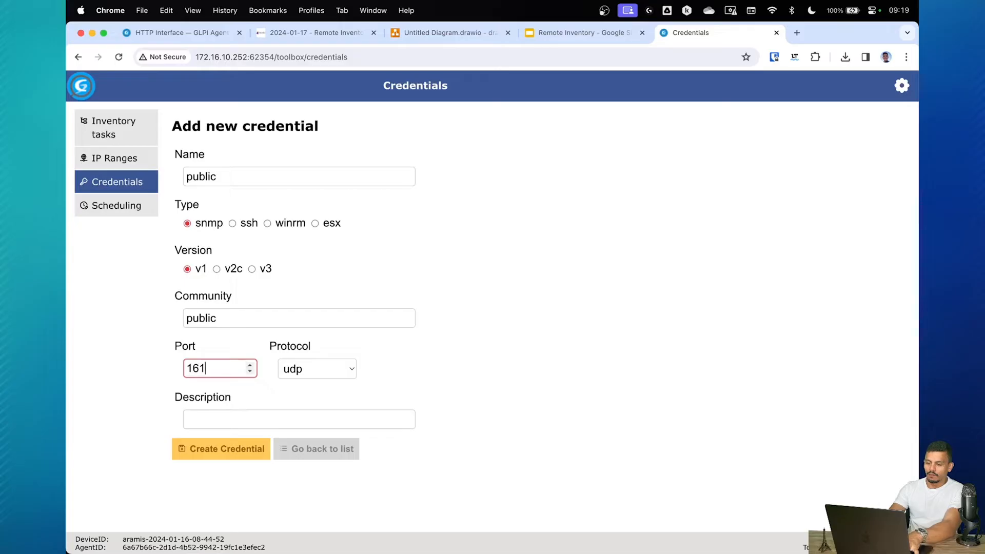
pyautogui.click(221, 449)
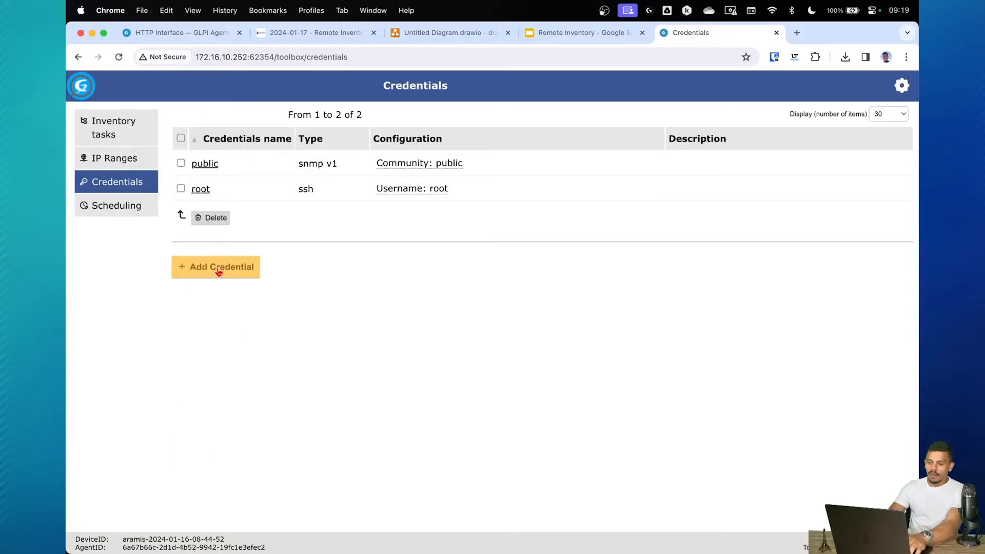
pyautogui.click(215, 266)
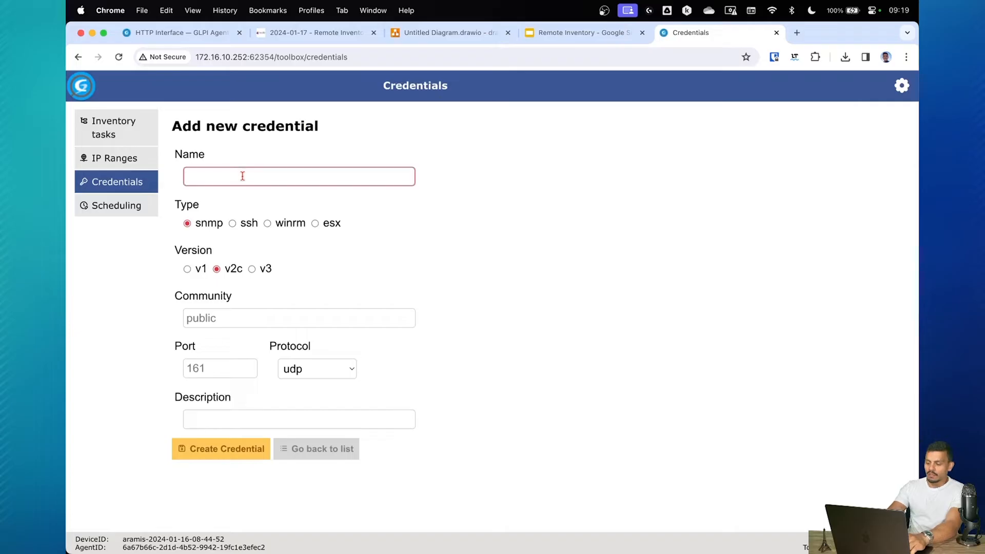
pyautogui.write('publicv2')
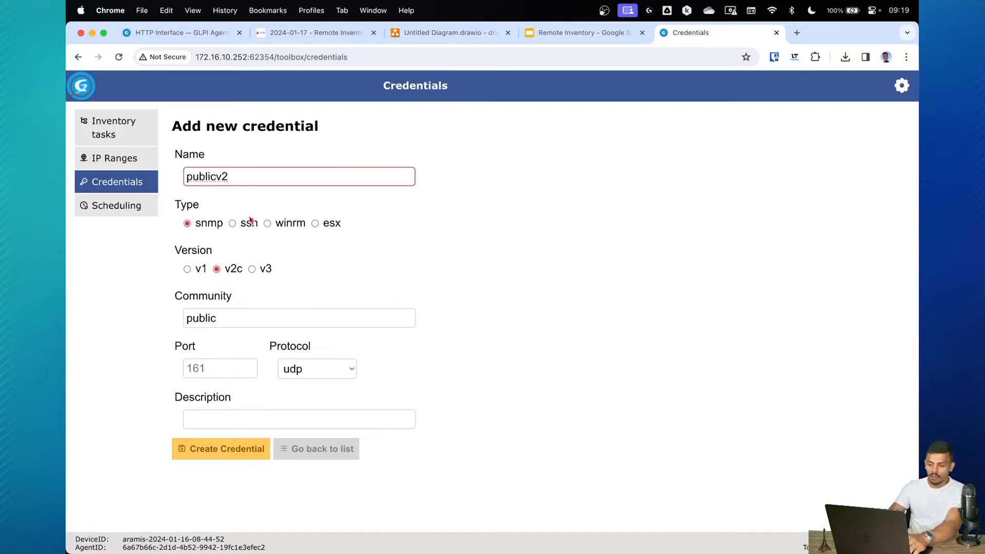
pyautogui.click(219, 369)
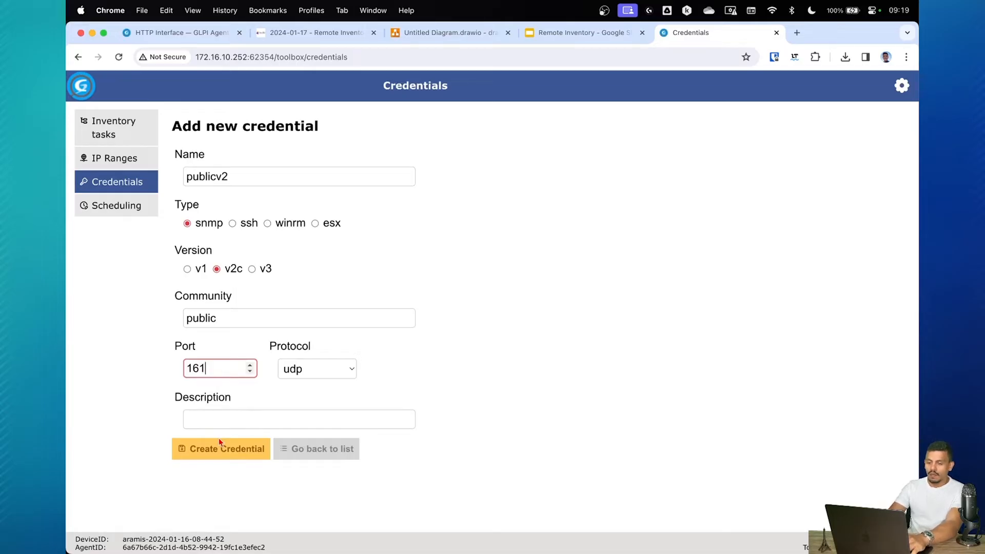
pyautogui.click(221, 449)
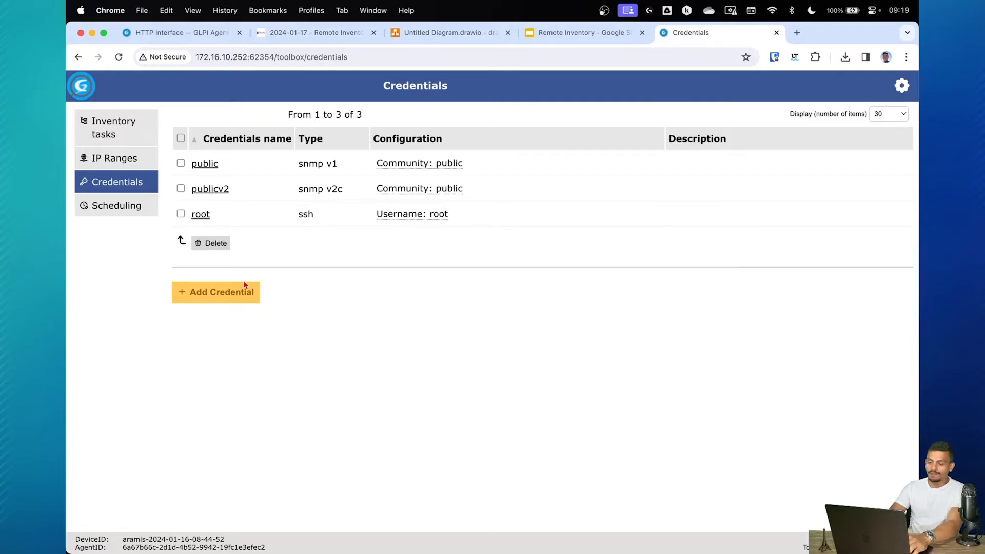
# Create a winrm credential named winrm, username admin, ssl off, port 5985.
pyautogui.click(214, 293)
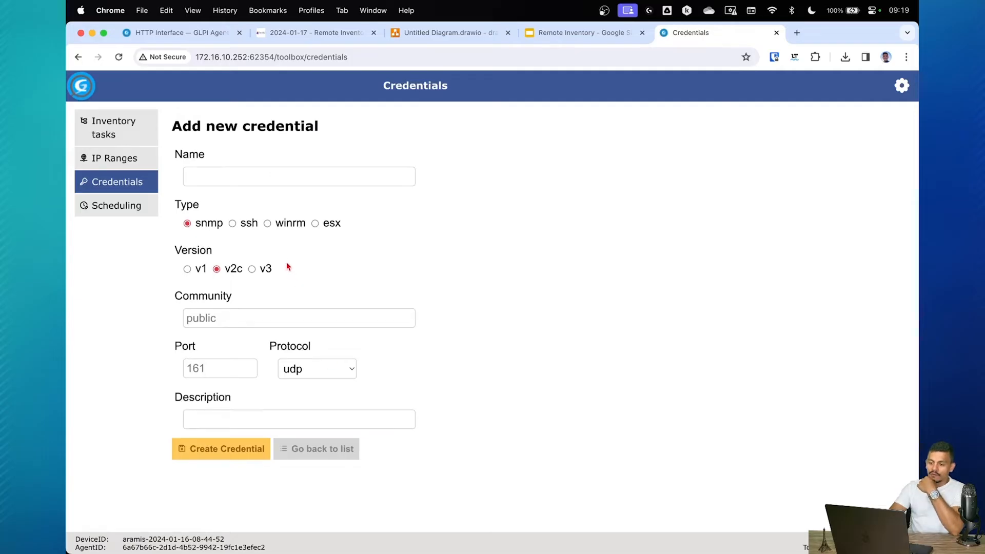
pyautogui.click(267, 222)
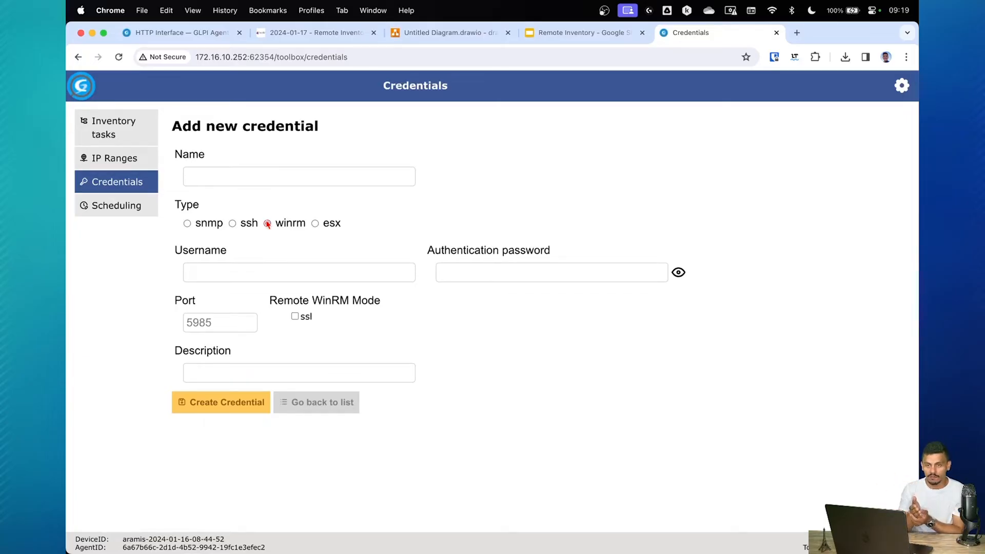
pyautogui.click(299, 272)
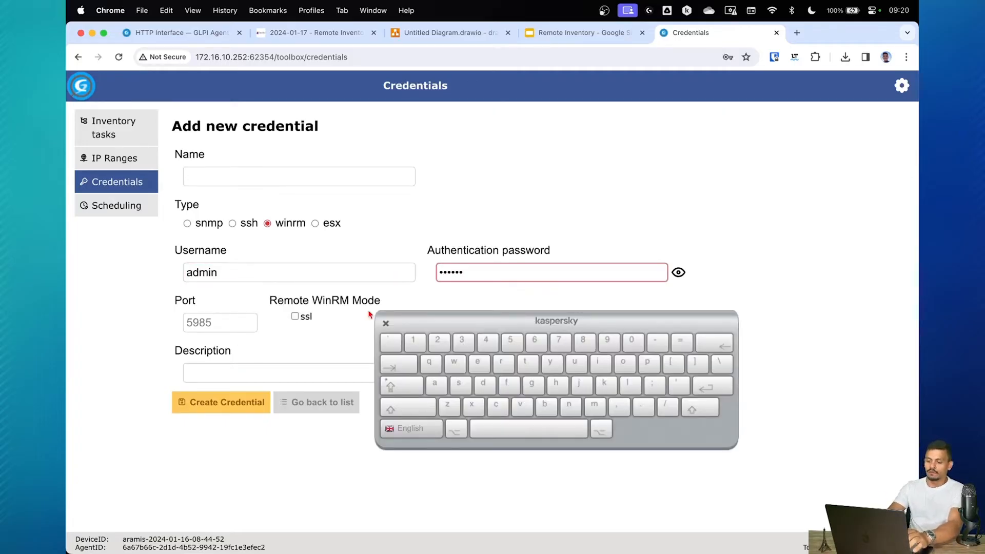
pyautogui.click(295, 316)
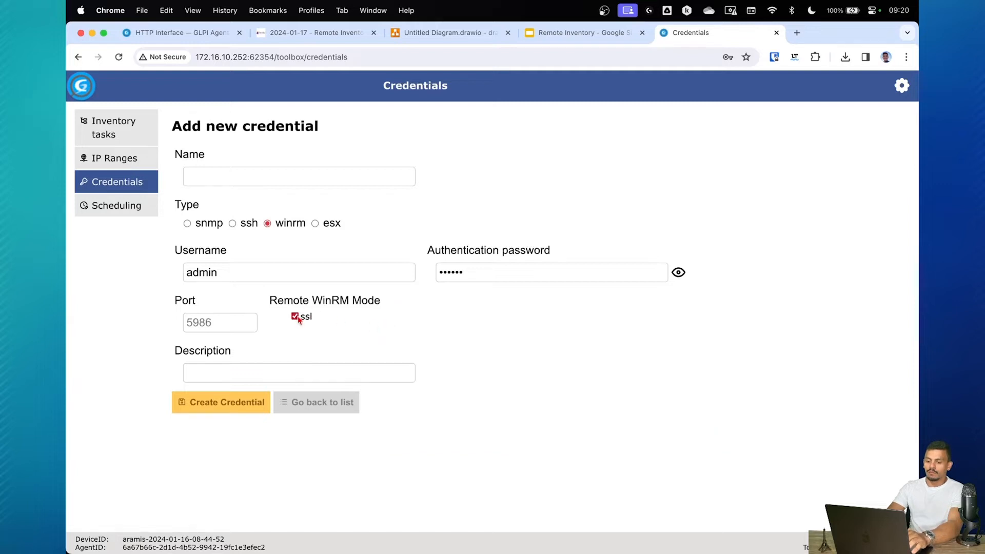
pyautogui.click(295, 316)
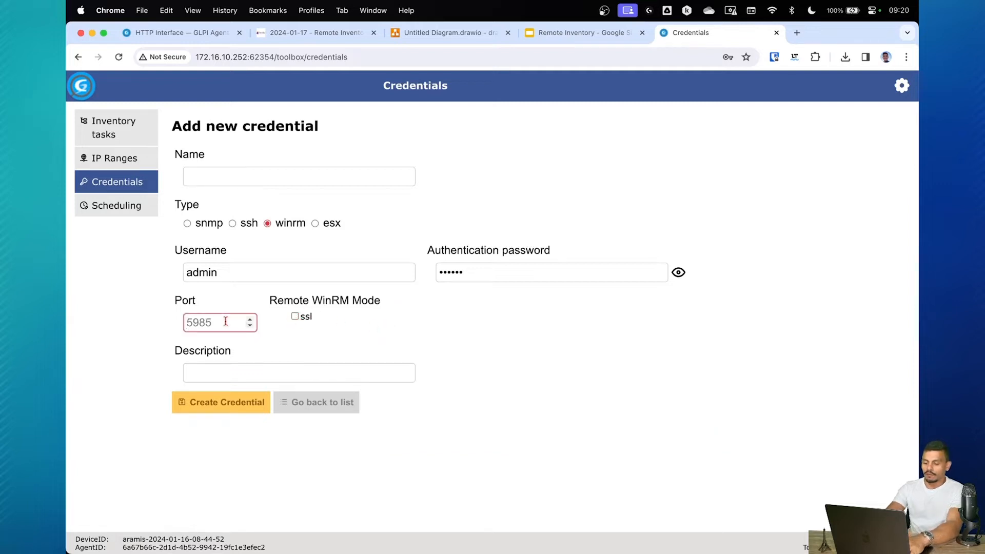
pyautogui.click(214, 322)
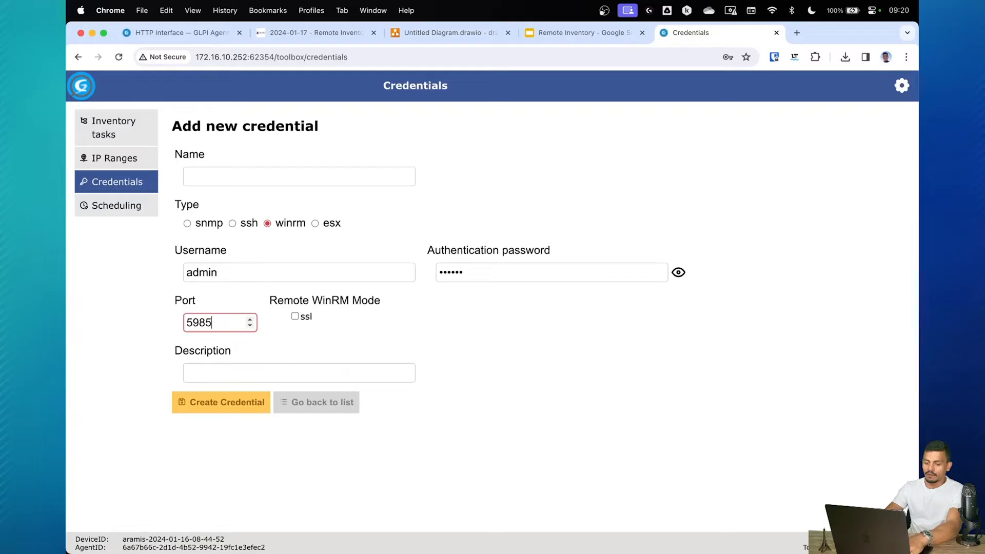
pyautogui.write('winrm')
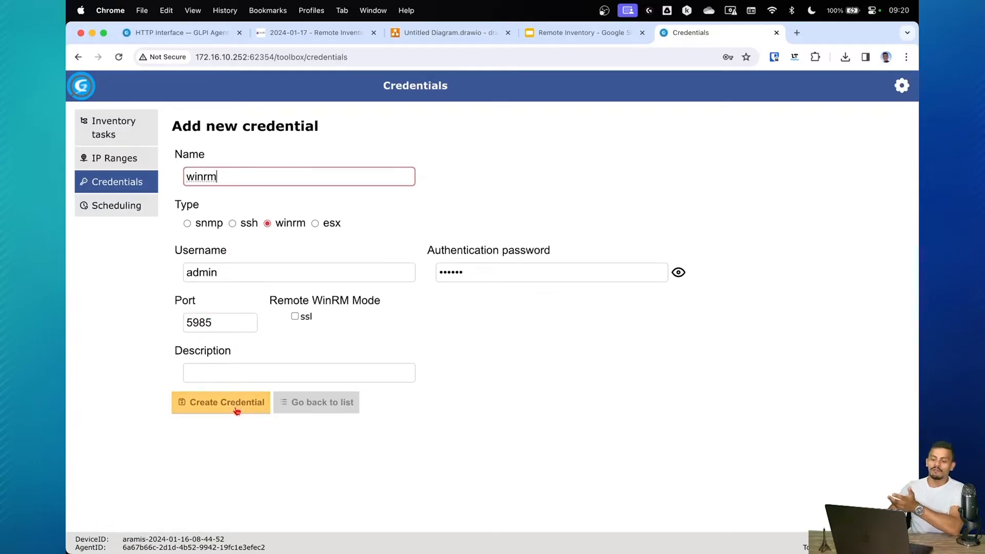
pyautogui.click(221, 402)
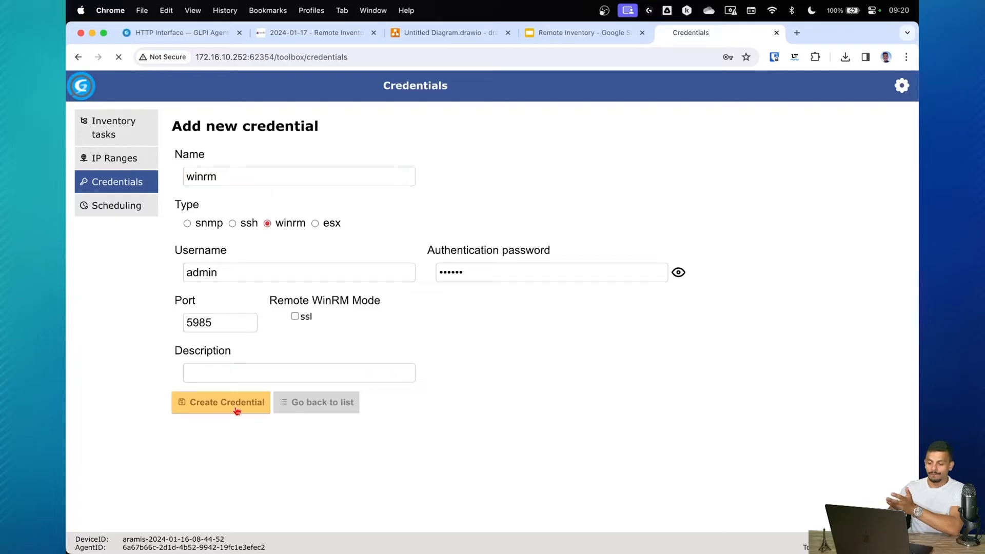
pyautogui.click(221, 403)
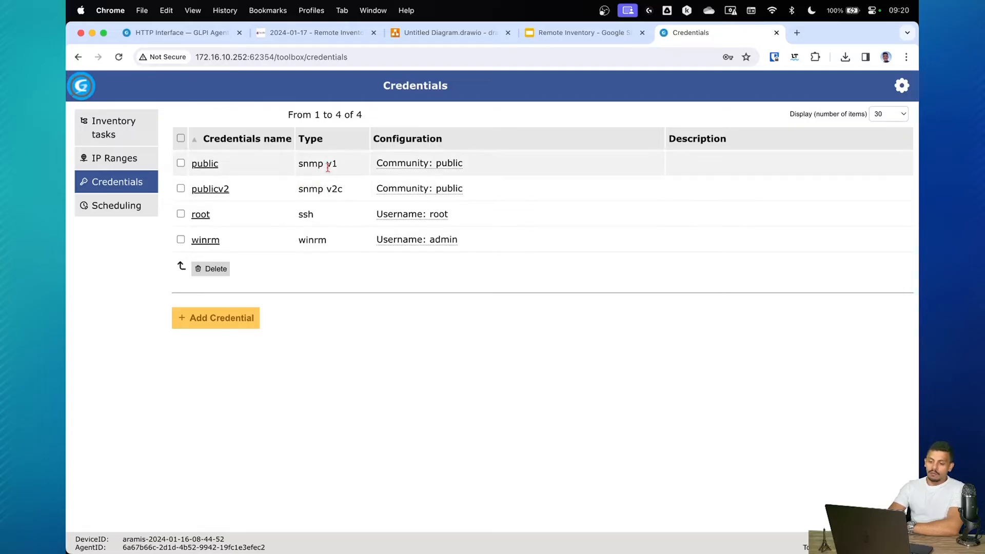
pyautogui.moveTo(208, 214)
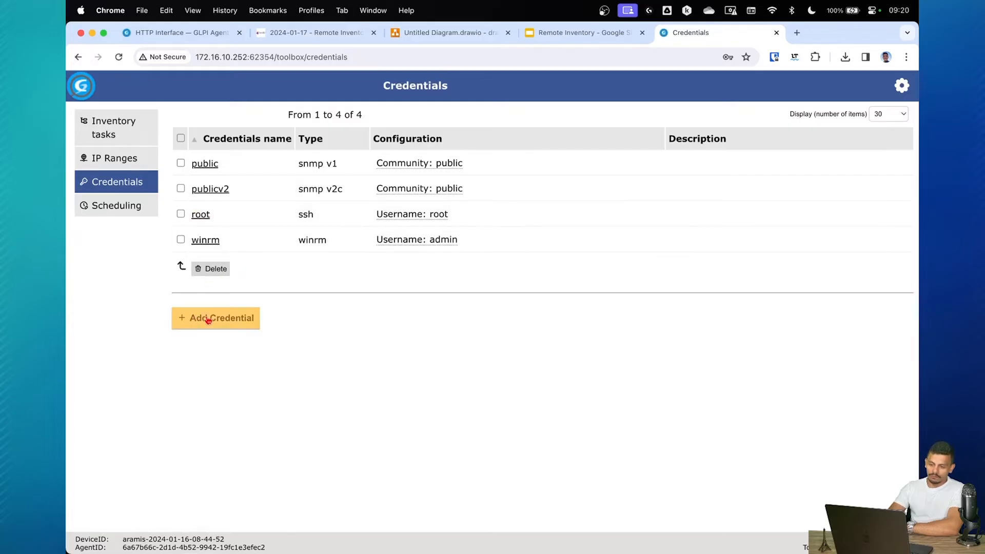
# Create a fifth credential: ssh type, named rootlocal, username root with its password.
pyautogui.click(215, 318)
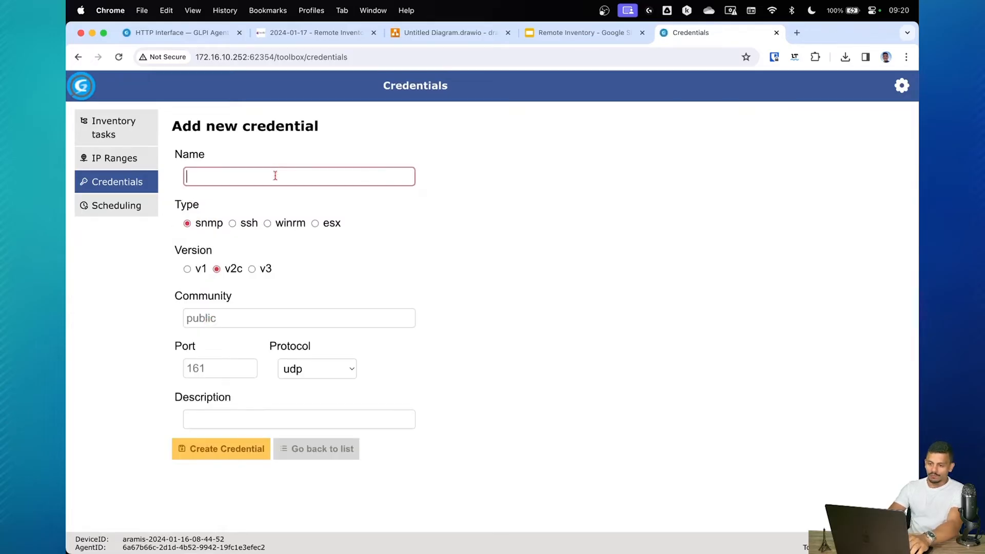
pyautogui.click(232, 223)
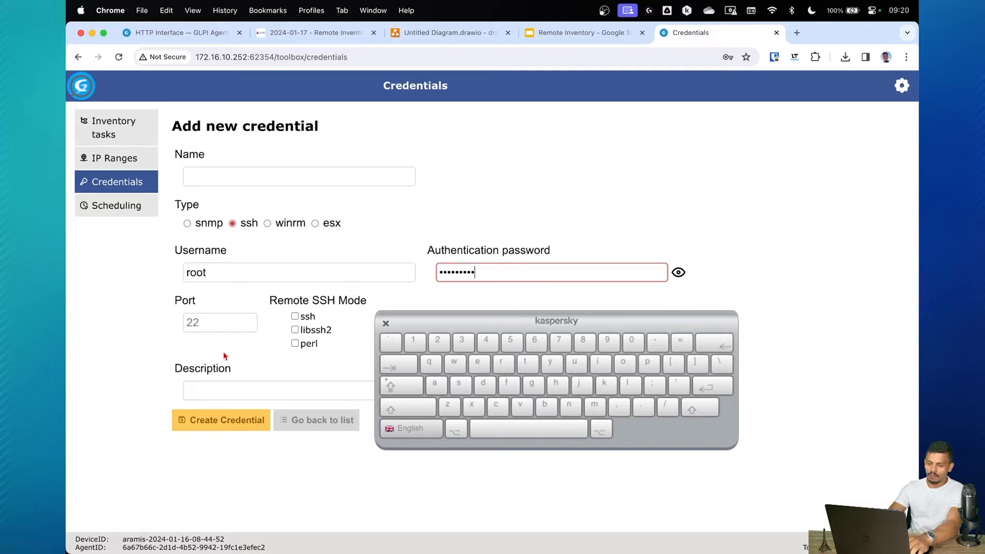
pyautogui.click(298, 176)
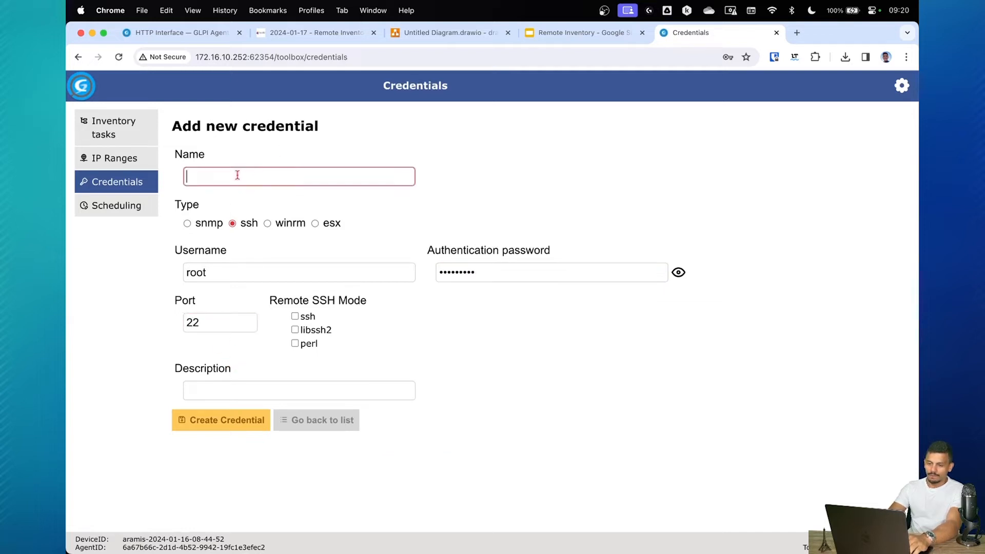
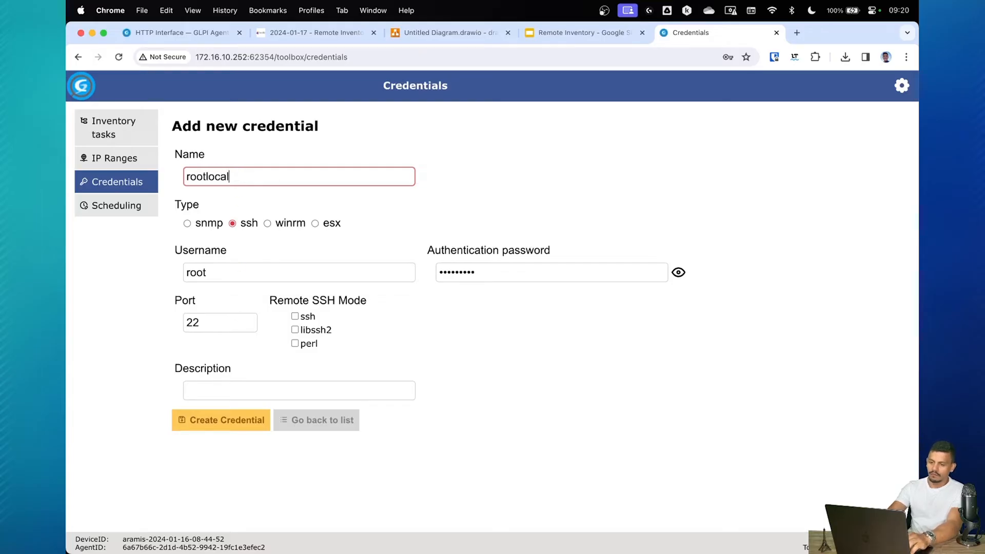
pyautogui.click(221, 419)
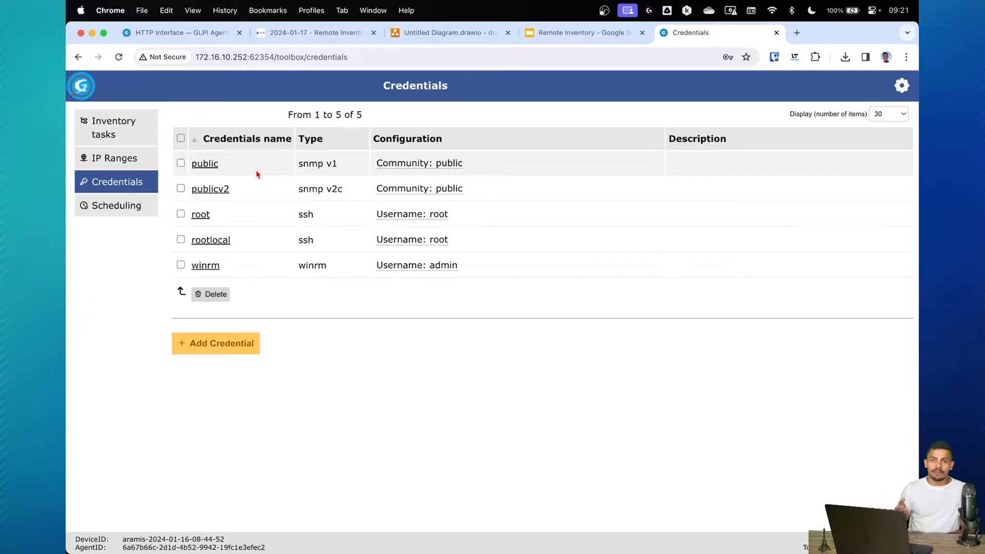
# Add a delay scheduling named every5hours with a 5-hour delay between runs.
pyautogui.click(116, 205)
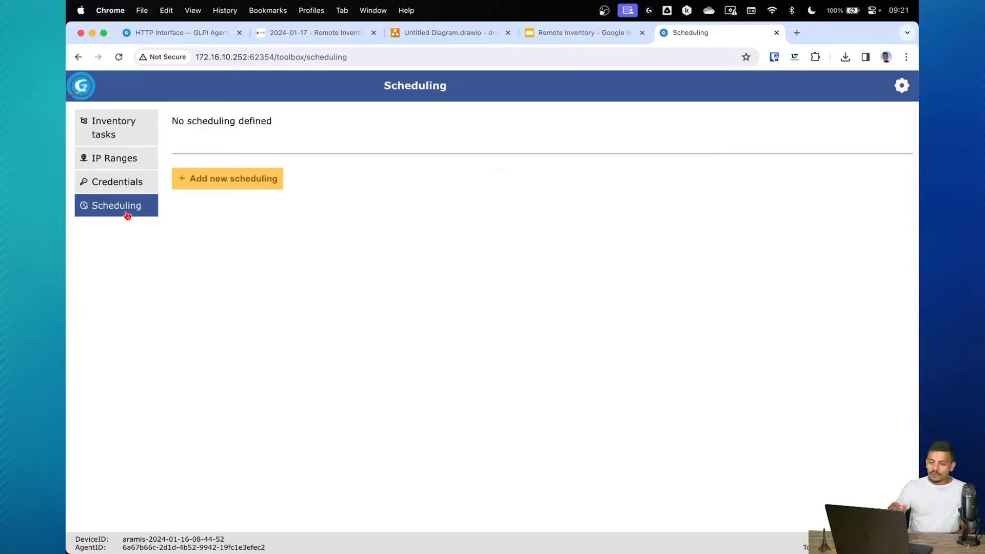
pyautogui.click(227, 179)
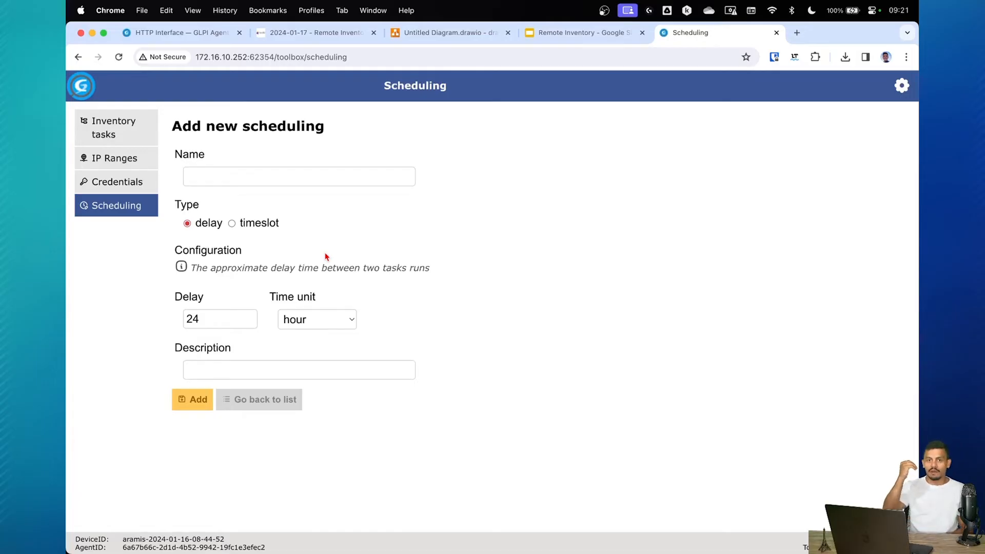
pyautogui.click(299, 176)
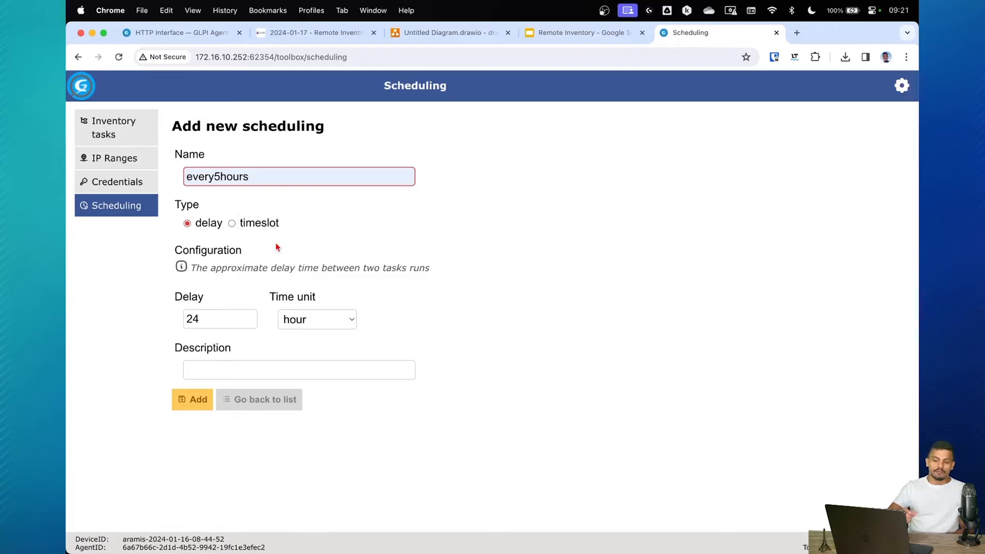
pyautogui.click(220, 320)
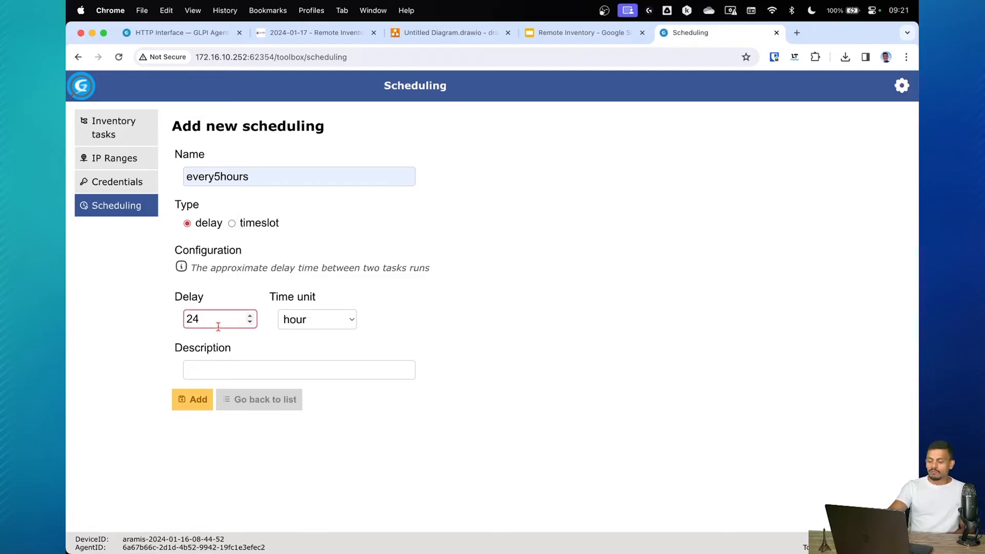
pyautogui.write('5')
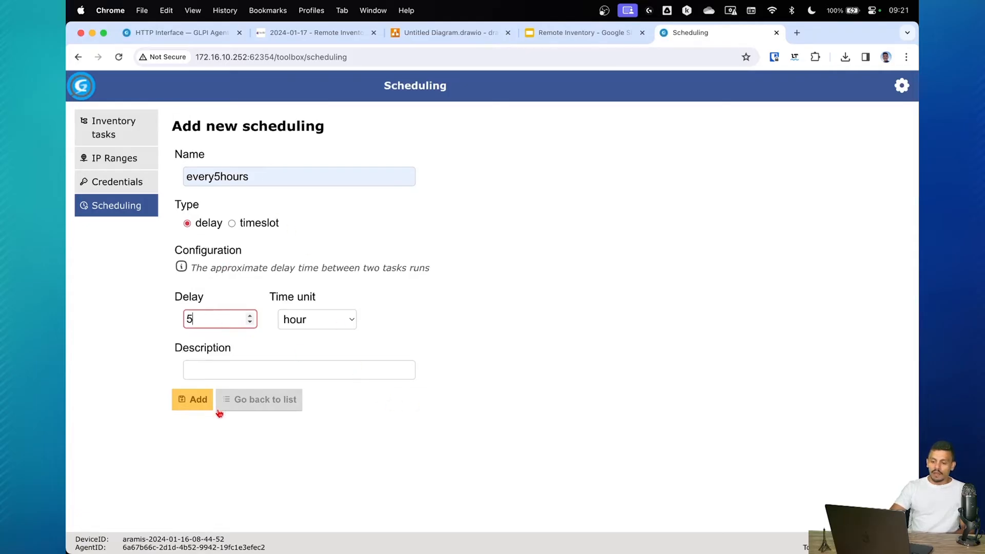
pyautogui.click(192, 399)
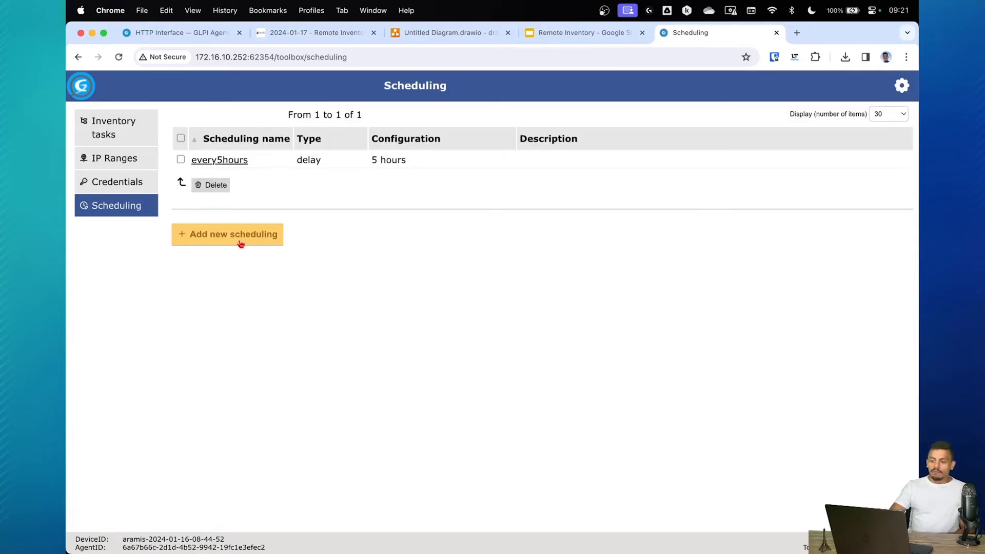
# Start a timeslot schedule for thursday, abandon it, and move to the empty Inventory tasks page.
pyautogui.click(227, 234)
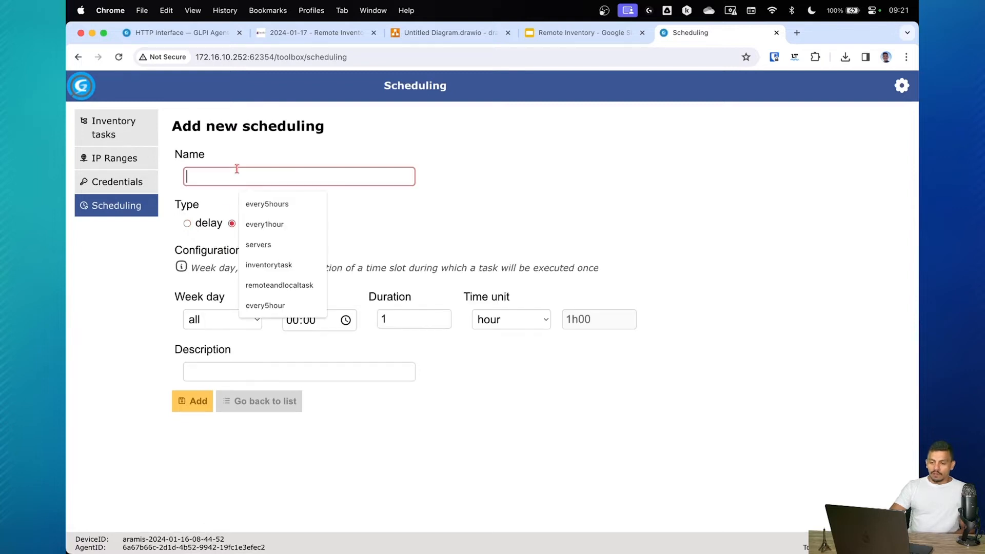
pyautogui.click(232, 223)
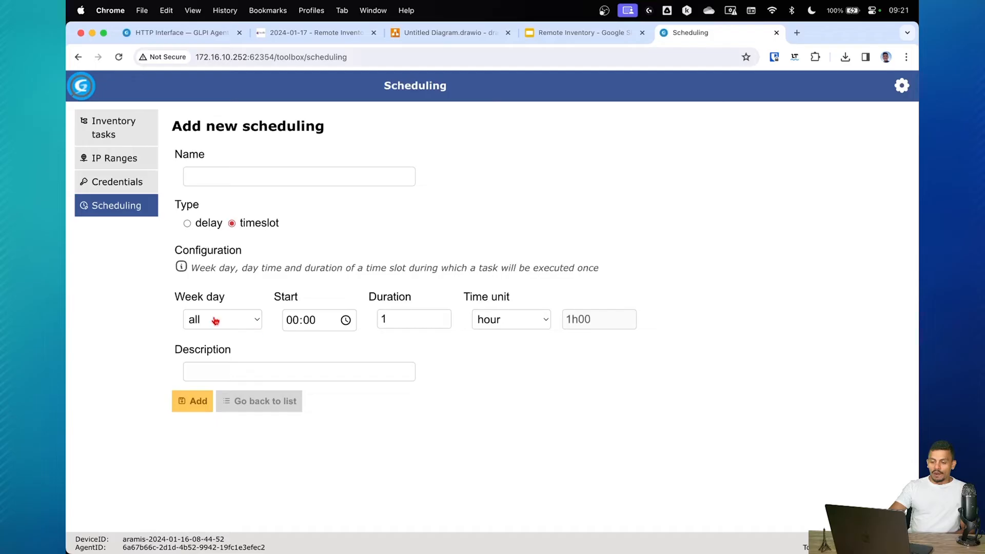
pyautogui.click(222, 319)
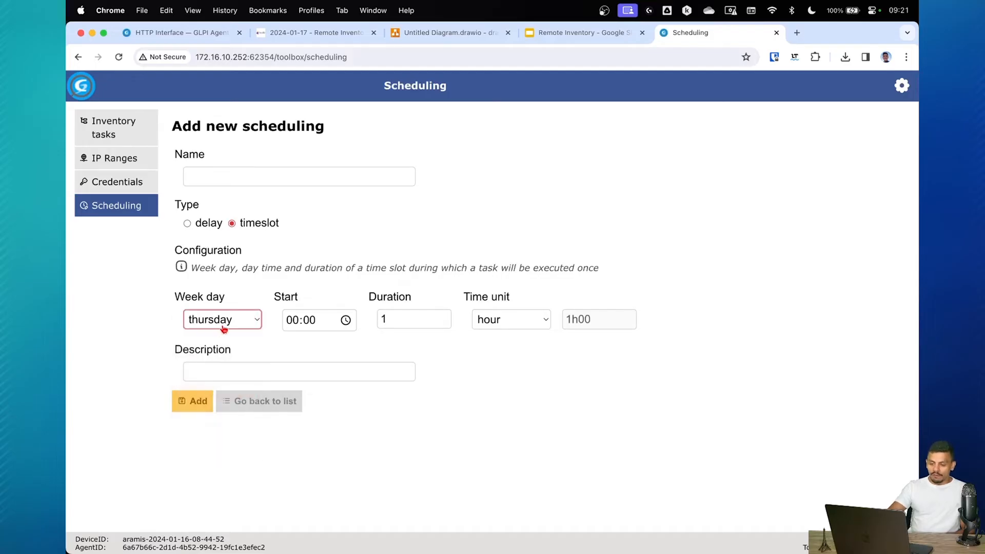
pyautogui.moveTo(298, 329)
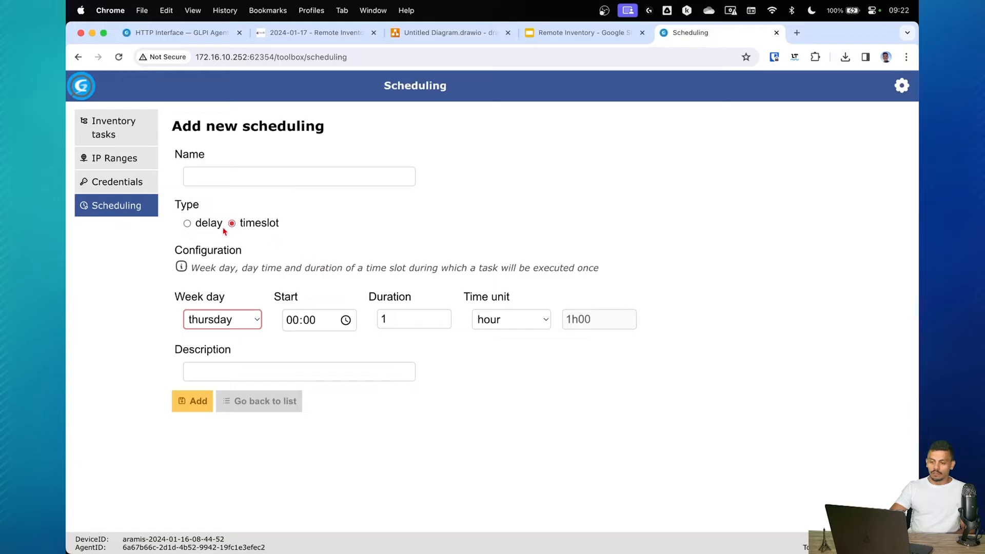
pyautogui.click(186, 223)
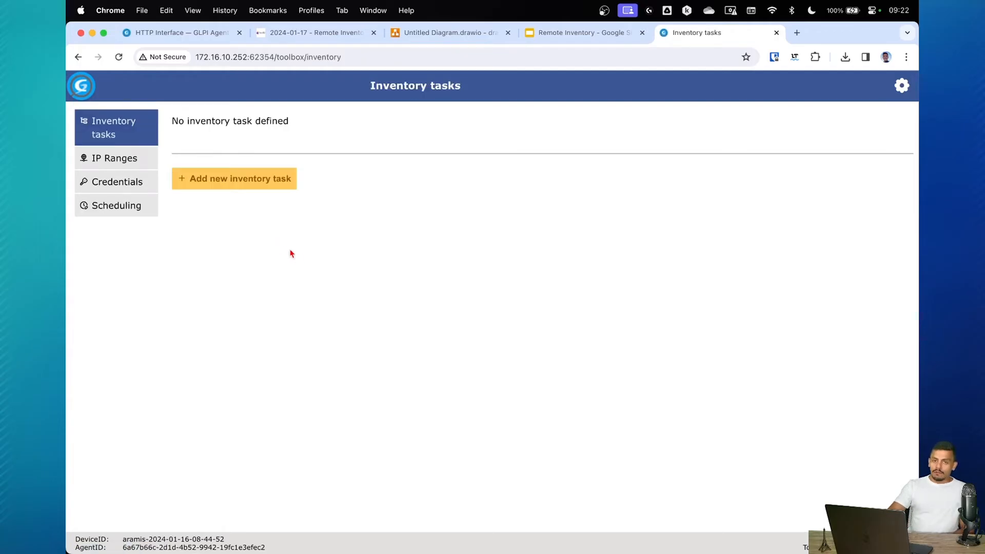
# Start a new inventory task named every5hours-remoteinventory-task targeting server0.
pyautogui.click(234, 178)
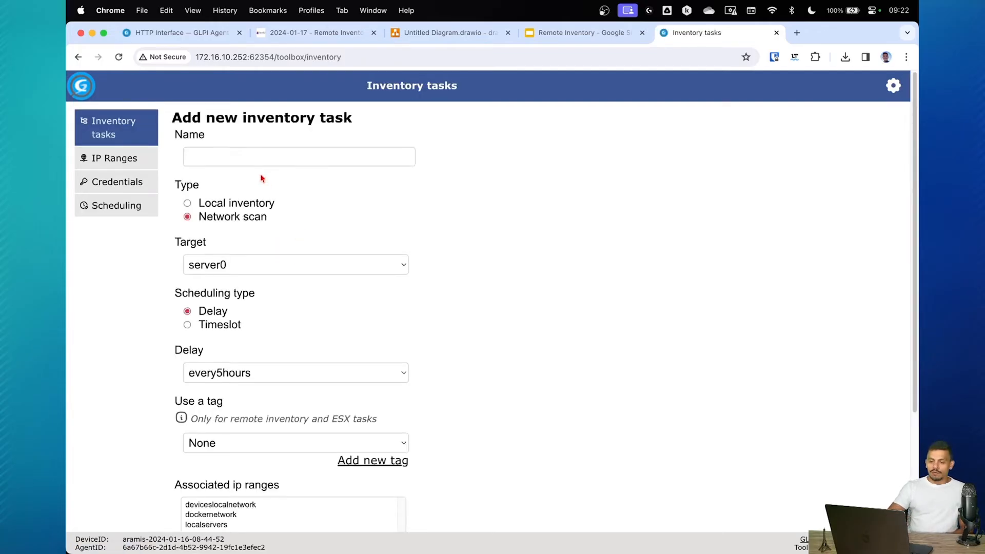
pyautogui.write('every5hours-')
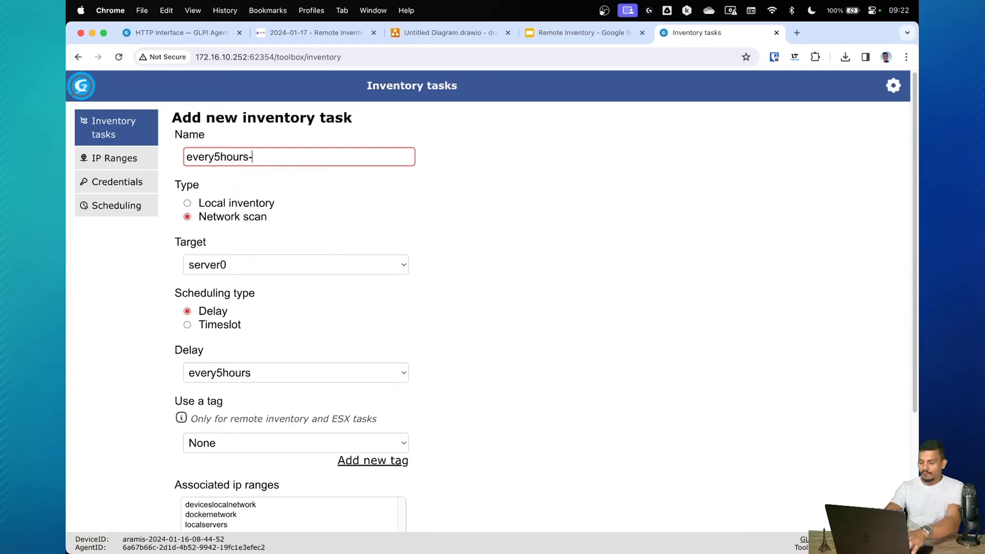
pyautogui.write('remoteinventory')
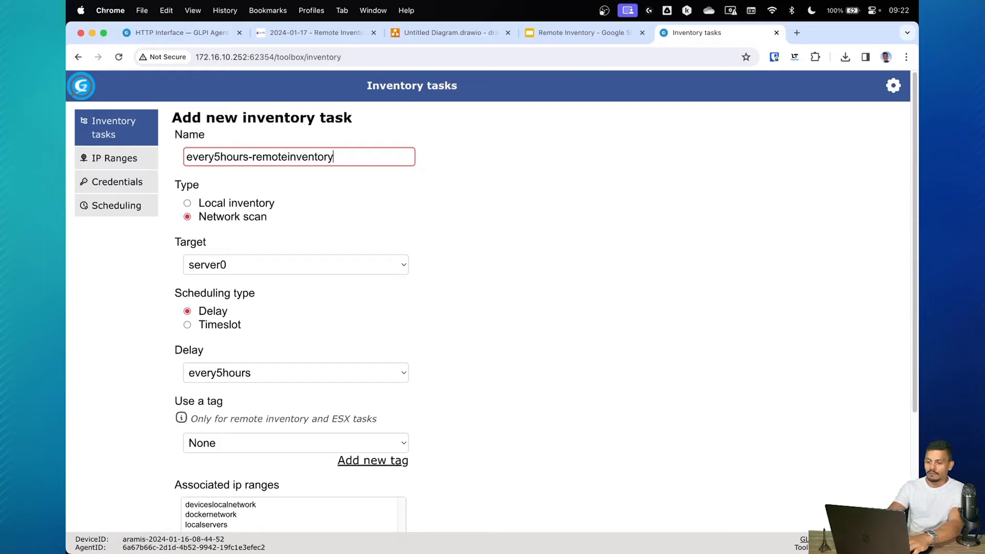
pyautogui.write('-task')
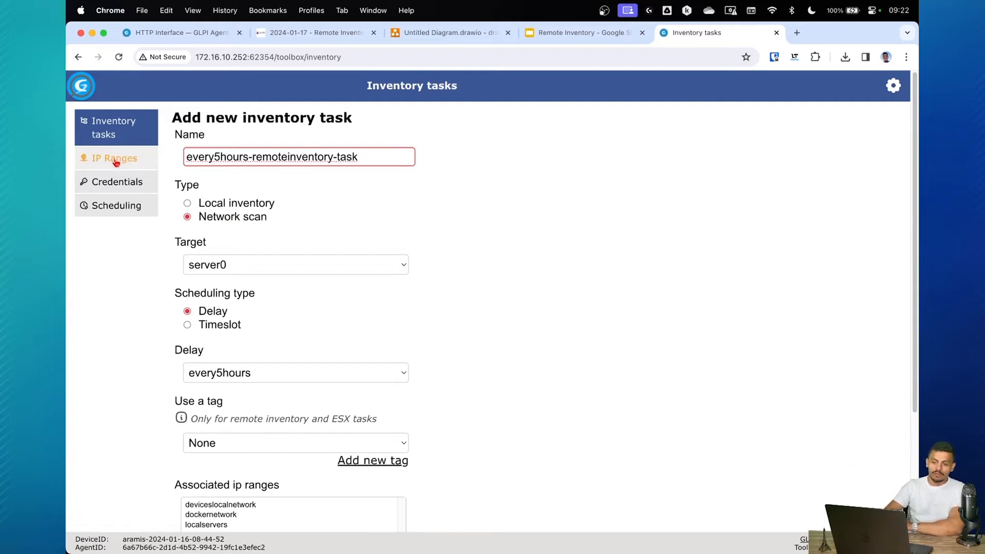
pyautogui.click(294, 265)
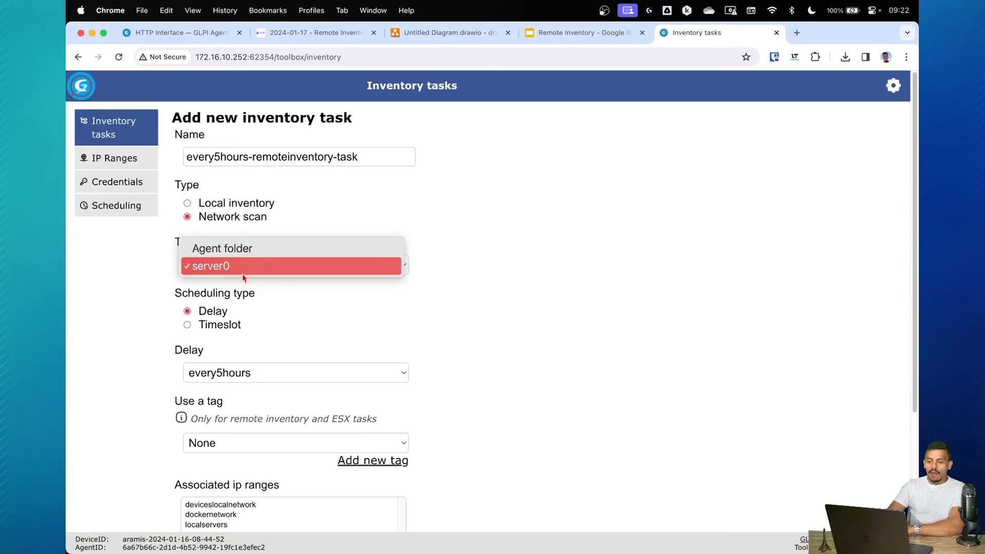
pyautogui.click(210, 266)
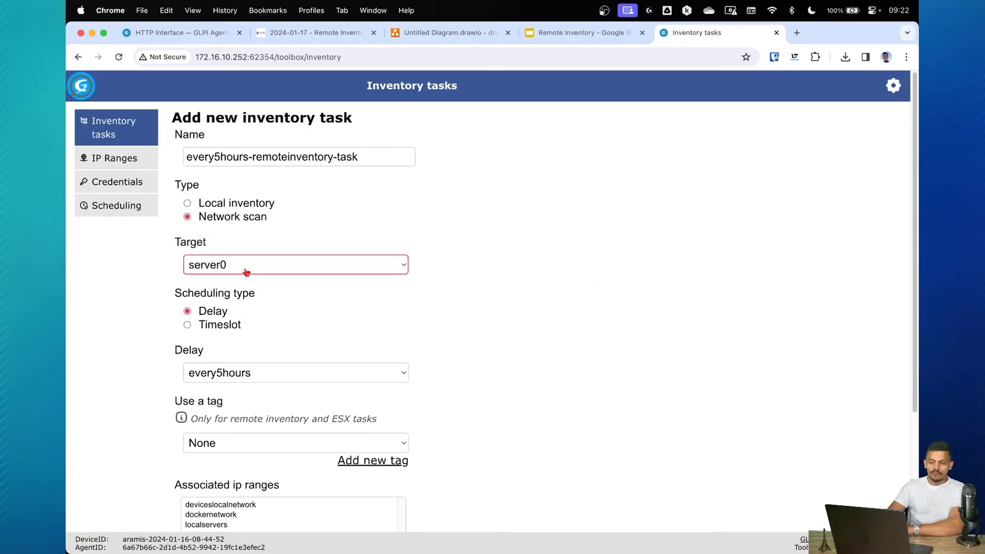
pyautogui.moveTo(263, 272)
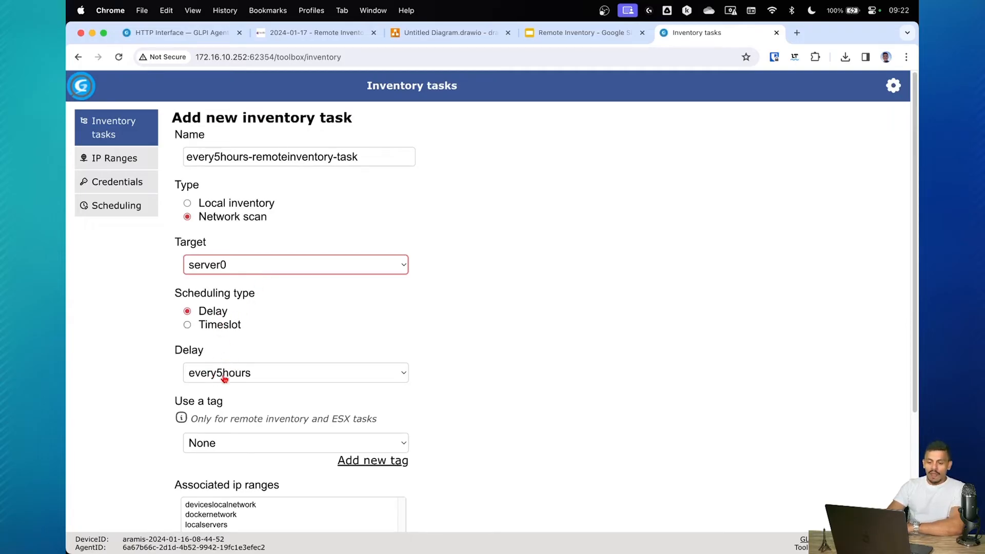
# Select the three IP ranges, set connection timeout to 10s and threads to 5.
pyautogui.scroll(-3)
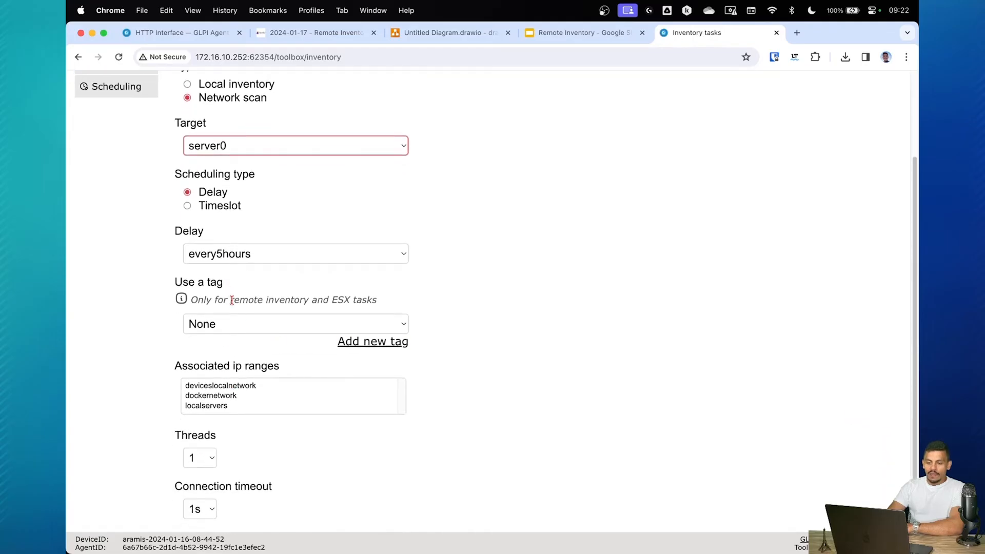
pyautogui.click(219, 384)
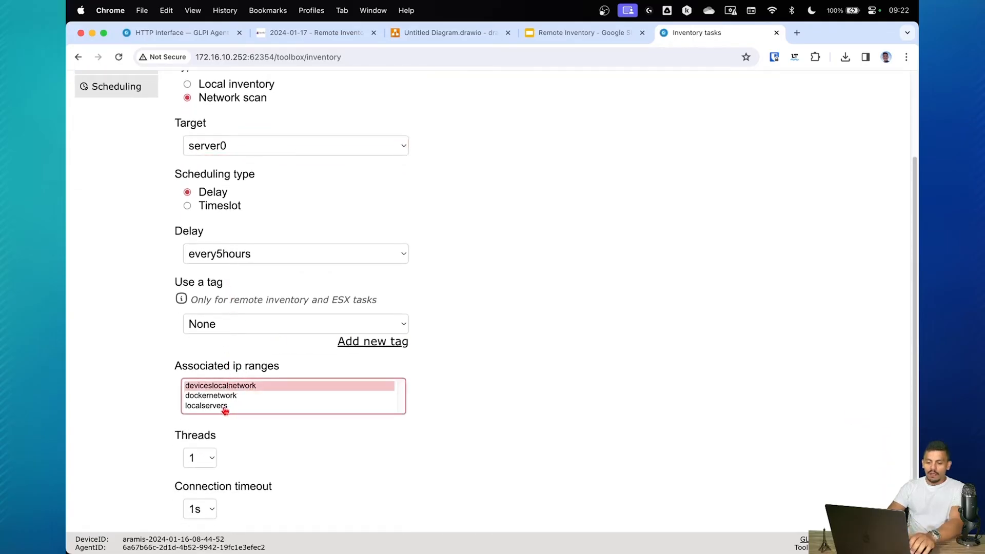
pyautogui.scroll(-3)
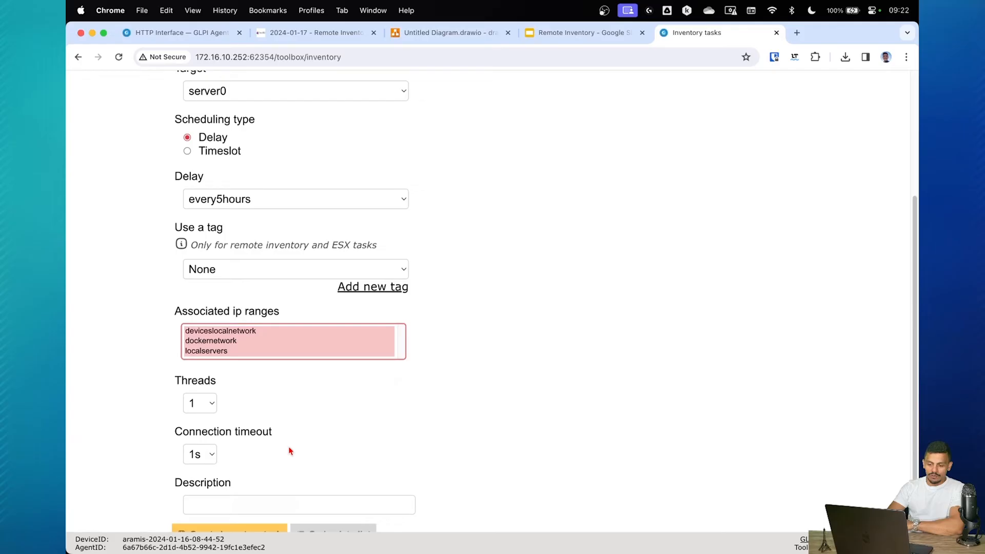
pyautogui.scroll(-3)
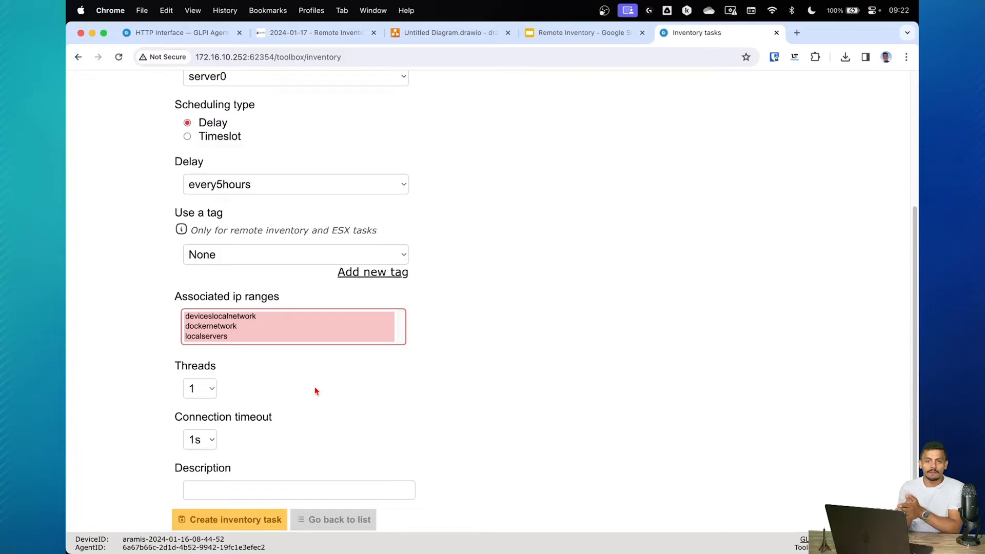
pyautogui.moveTo(317, 430)
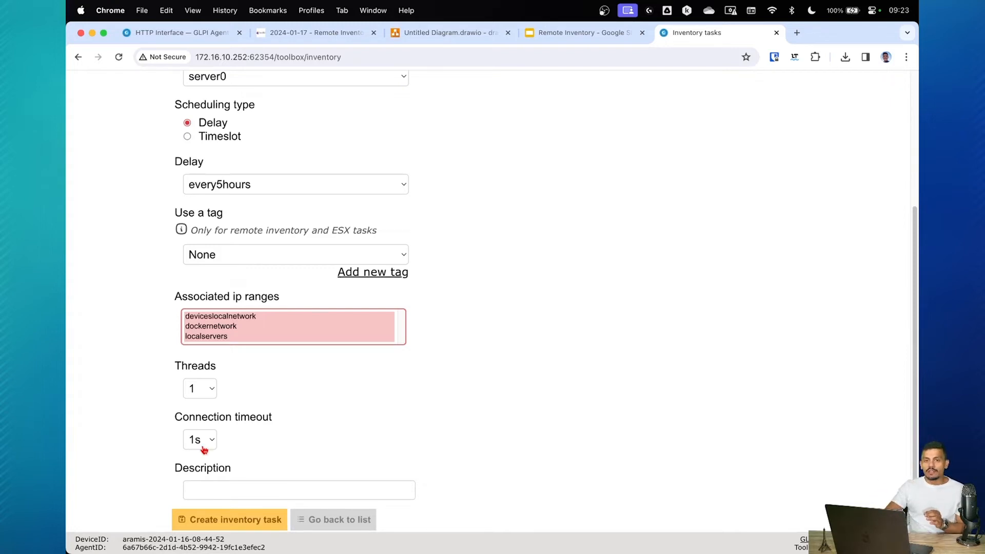
pyautogui.click(200, 439)
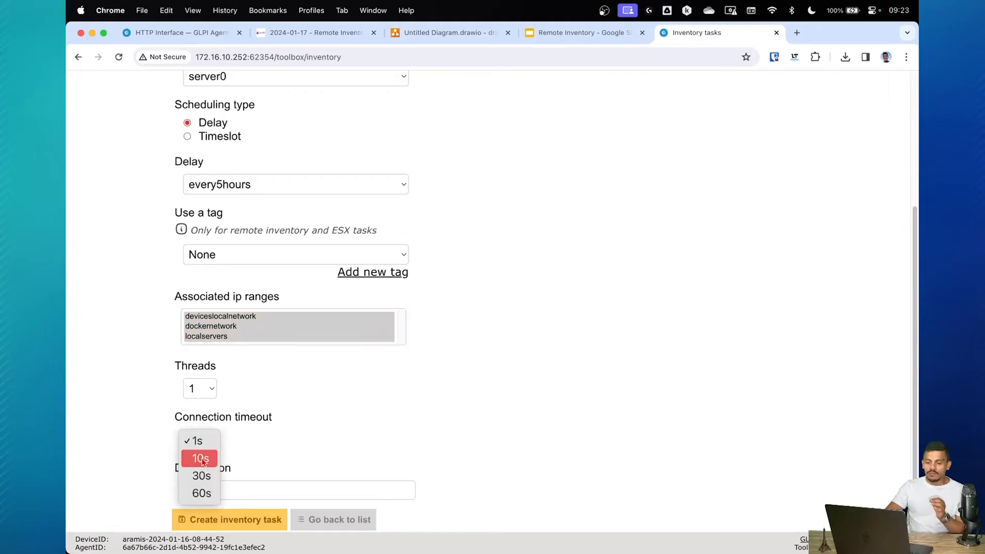
pyautogui.click(200, 457)
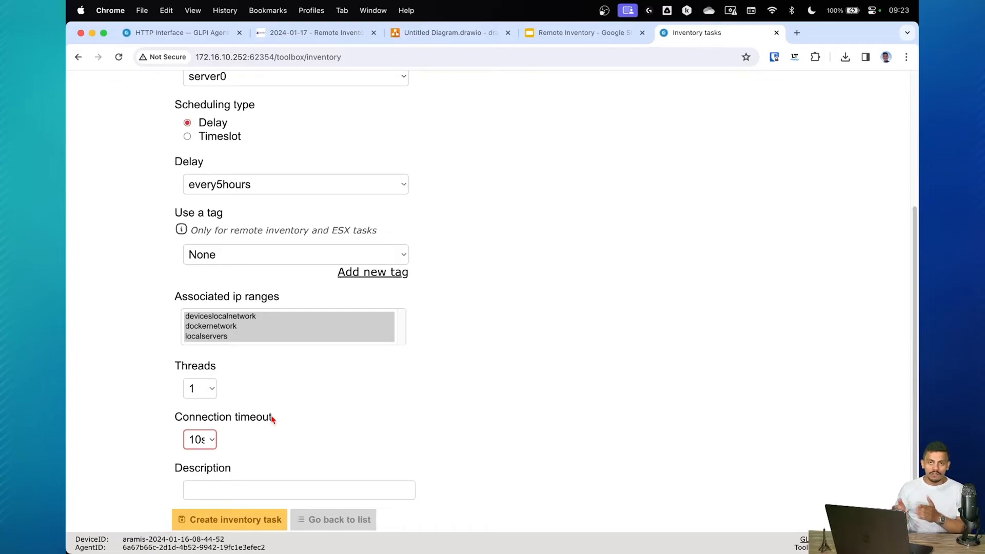
pyautogui.click(199, 388)
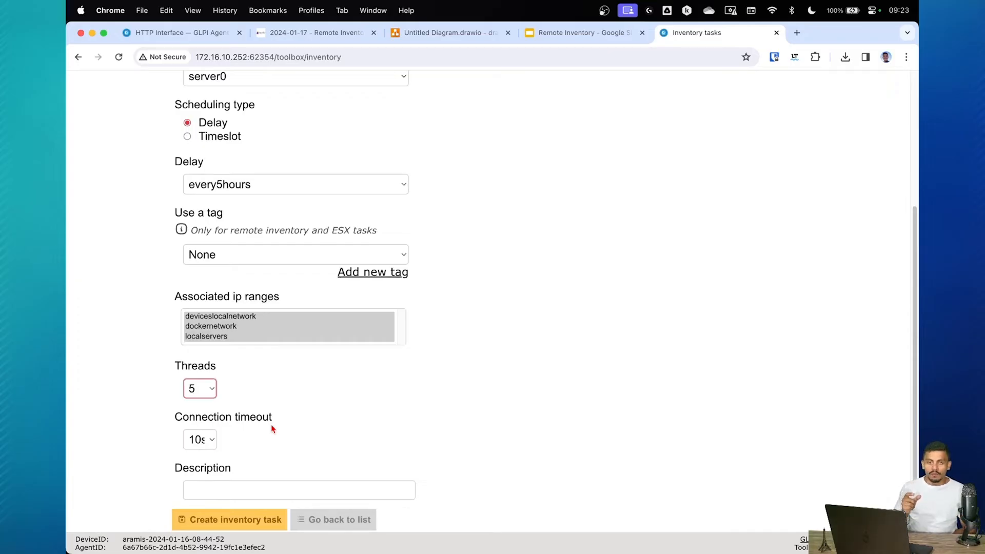
pyautogui.moveTo(273, 458)
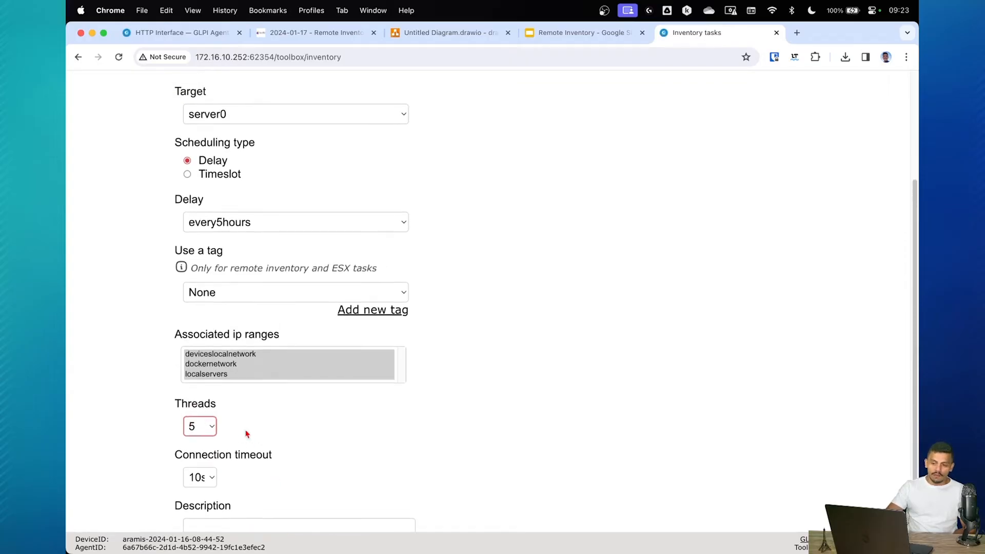
pyautogui.scroll(-3)
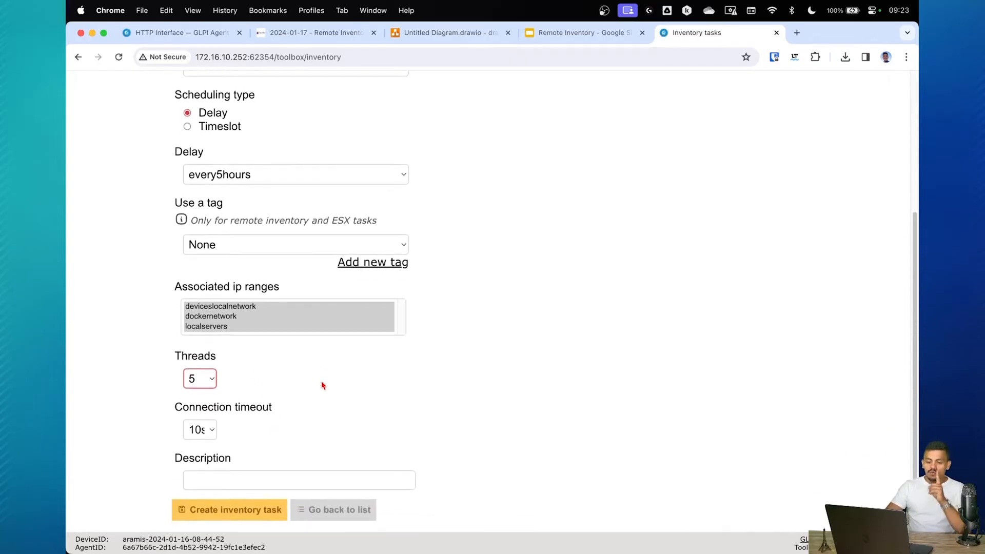
# Create the every5hours-remoteinventory-task network scan and return to the Credentials list.
pyautogui.click(229, 510)
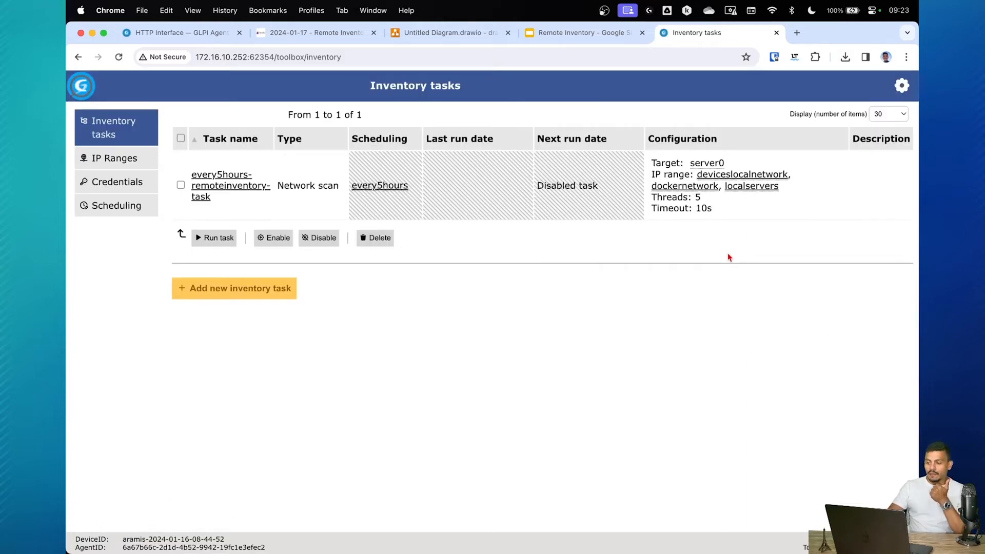
pyautogui.moveTo(439, 245)
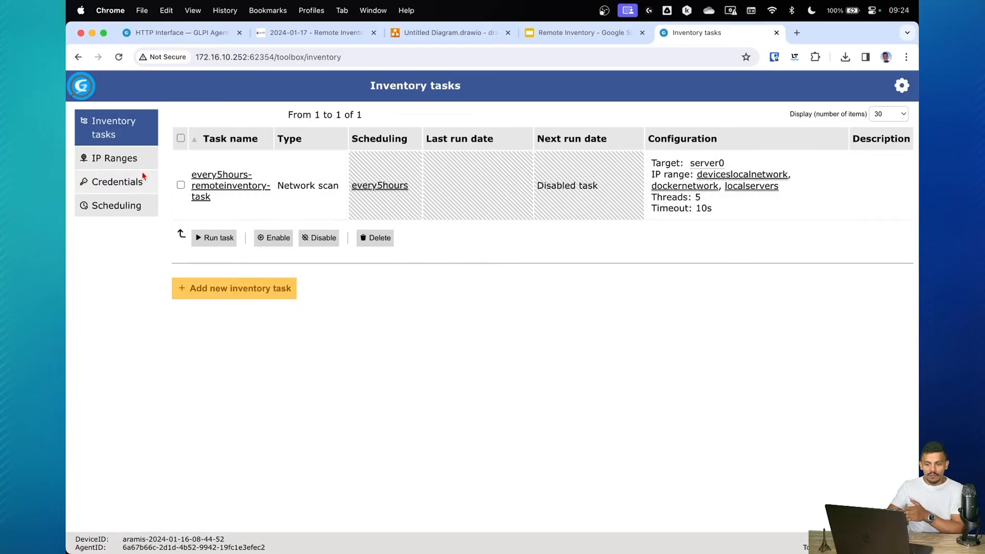
pyautogui.click(117, 182)
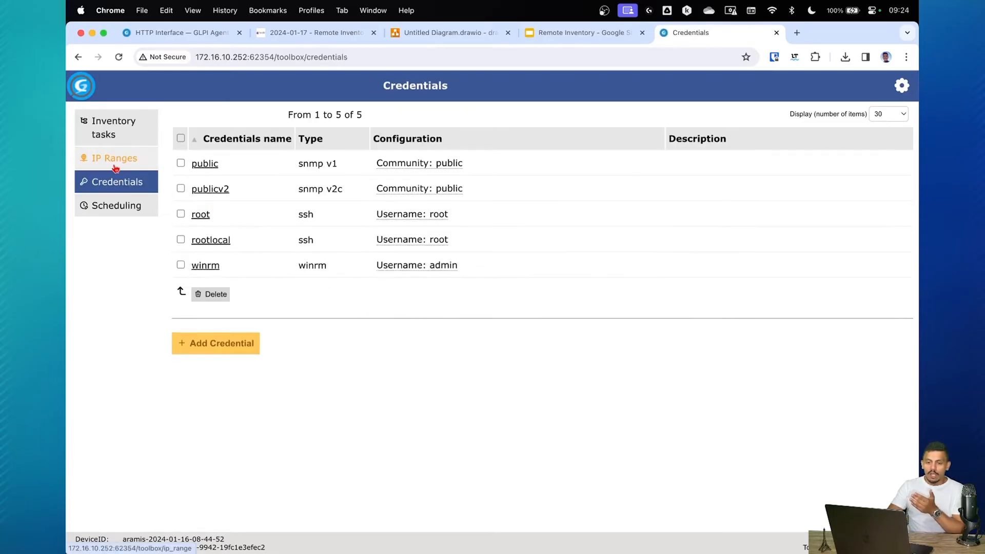
# Associate public, publicv2 and winrm credentials with the deviceslocalnetwork range and update it.
pyautogui.click(114, 158)
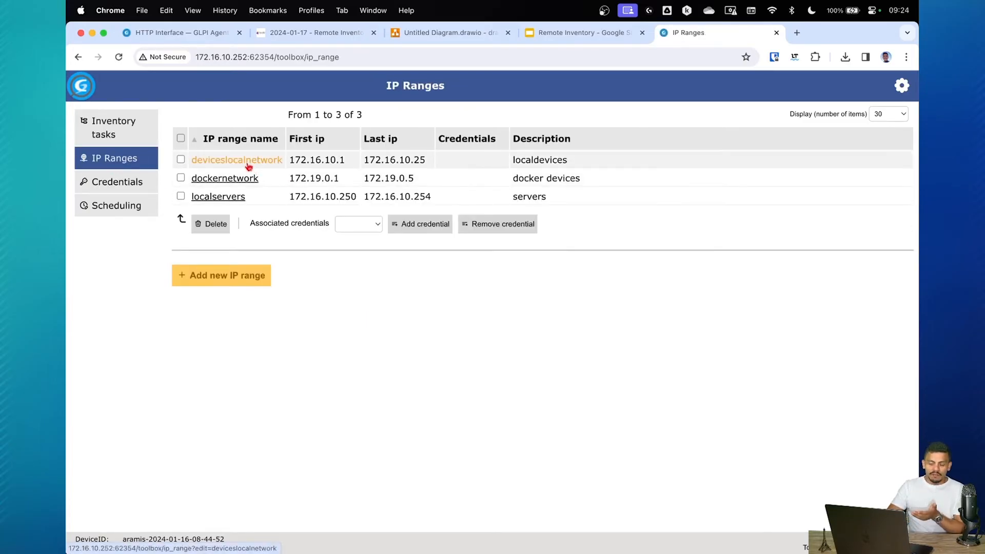
pyautogui.click(237, 160)
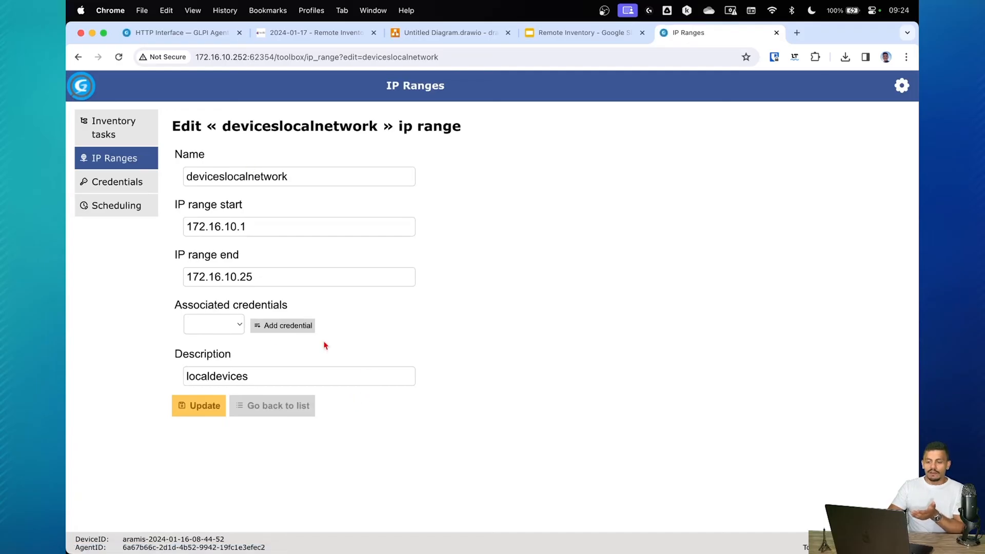
pyautogui.click(214, 326)
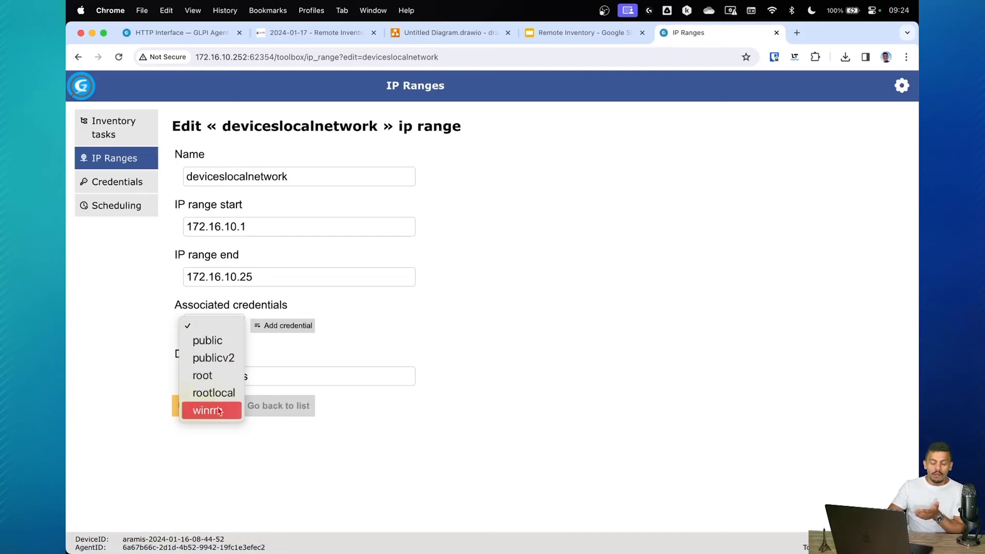
pyautogui.moveTo(210, 411)
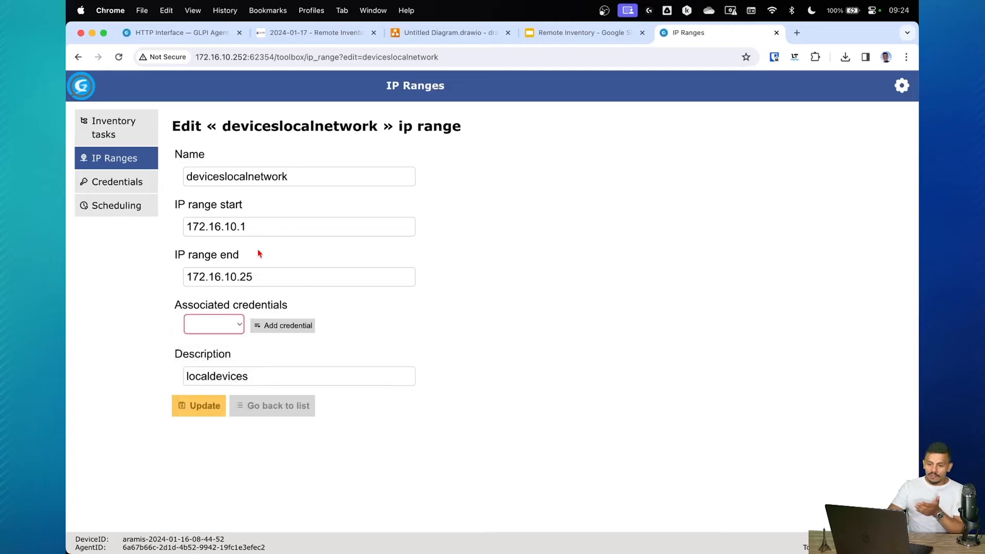
pyautogui.moveTo(218, 207)
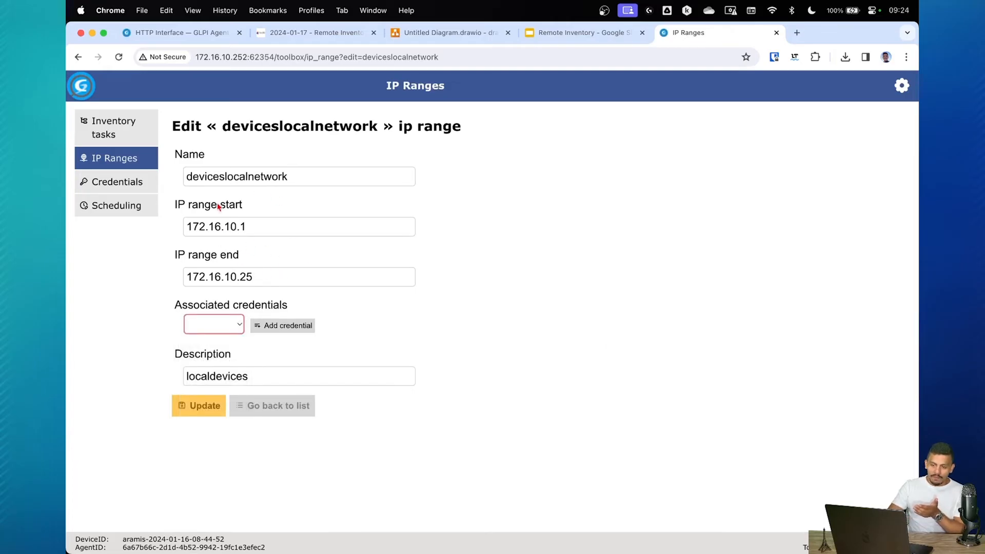
pyautogui.moveTo(237, 311)
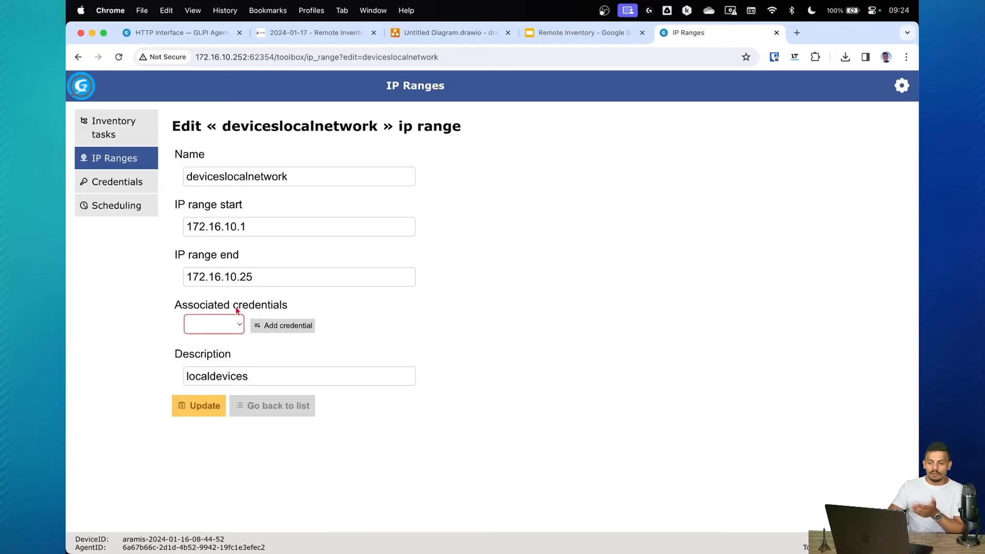
pyautogui.click(213, 325)
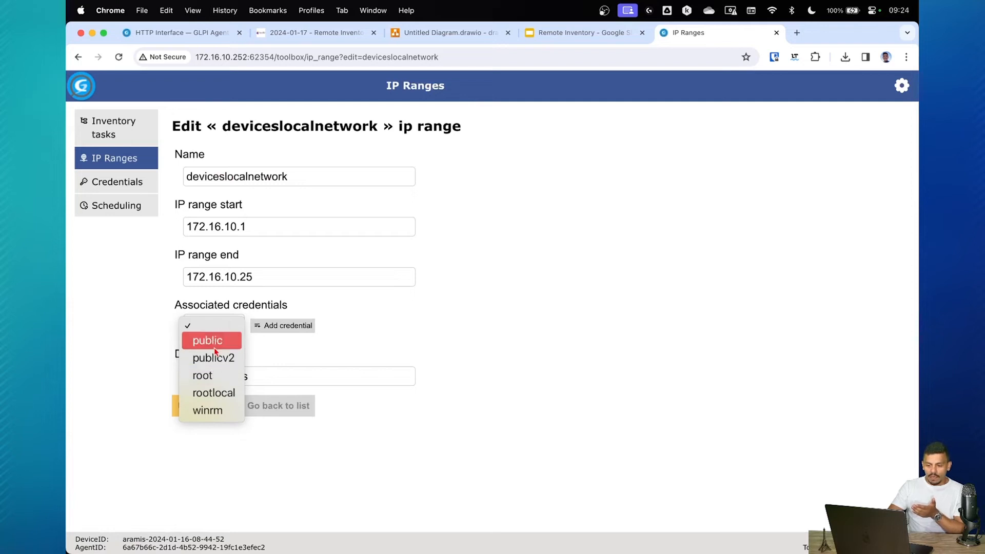
pyautogui.click(206, 340)
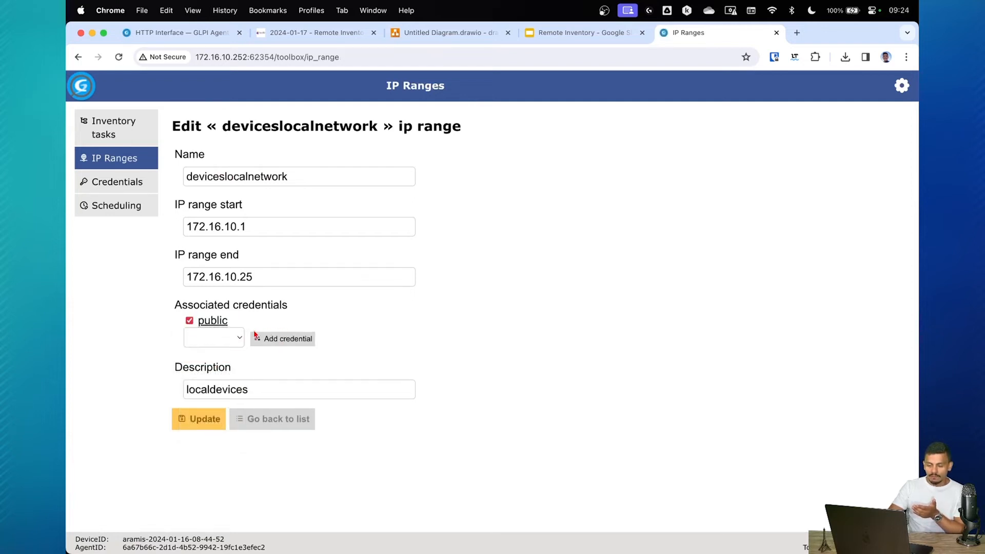
pyautogui.click(214, 339)
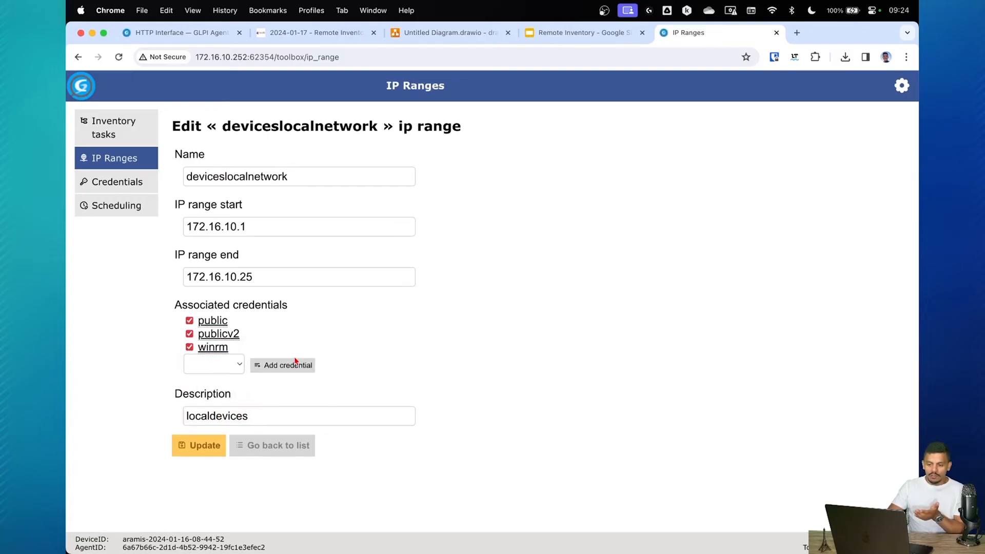
pyautogui.click(213, 364)
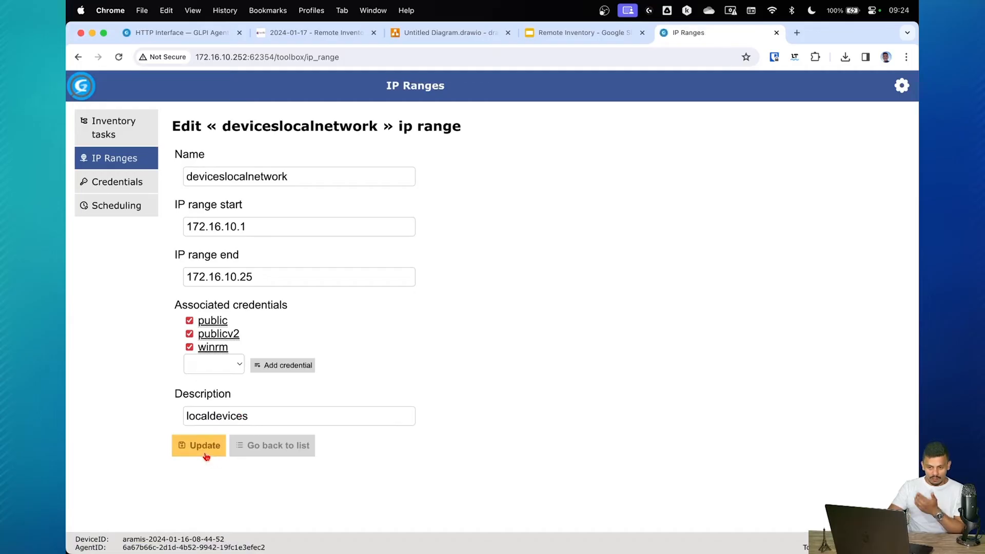
pyautogui.click(198, 445)
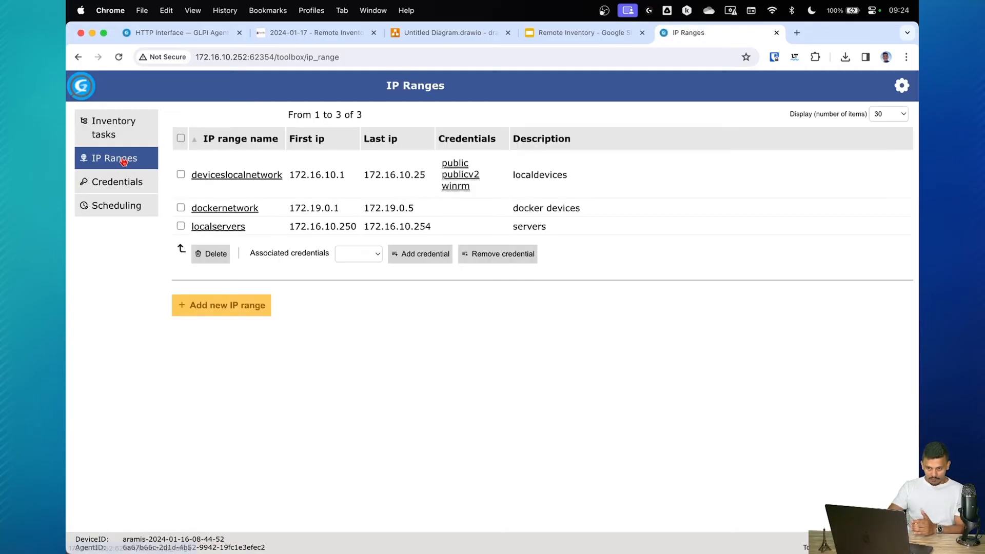
# Attach root and rootlocal to dockernetwork, then start attaching root to localservers.
pyautogui.click(225, 208)
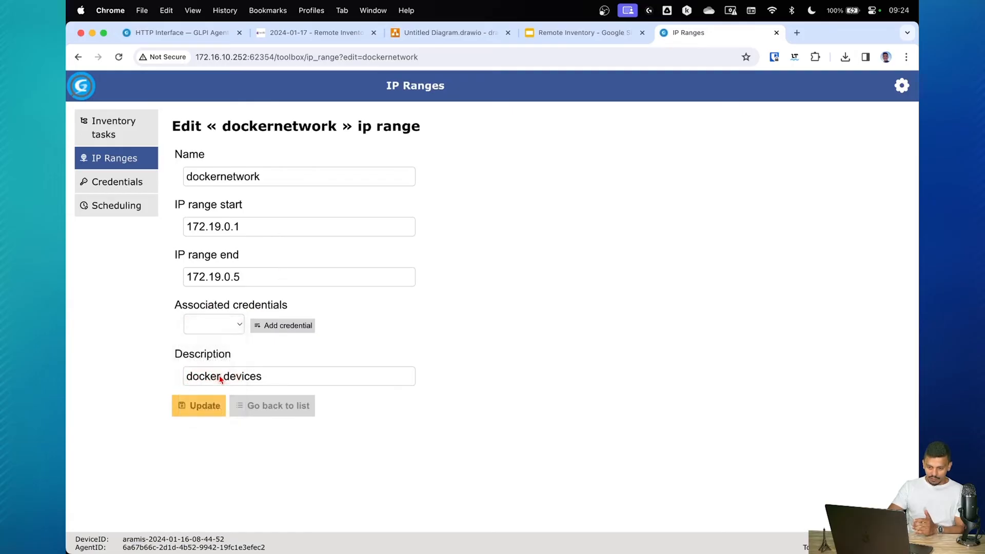
pyautogui.click(214, 326)
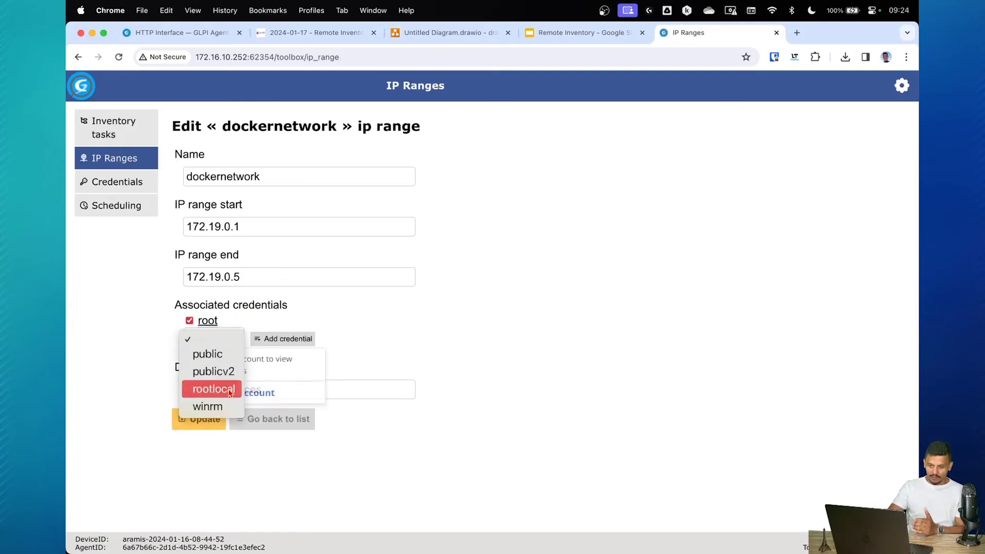
pyautogui.click(212, 388)
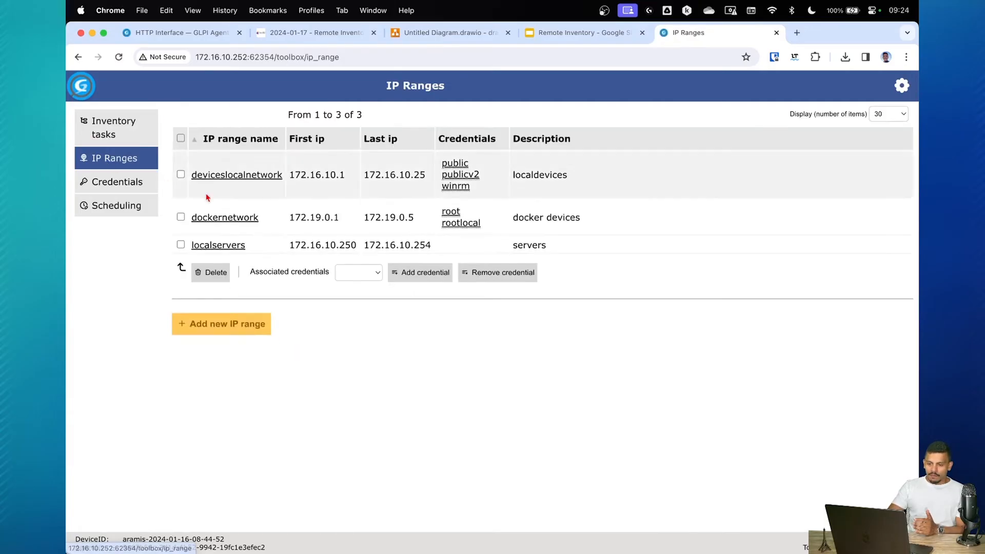
pyautogui.click(218, 245)
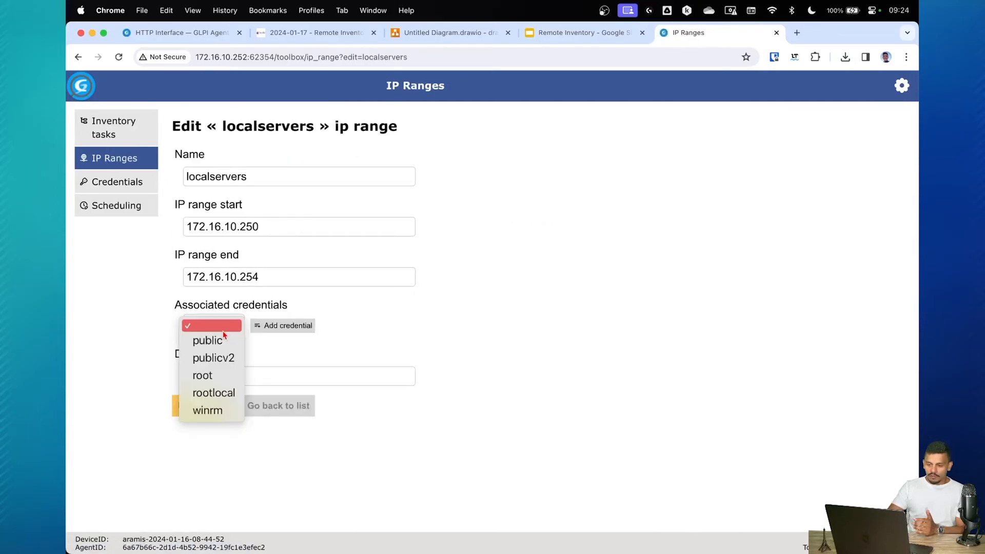
pyautogui.click(213, 393)
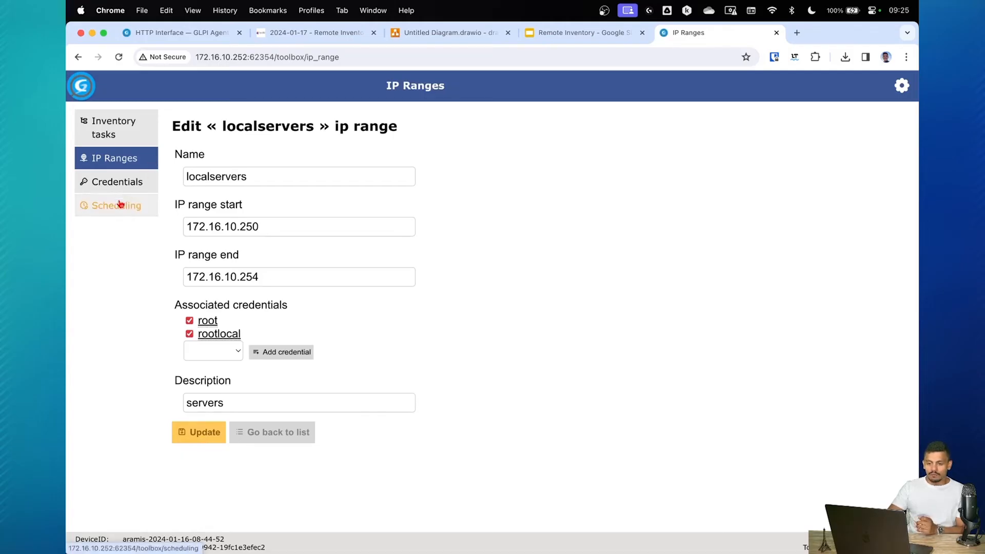
# Select the every5hours remote inventory task in the tasks list and enable it.
pyautogui.click(113, 128)
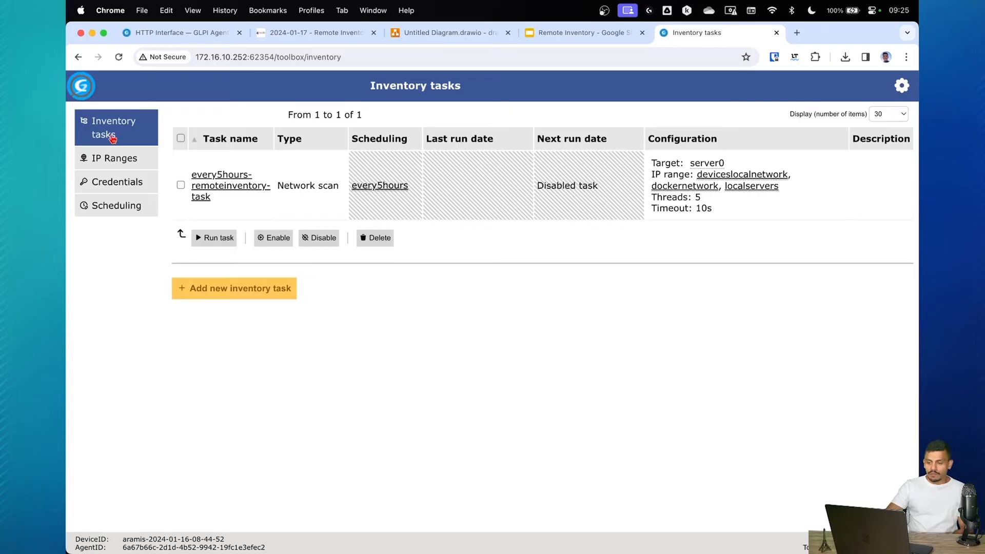
pyautogui.click(181, 185)
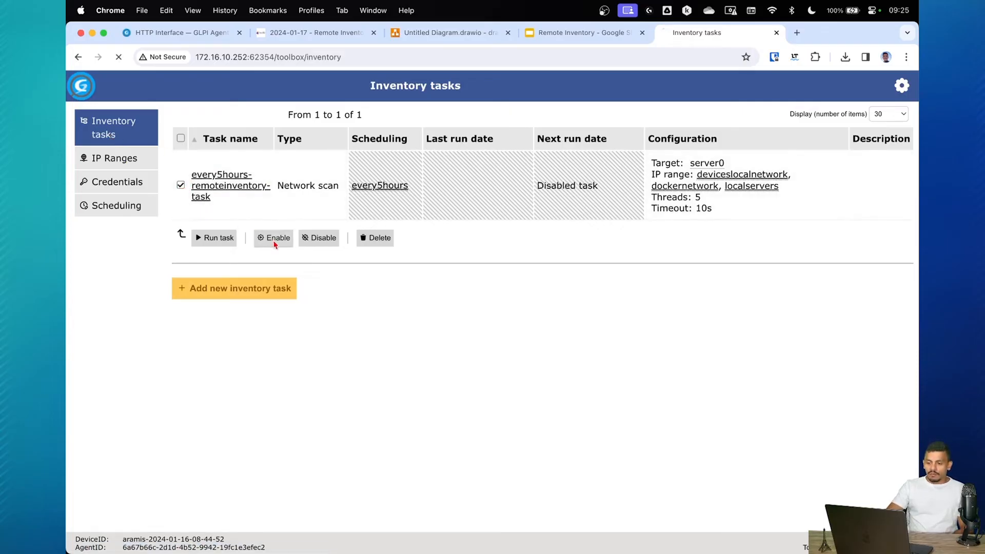
pyautogui.click(274, 237)
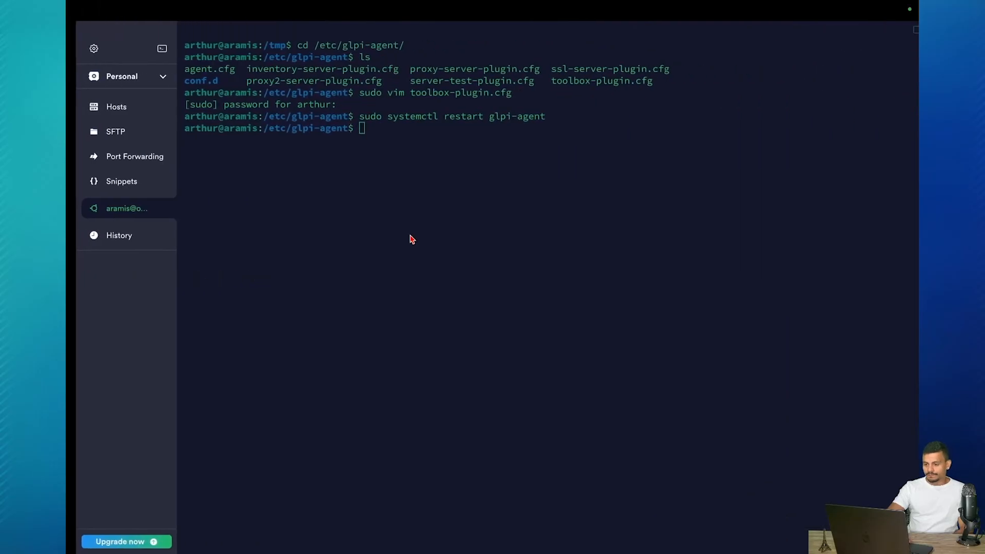
# Open /etc/glpi-agent/agent.cfg in vim with sudo, check the debug setting, and quit.
pyautogui.write('sudo vim /etc/glpi-agent/')
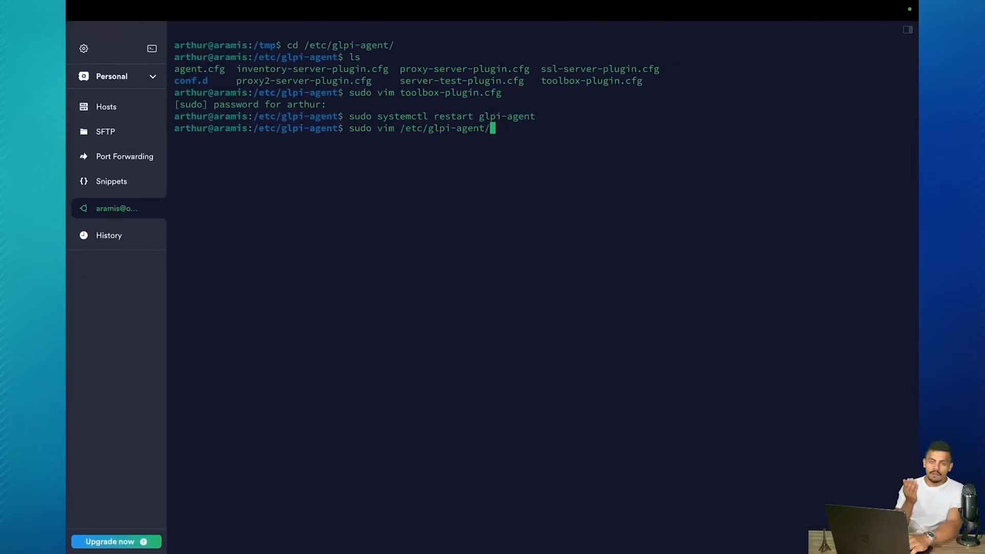
pyautogui.write('ag')
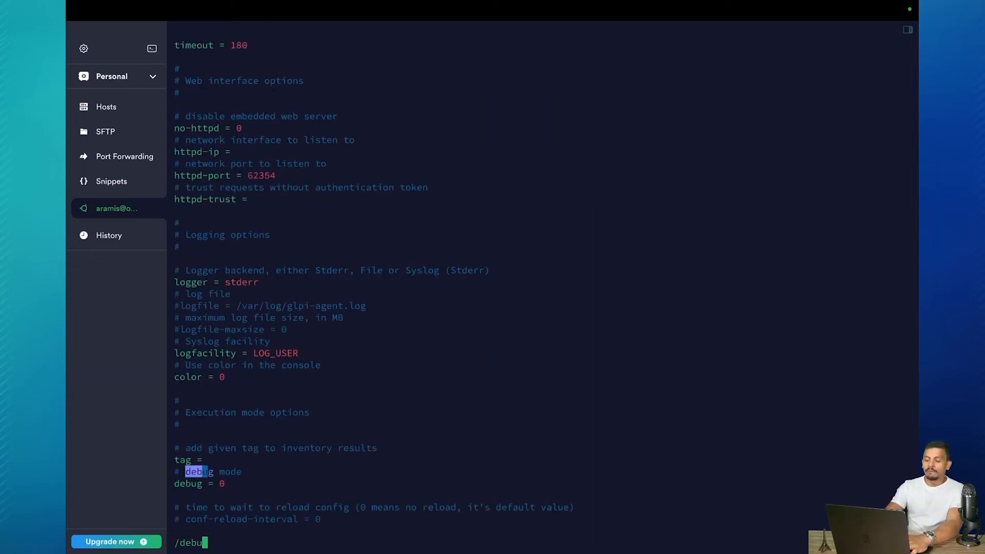
pyautogui.write('g')
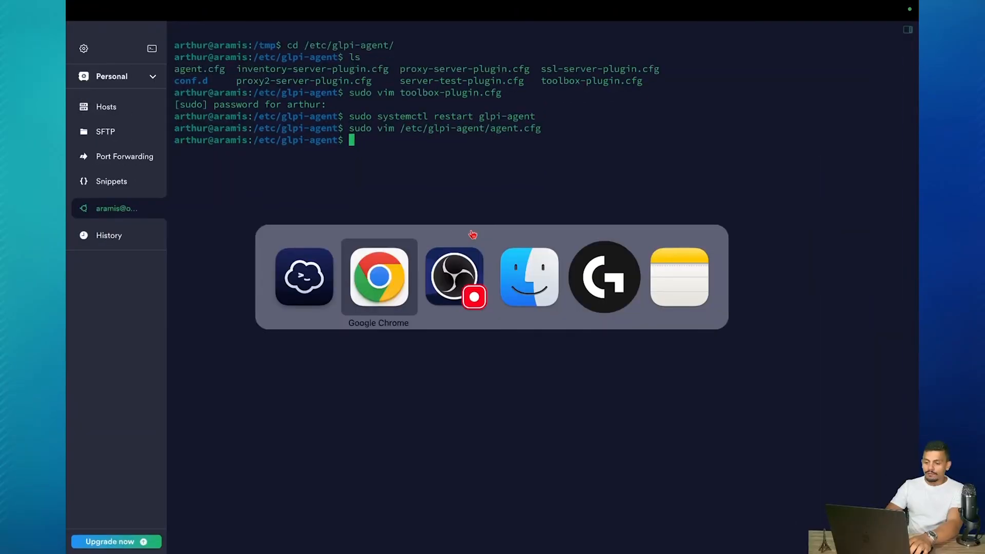
# Search the GLPI Agent documentation for debug and read the Configuration page.
pyautogui.click(378, 277)
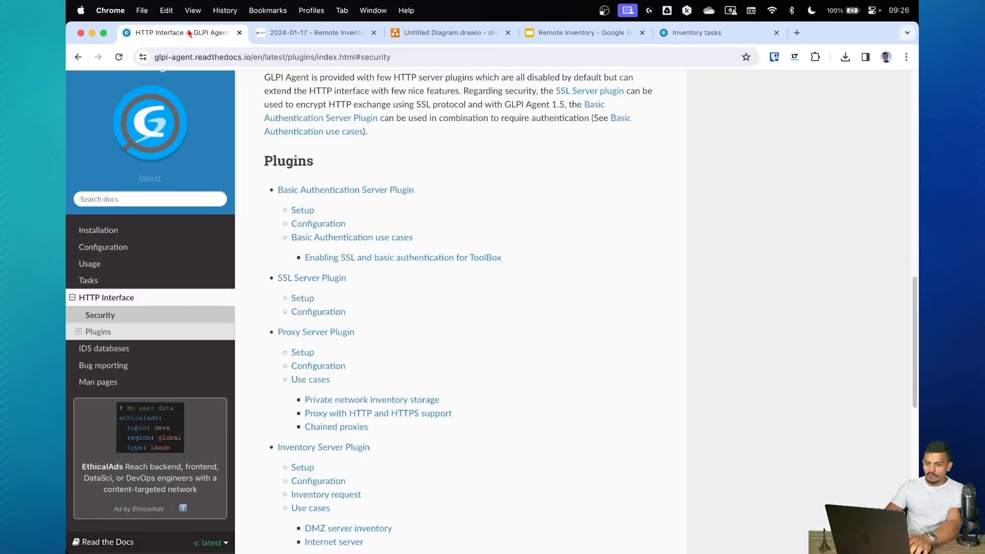
pyautogui.click(149, 198)
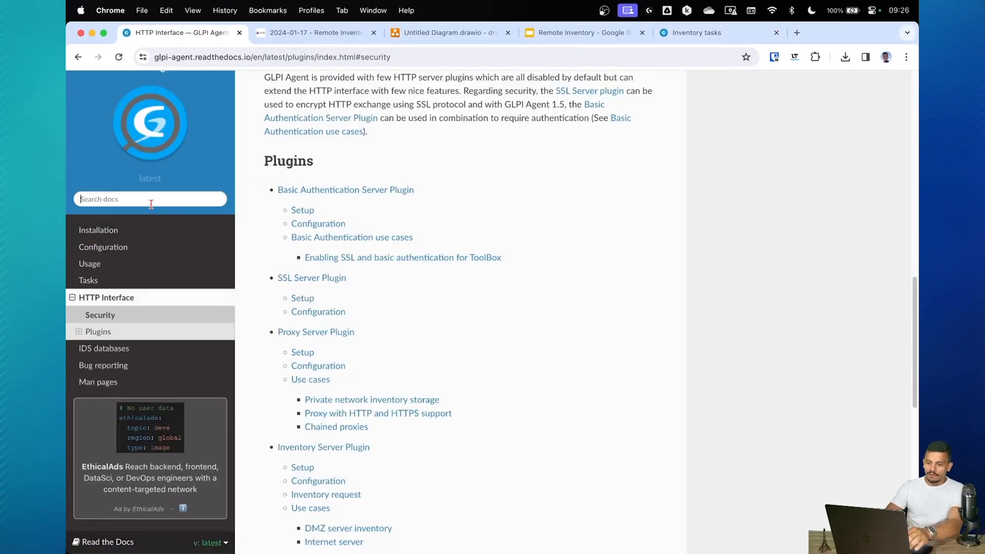
pyautogui.write('deb')
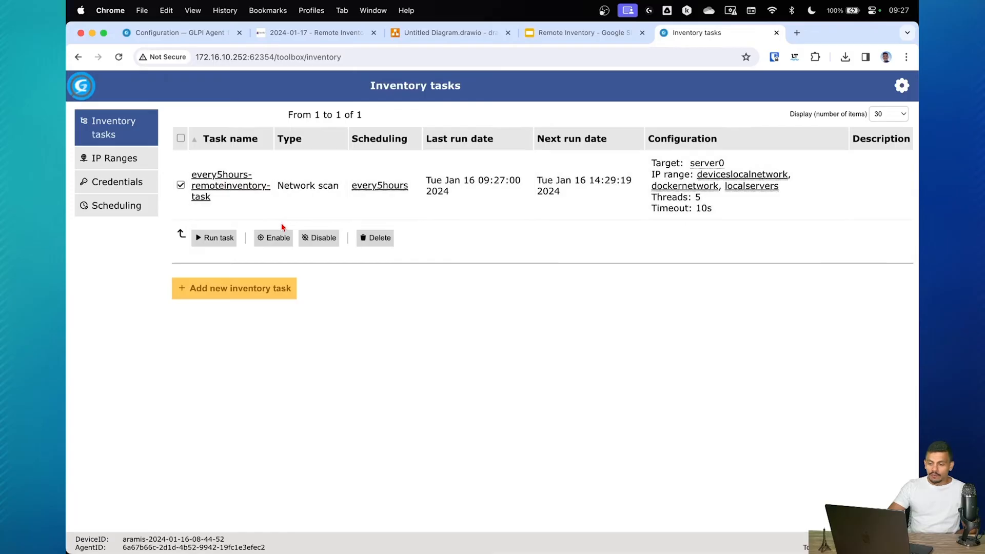
pyautogui.moveTo(277, 229)
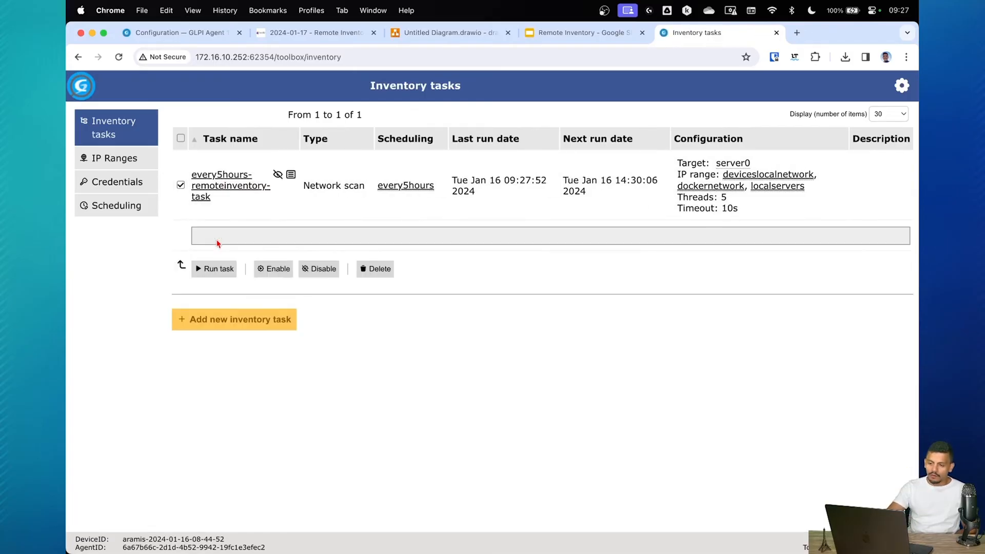
# Run the checked network scan task now and show its live debug log output.
pyautogui.click(214, 268)
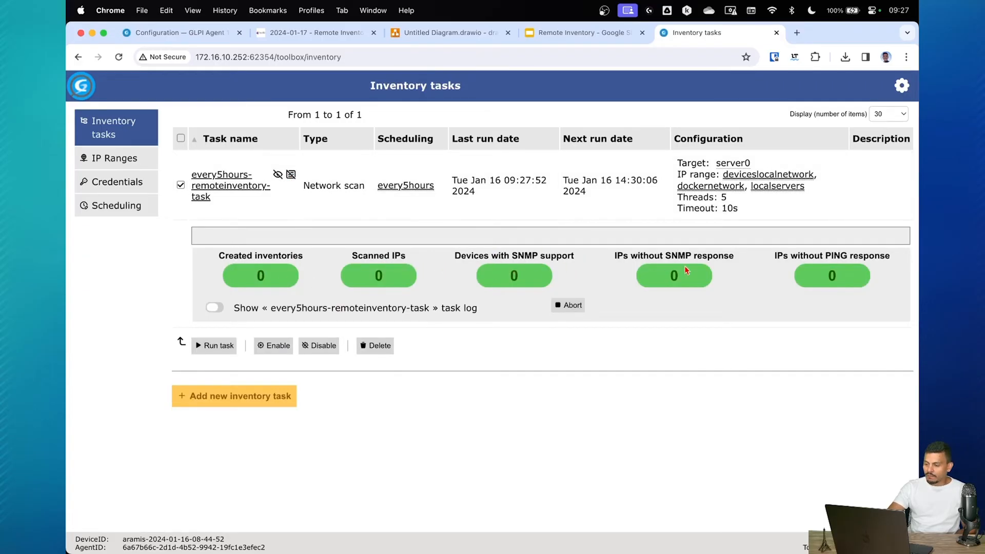
pyautogui.moveTo(712, 269)
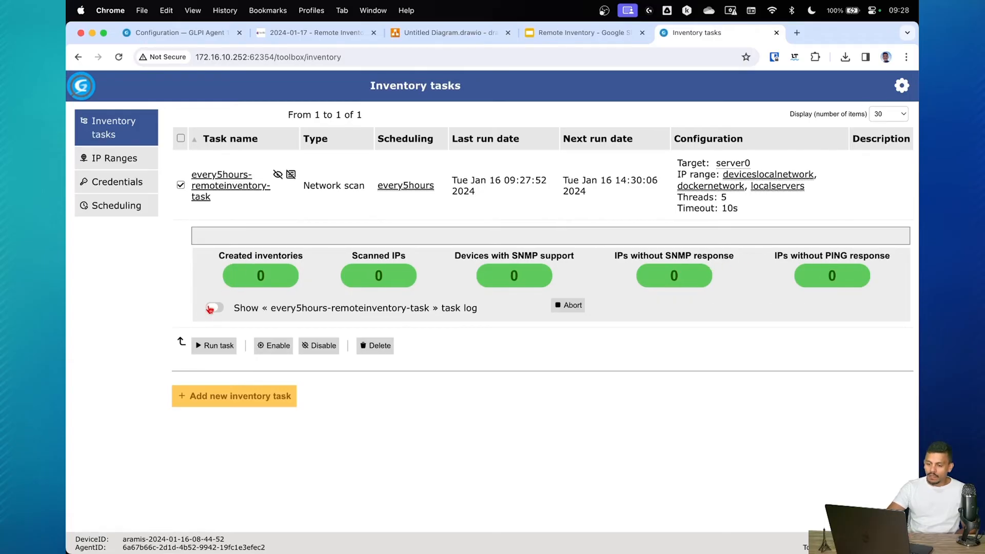
pyautogui.click(214, 308)
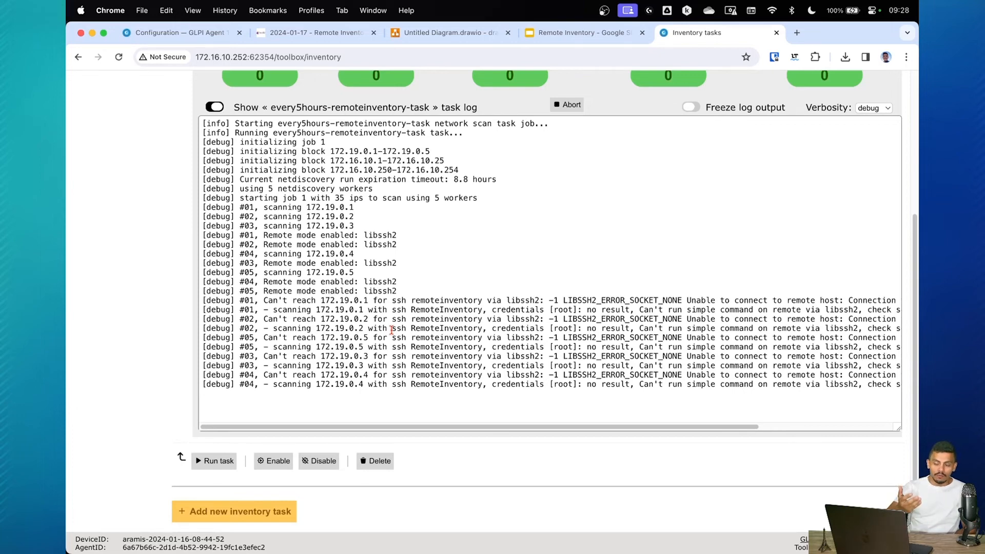
pyautogui.click(813, 31)
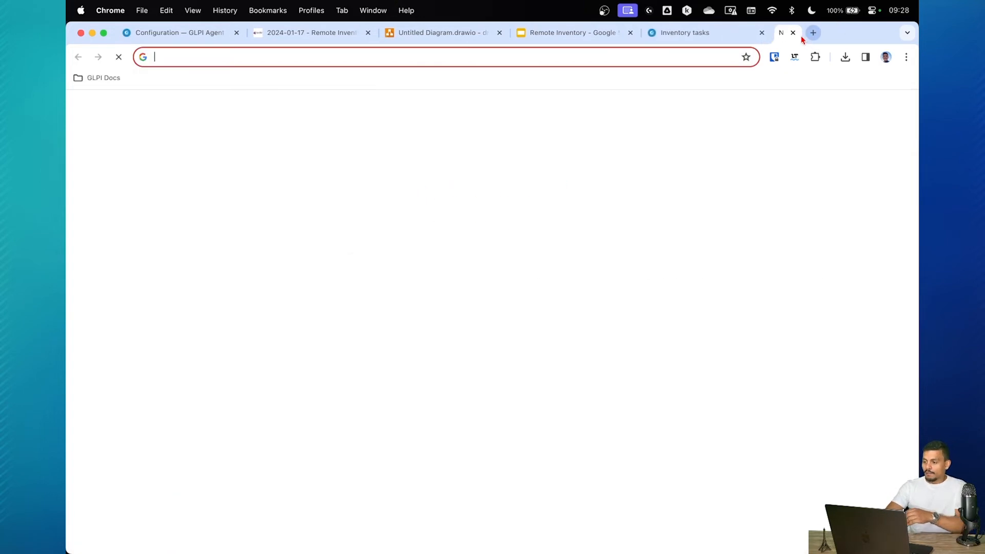
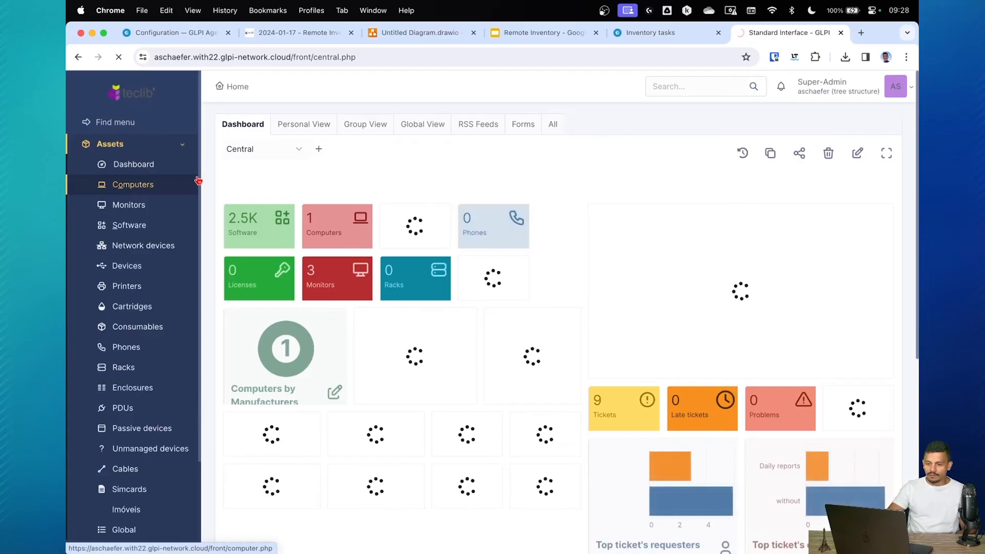
pyautogui.click(132, 184)
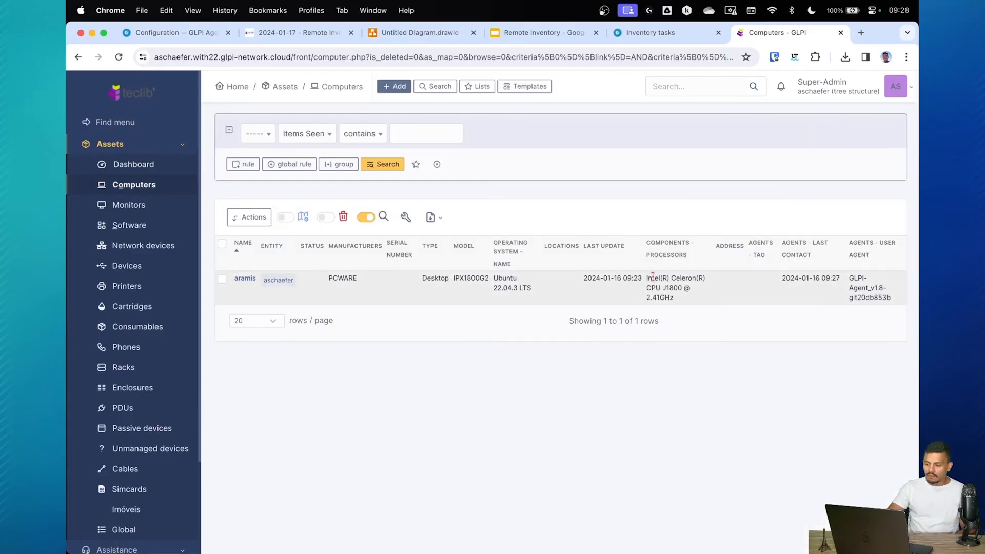
pyautogui.moveTo(810, 293)
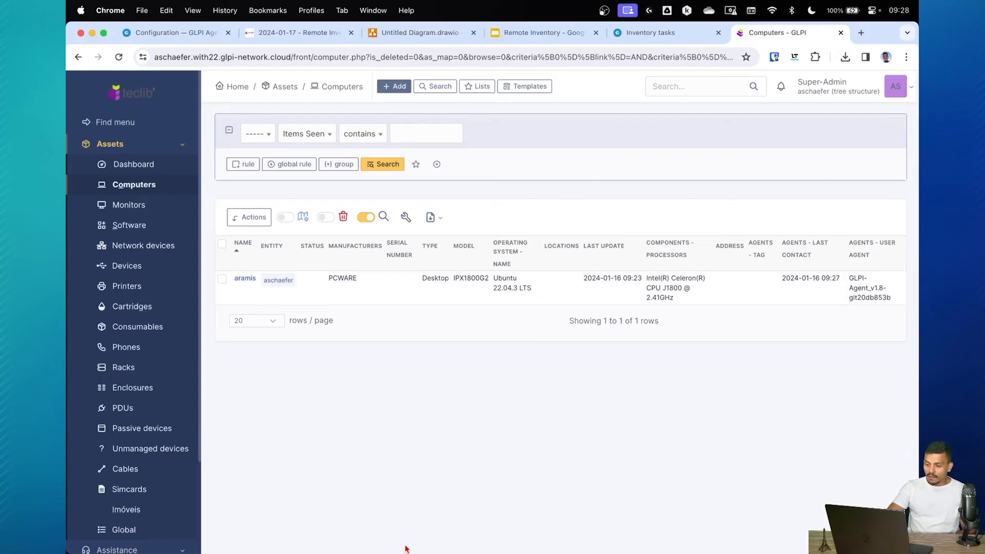
pyautogui.moveTo(466, 440)
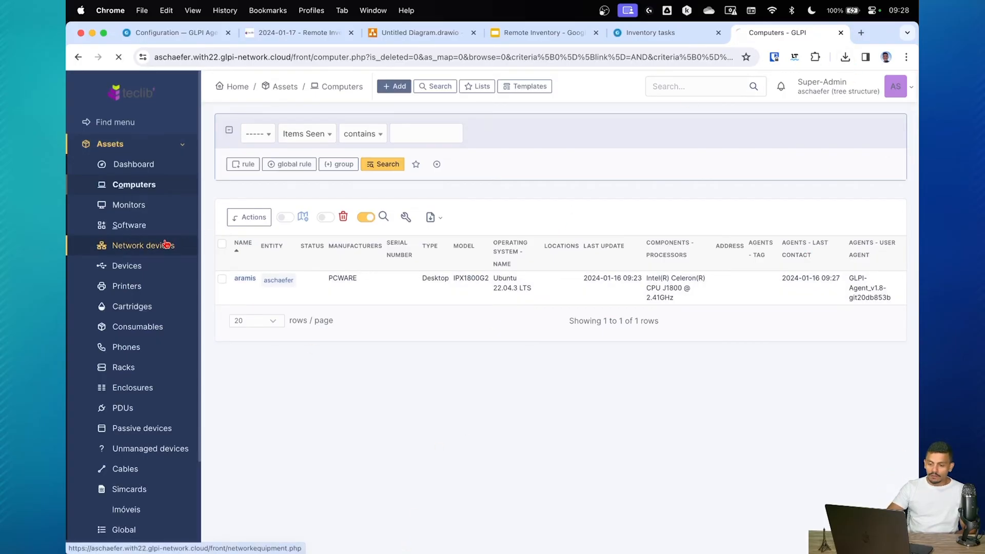
pyautogui.click(654, 32)
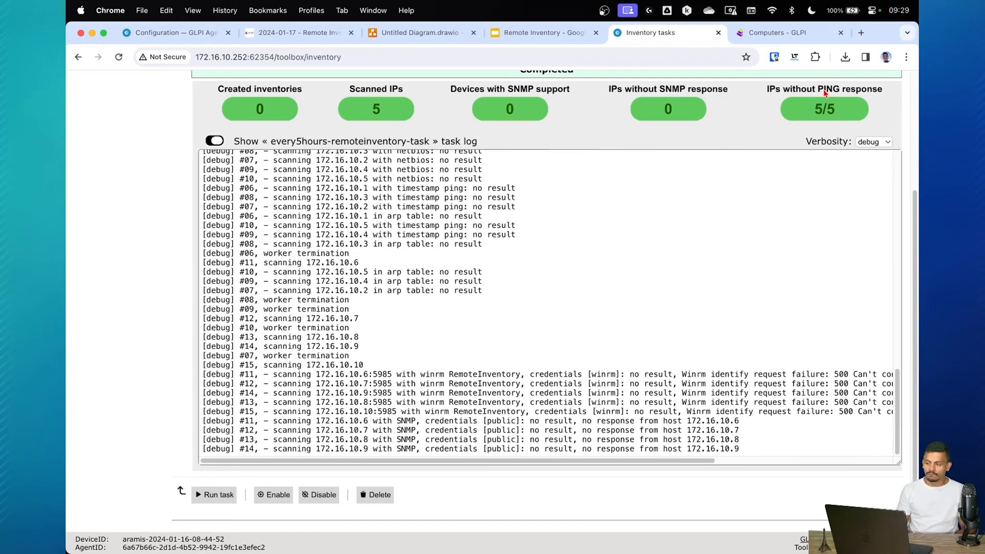
pyautogui.scroll(-3)
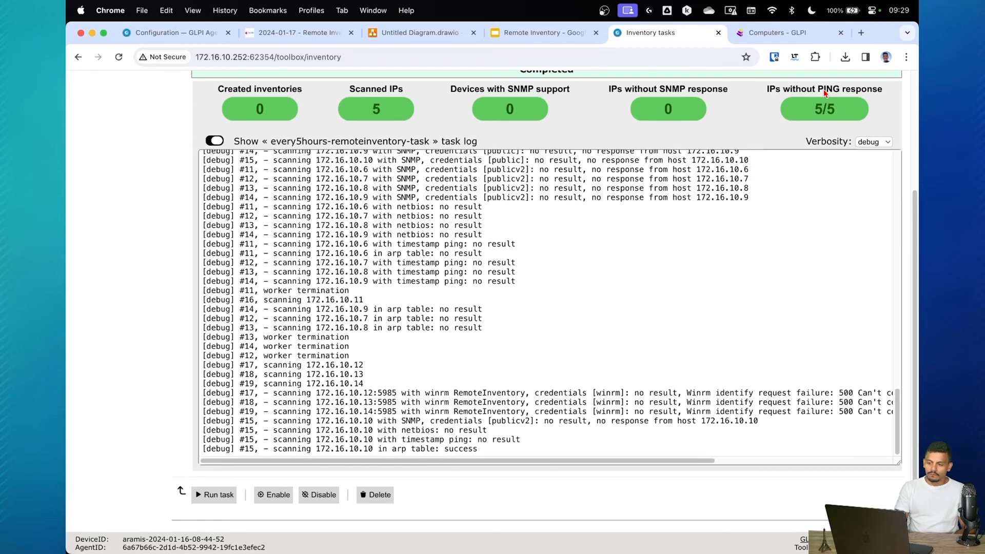
pyautogui.scroll(-3)
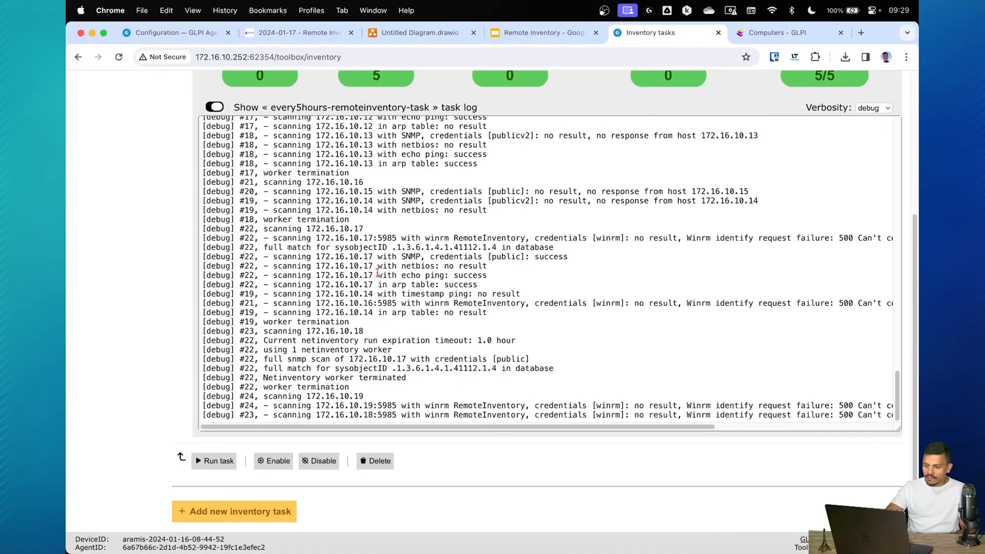
pyautogui.scroll(-3)
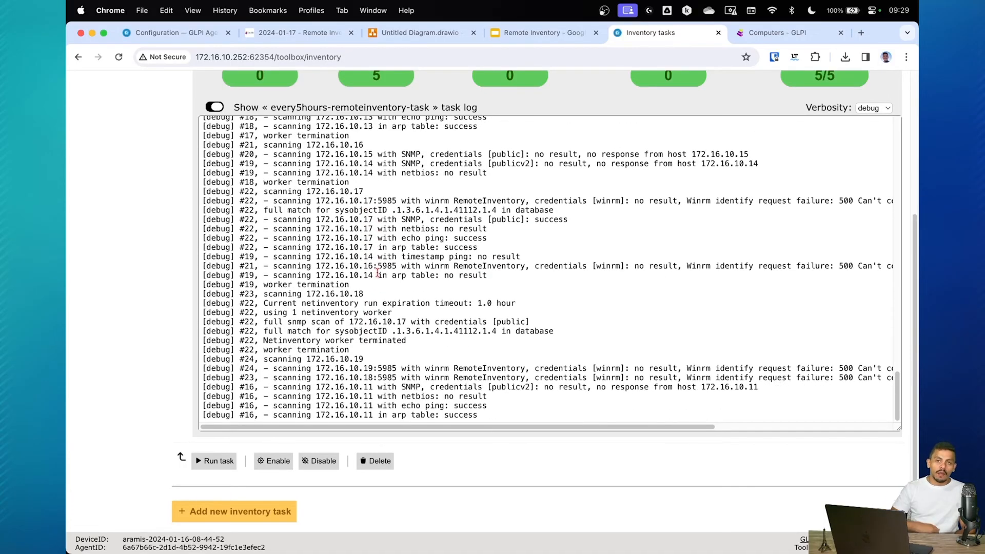
# View the GLPI Network devices list, now showing the LiteBeam M5 beside the gateway, then the computers list.
pyautogui.click(782, 32)
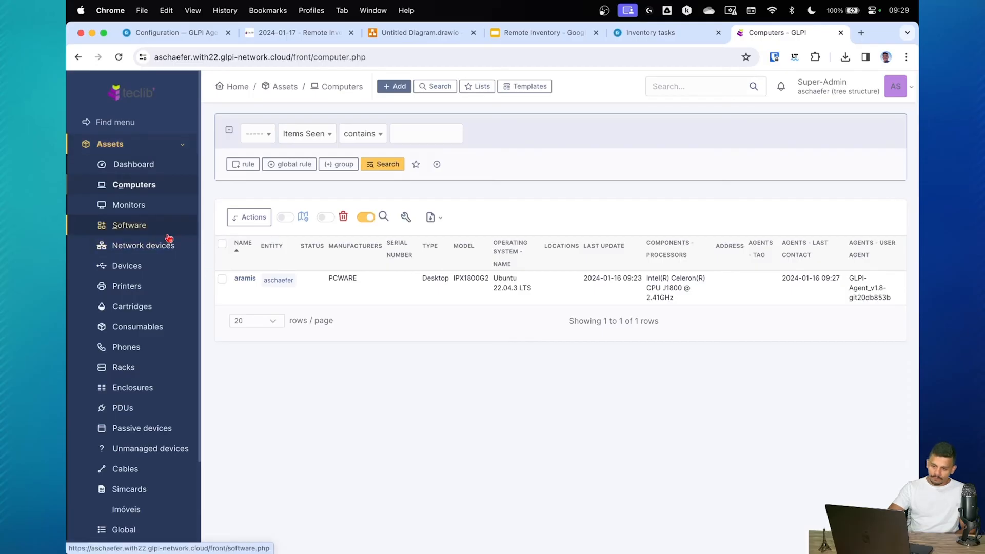
pyautogui.click(142, 245)
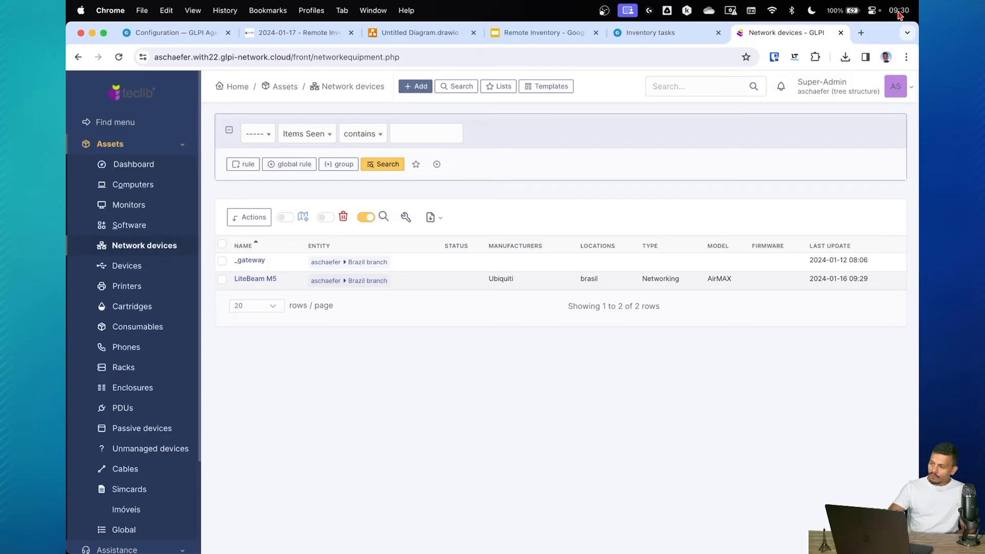
pyautogui.click(133, 184)
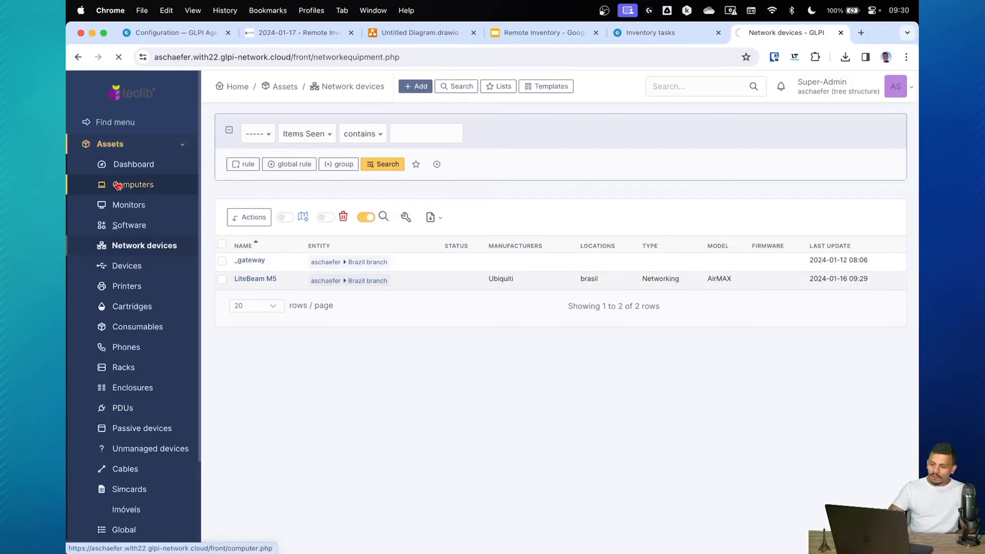
# Follow the toolbox task log to its end, where server0 is inventoried and the network scan reports done.
pyautogui.click(654, 32)
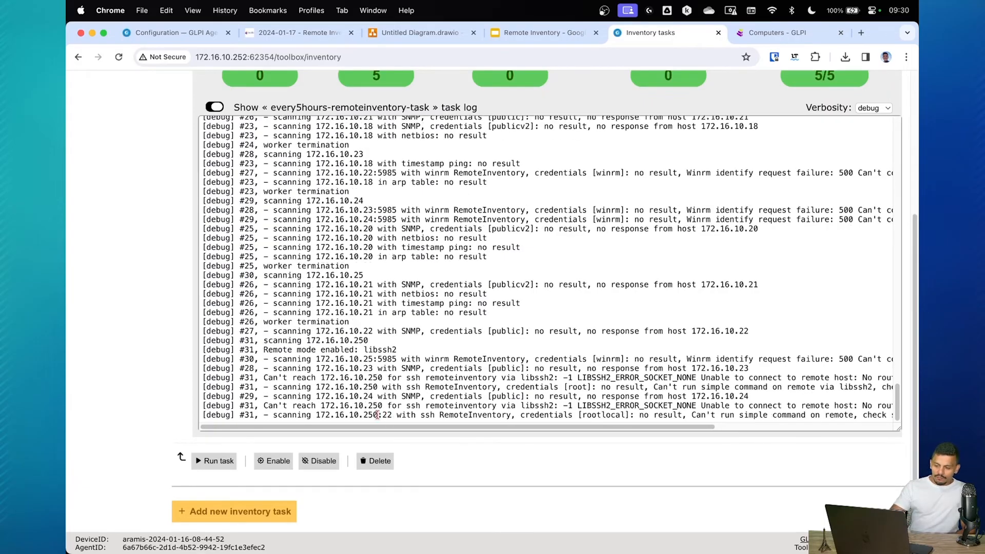
pyautogui.scroll(-3)
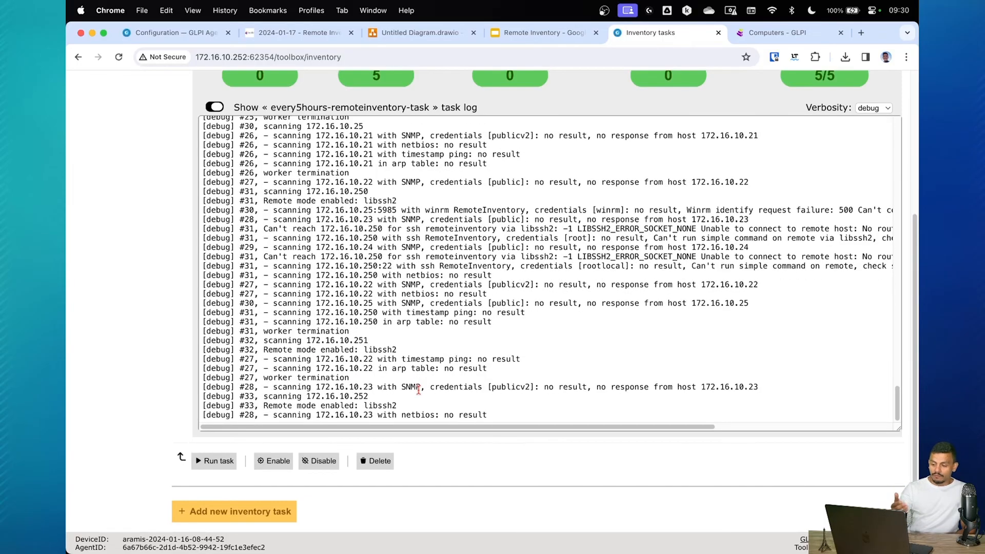
pyautogui.scroll(-3)
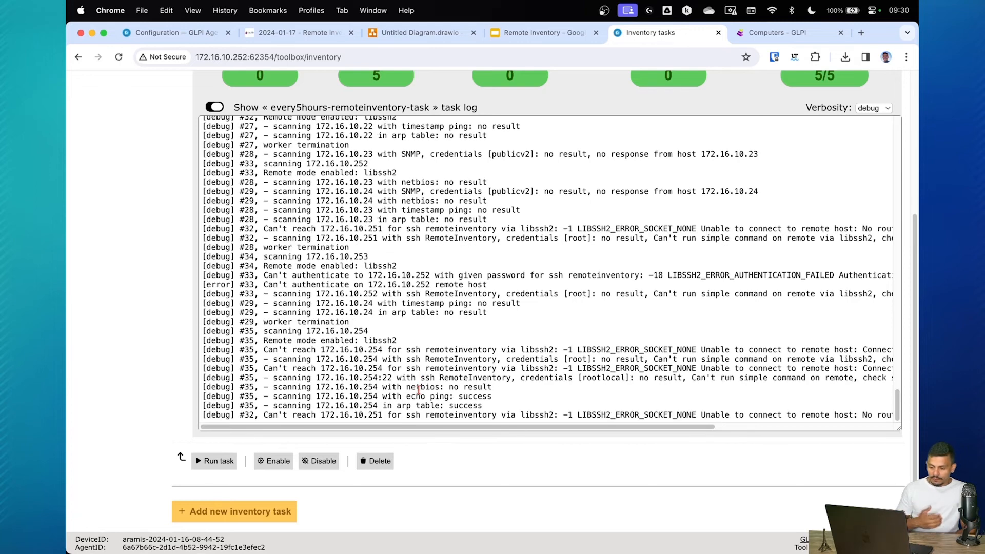
pyautogui.scroll(-3)
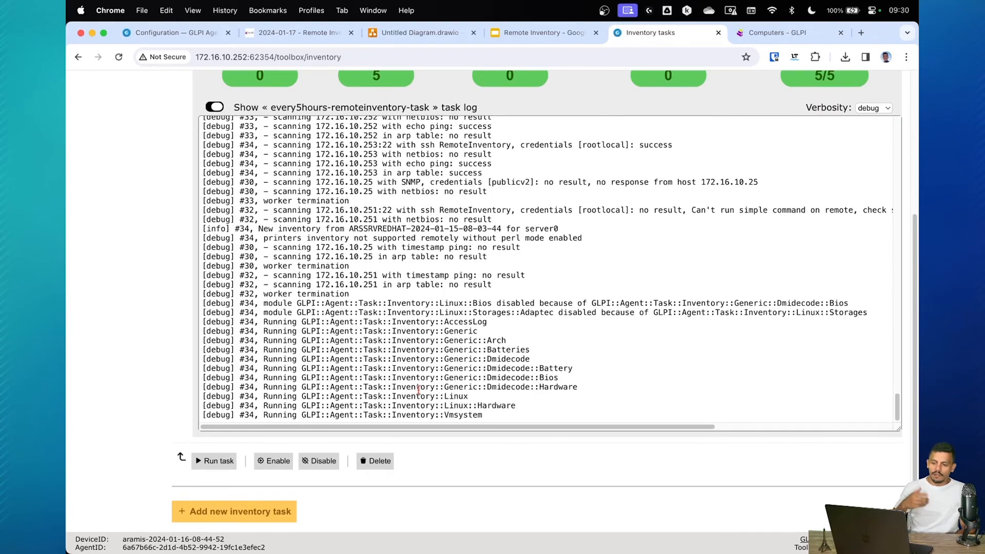
pyautogui.scroll(-3)
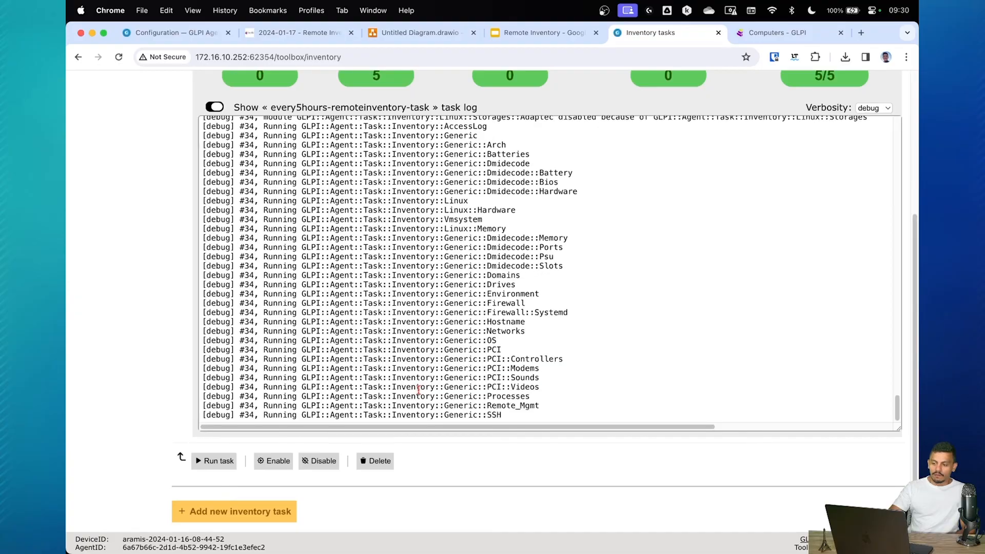
pyautogui.click(777, 32)
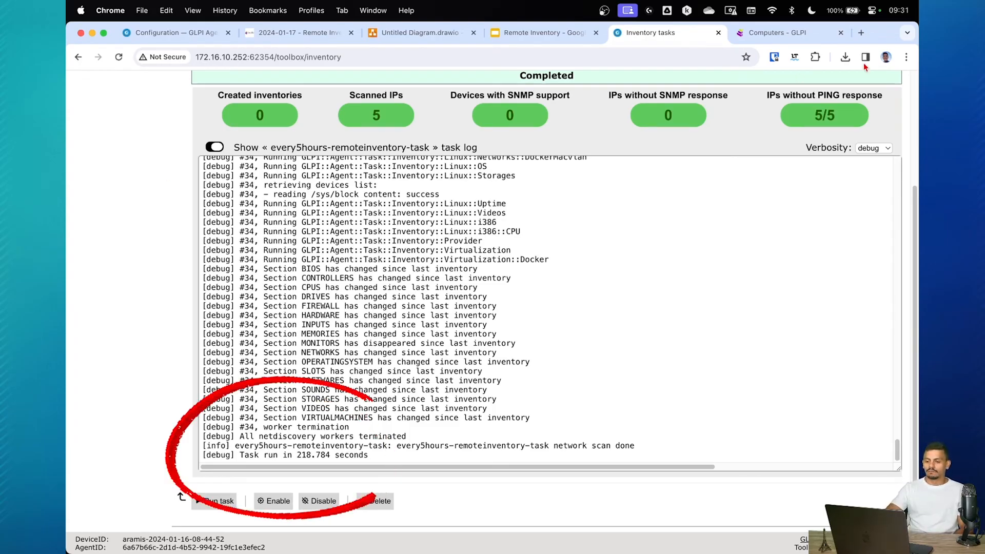
pyautogui.click(779, 33)
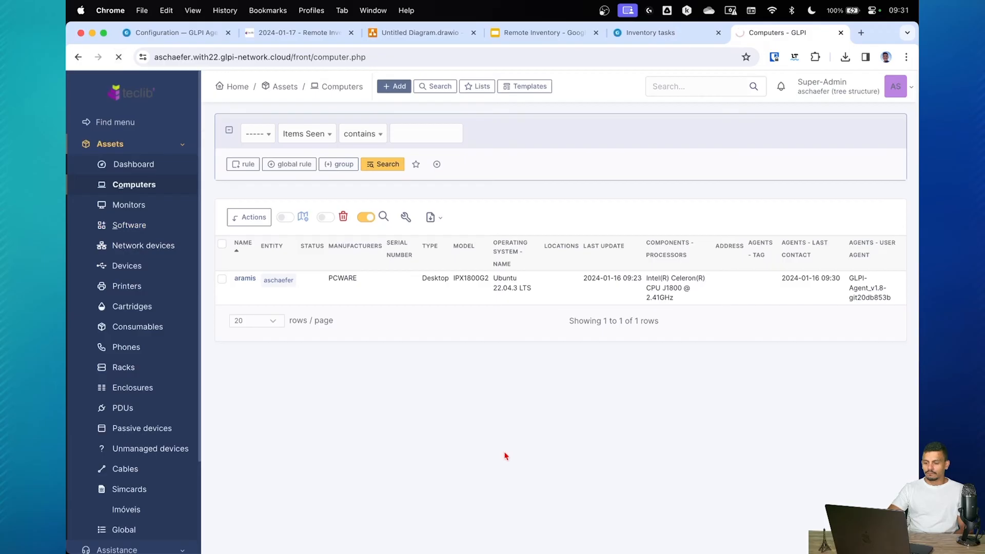
# Reload the Computers page so the Lenovo Red Hat server appears beside aramis, then return to Inventory tasks.
pyautogui.click(120, 58)
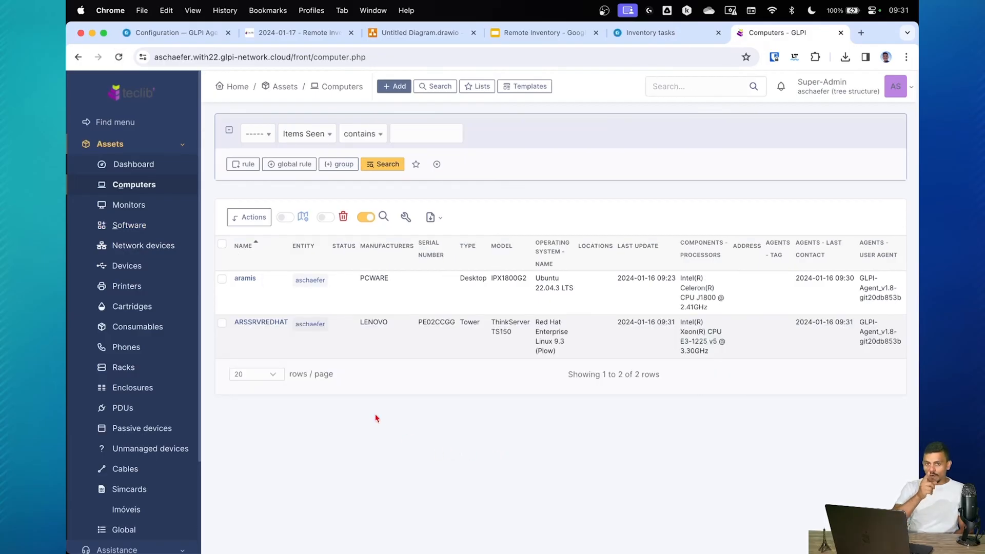
pyautogui.click(861, 33)
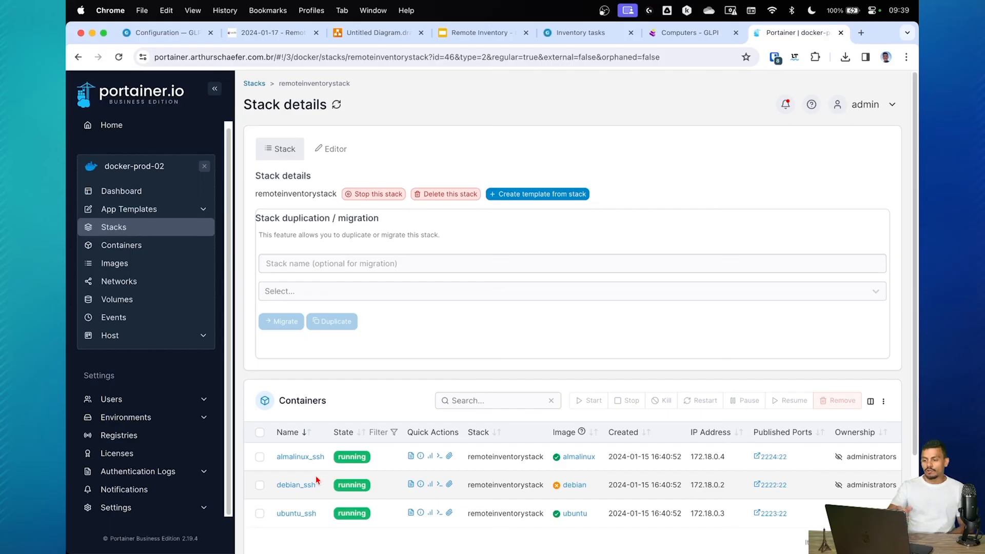
pyautogui.click(578, 32)
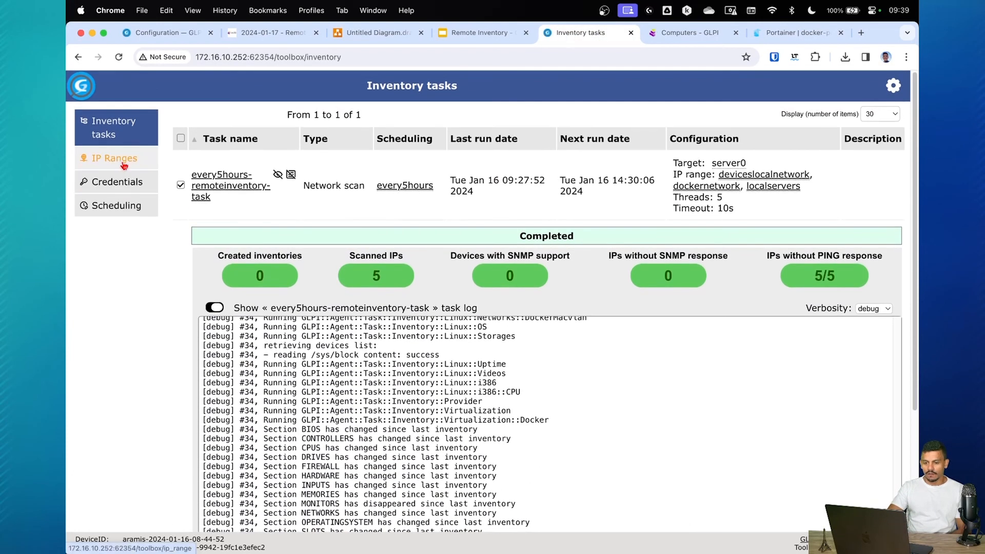
# Edit the dockernetwork IP range to start at 172.18.0.1 and end at 172.18.0.5, then return to Inventory tasks.
pyautogui.click(115, 158)
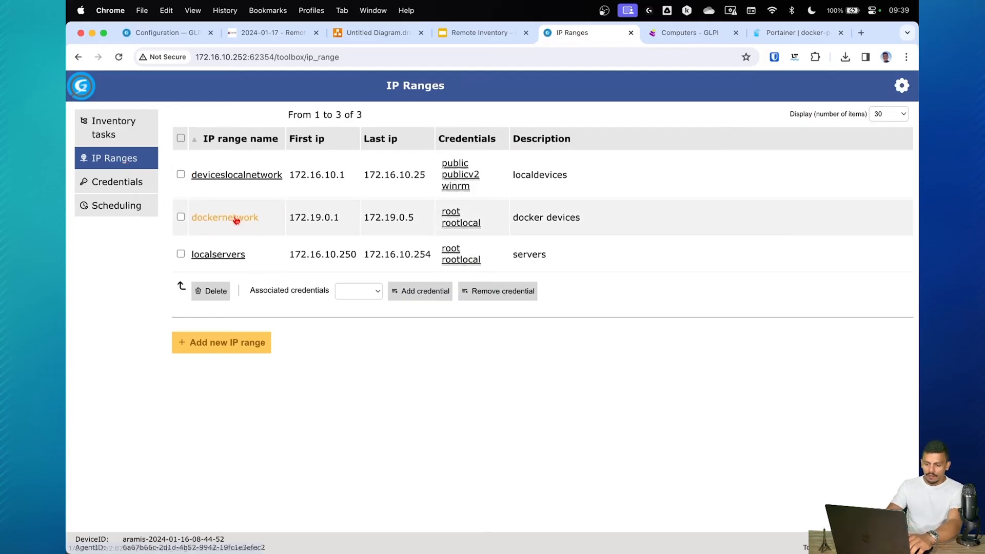
pyautogui.click(225, 217)
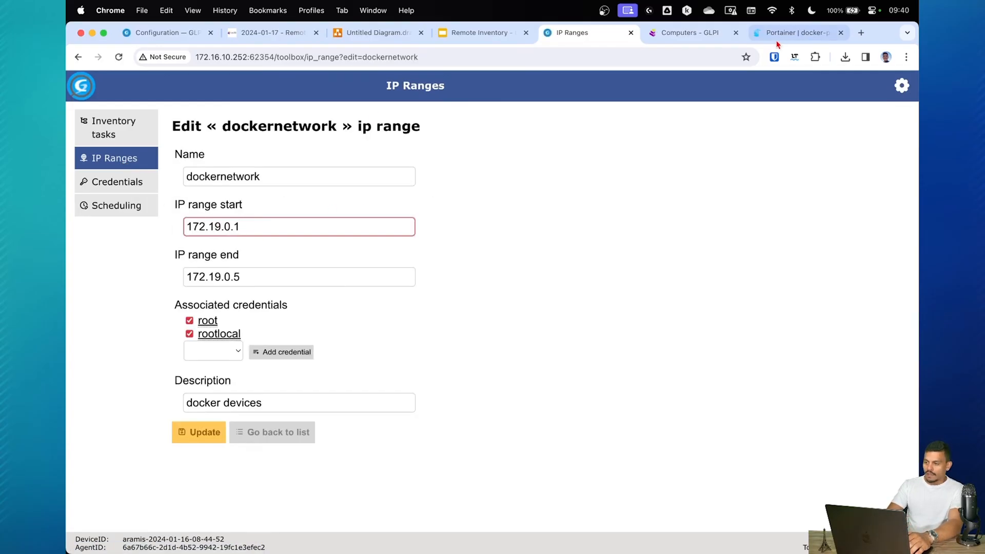
pyautogui.click(799, 32)
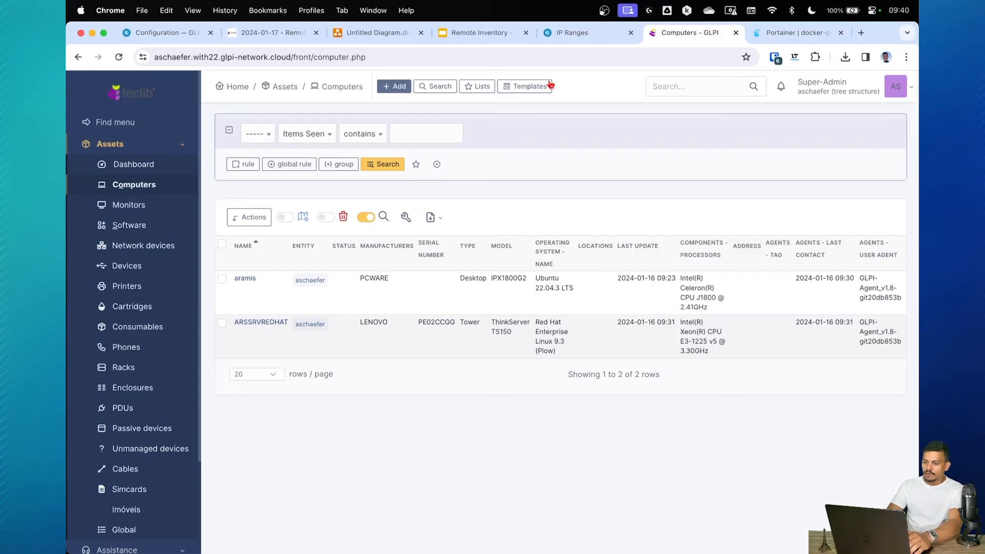
pyautogui.click(572, 32)
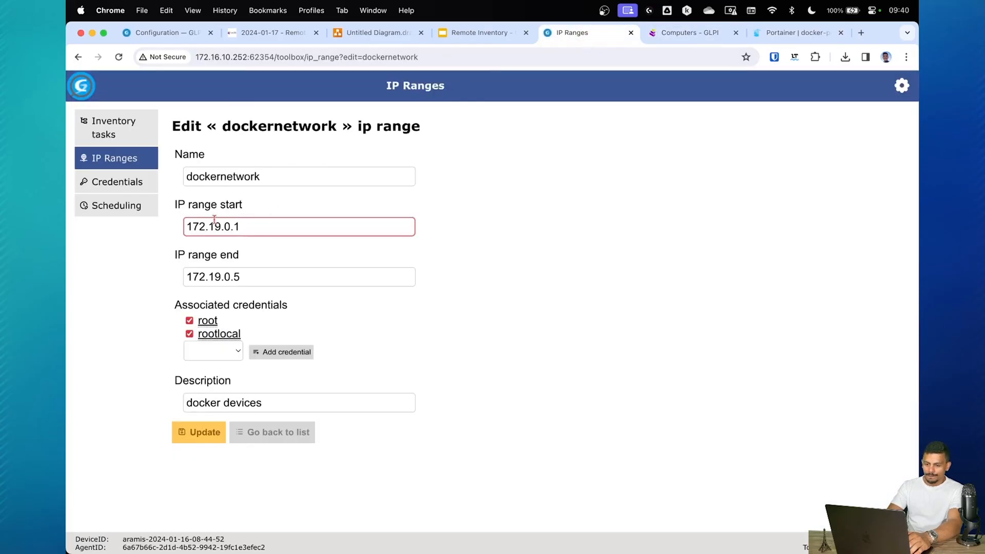
pyautogui.press('Backspace')
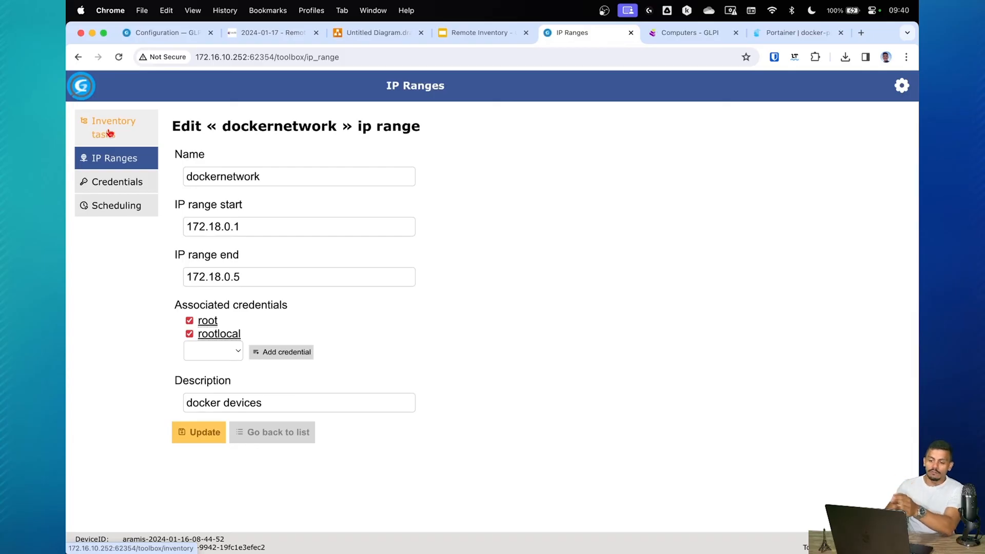
pyautogui.click(114, 127)
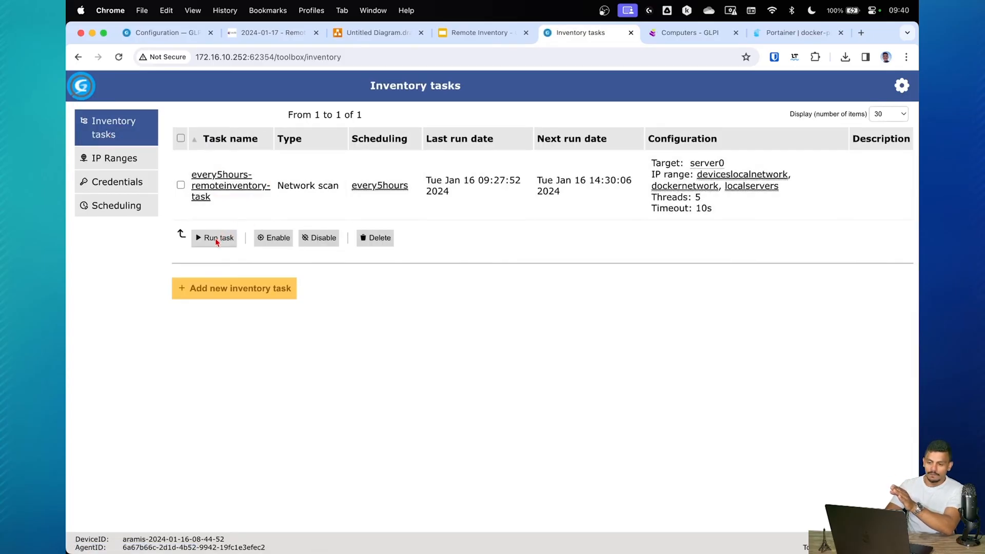
# Create a network-scan task named dockernetwork on server0 covering the dockernetwork range with 1 thread.
pyautogui.click(234, 288)
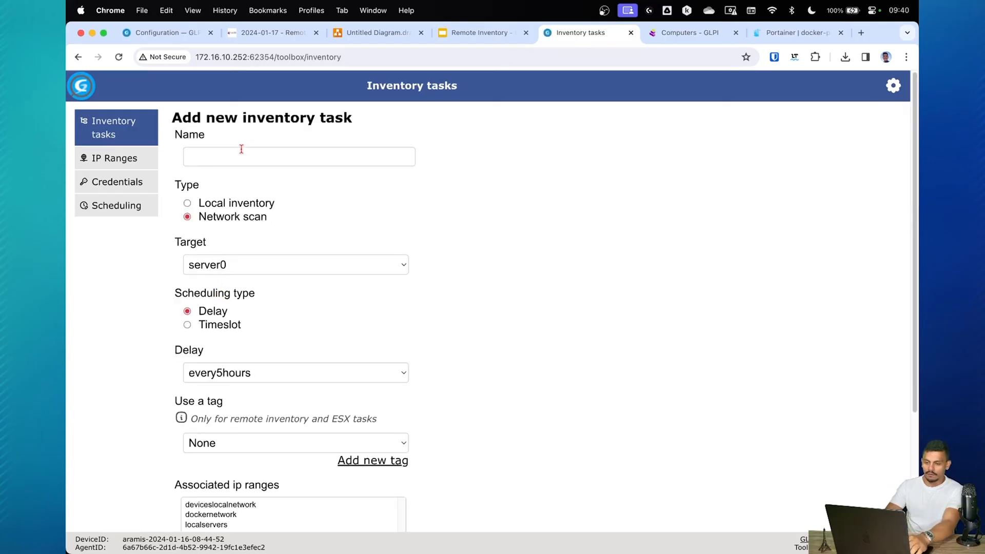
pyautogui.click(299, 156)
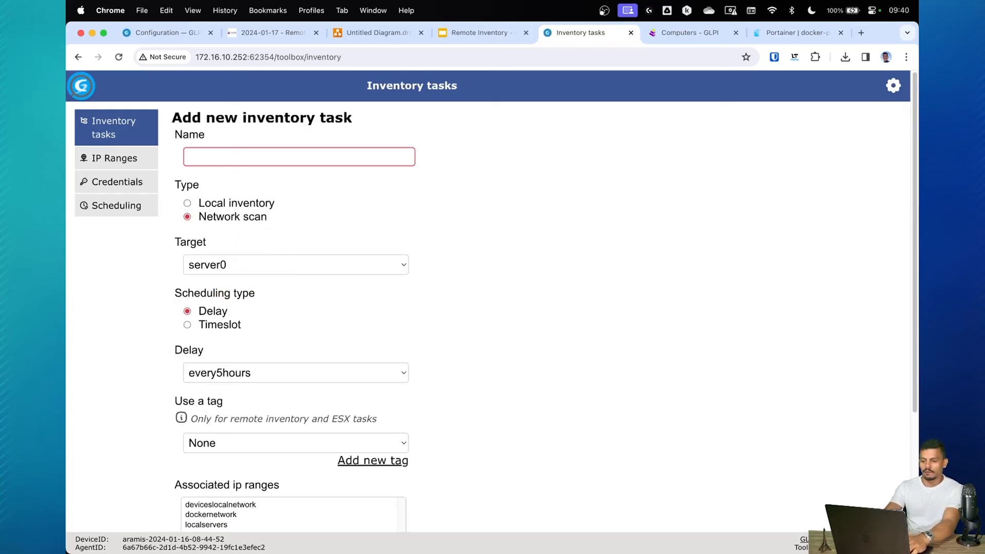
pyautogui.write('dockerne')
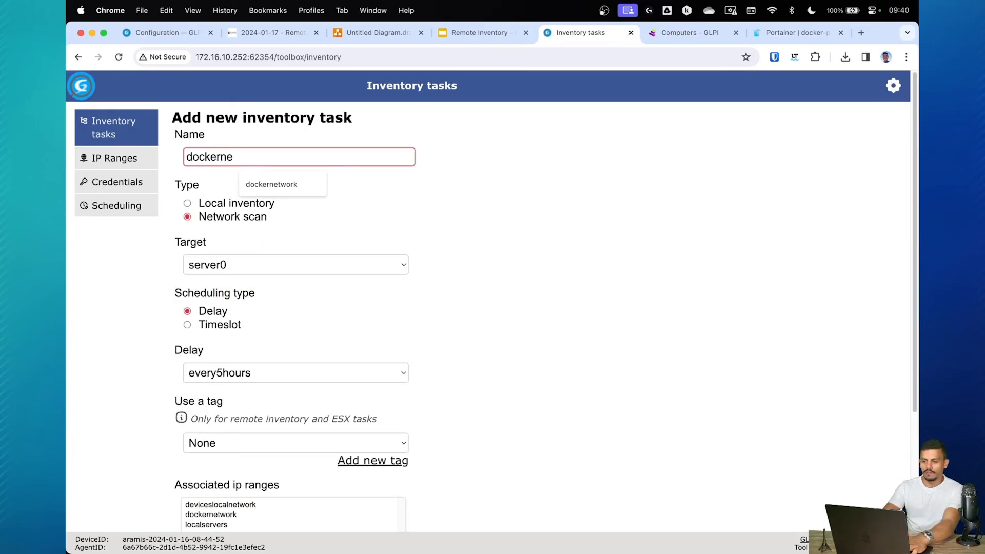
pyautogui.click(271, 184)
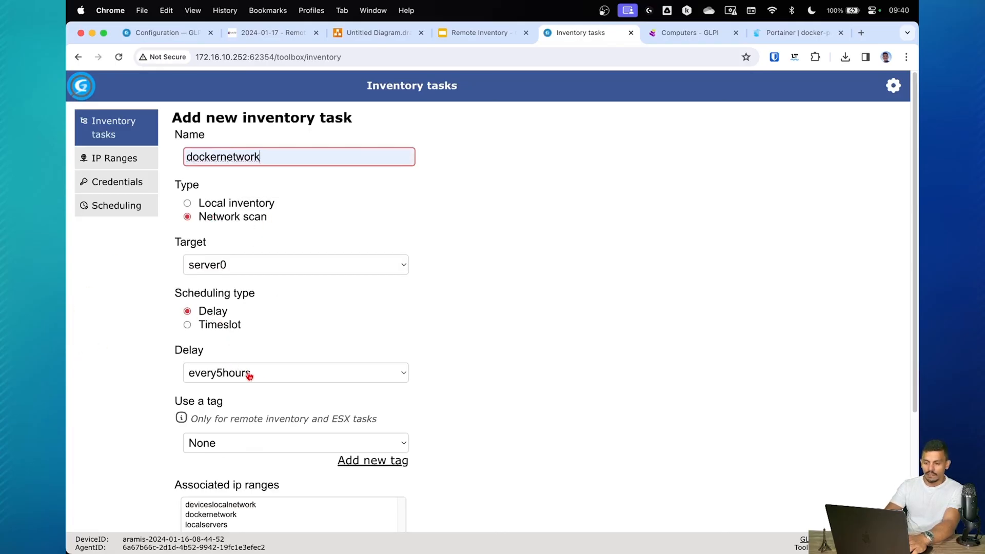
pyautogui.scroll(-3)
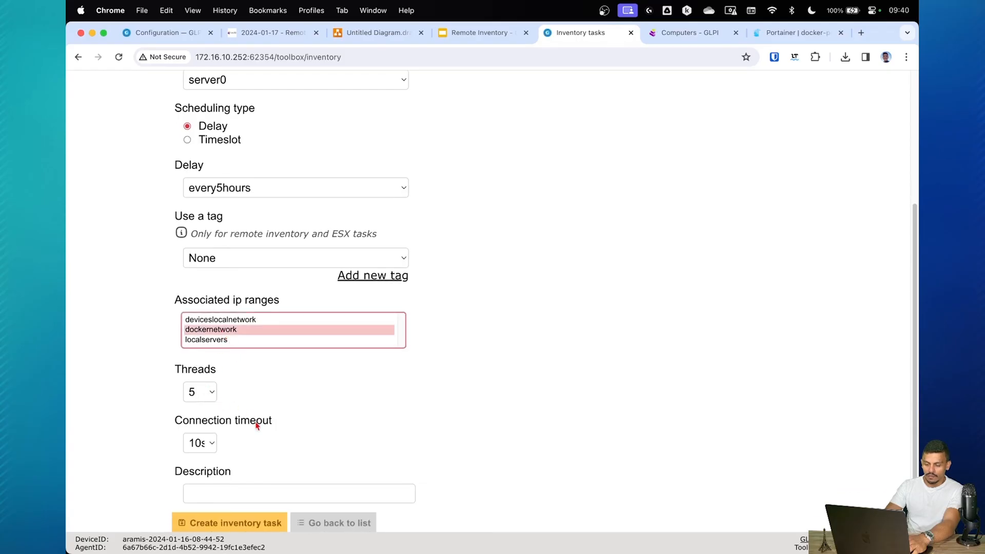
pyautogui.click(199, 391)
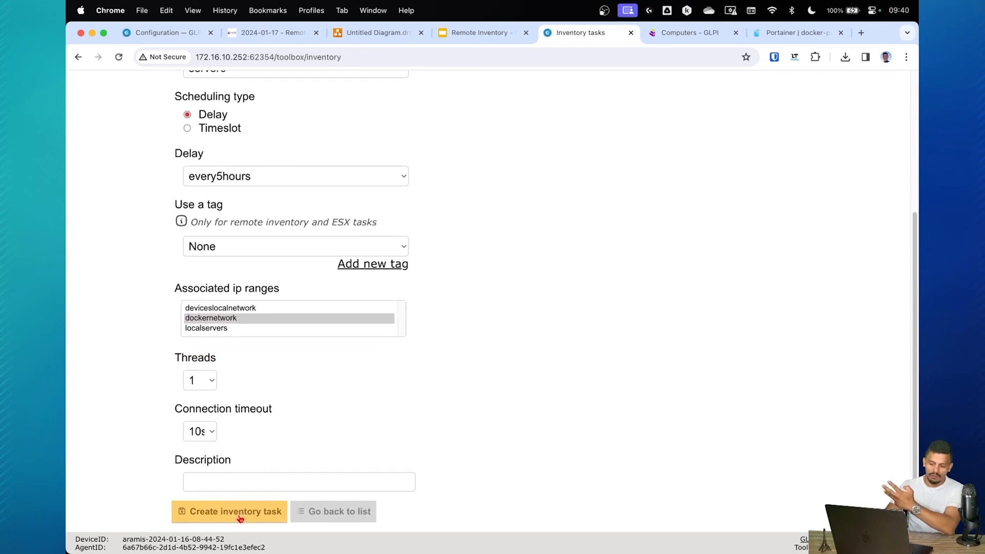
pyautogui.click(229, 512)
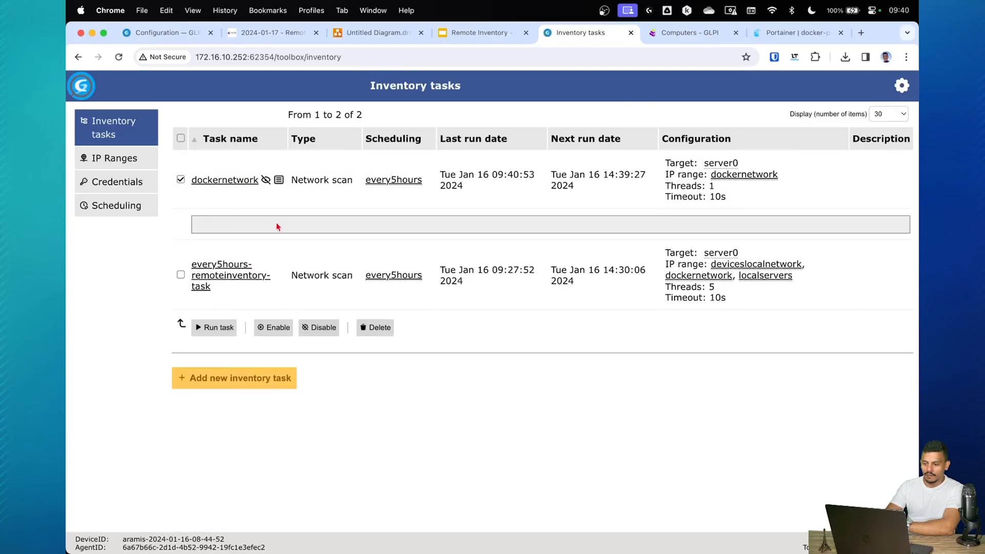
# Run the dockernetwork task and follow its log as it inventories 172.18.0.2.
pyautogui.click(218, 327)
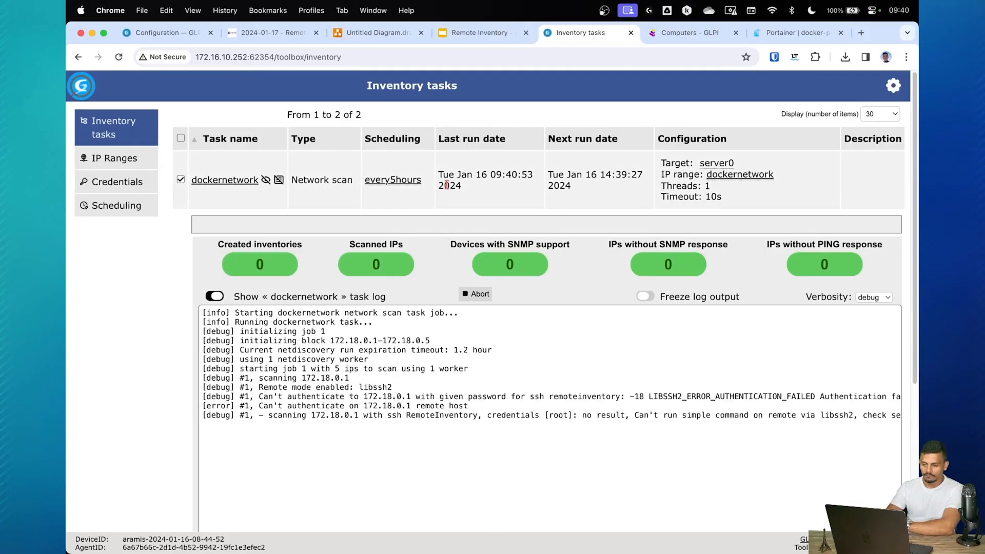
pyautogui.scroll(-3)
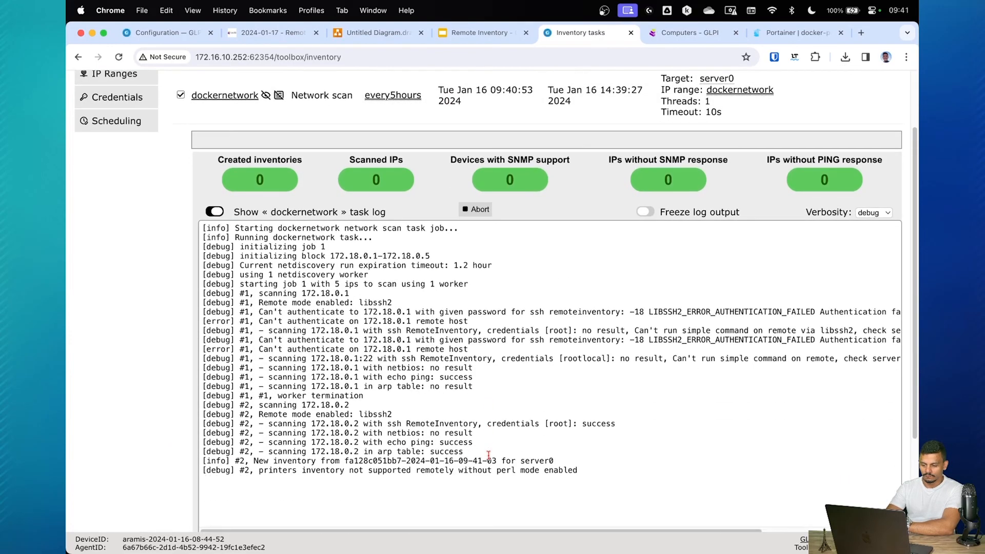
pyautogui.scroll(-3)
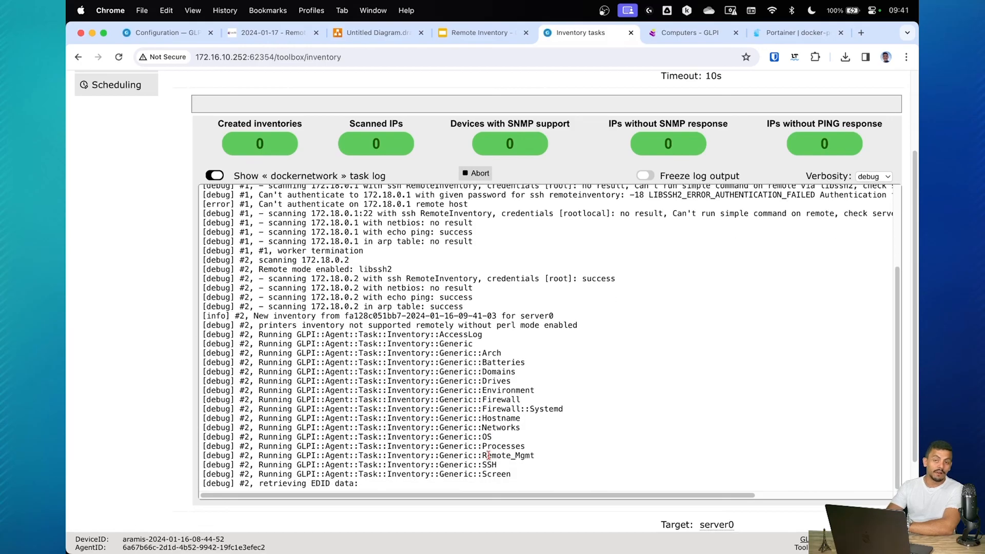
pyautogui.scroll(-3)
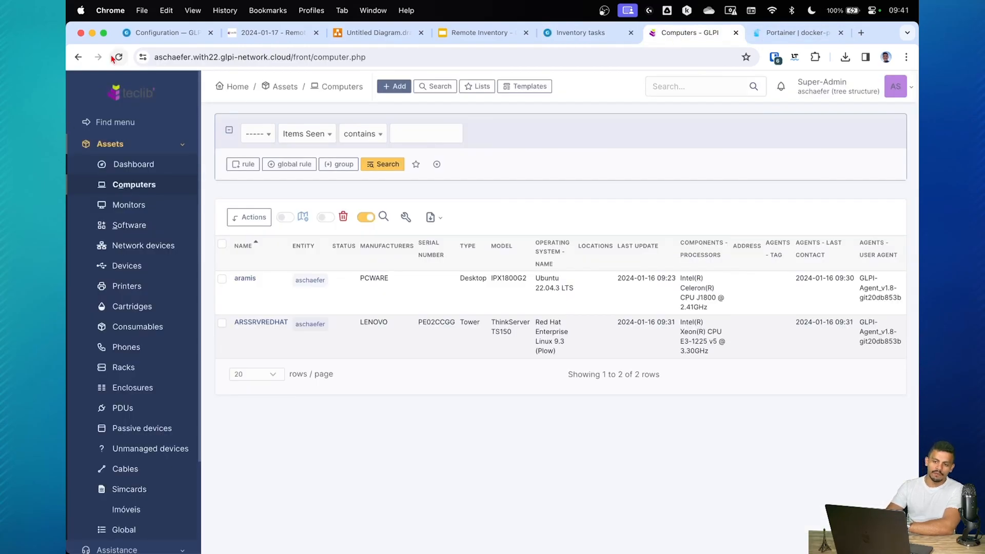
# Reload Computers to show the three Docker containers (Ubuntu, AlmaLinux, Debian), visit Network devices, then confirm the task completed.
pyautogui.click(117, 57)
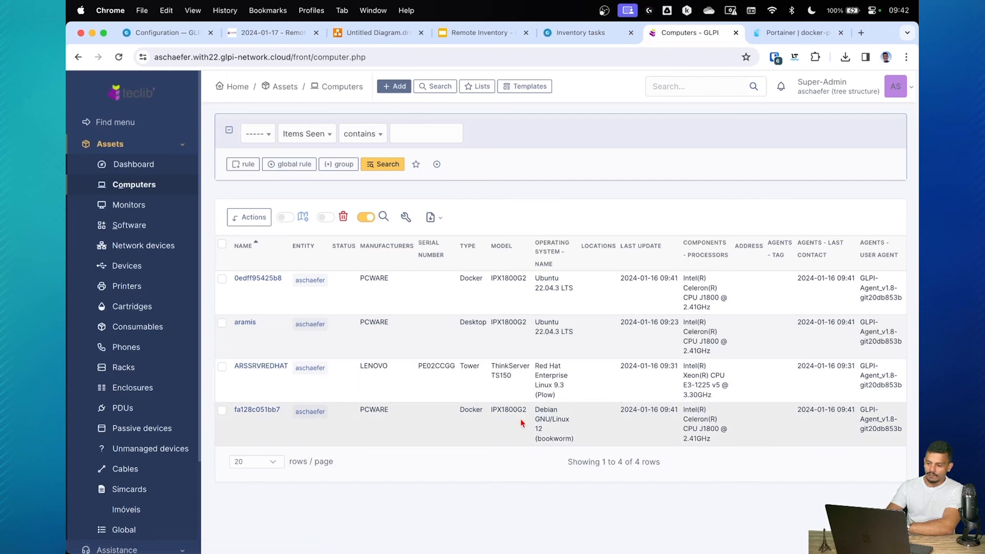
pyautogui.moveTo(539, 161)
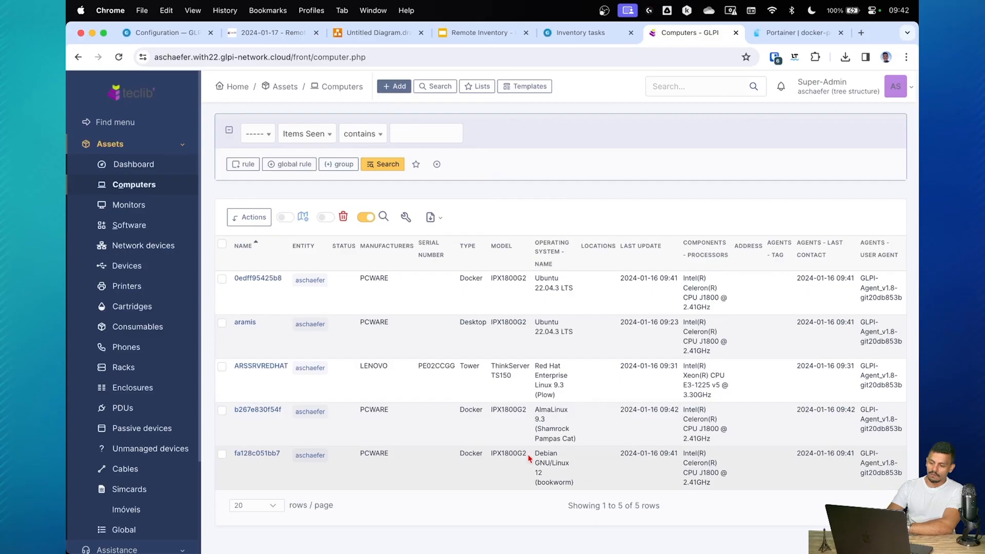
pyautogui.moveTo(533, 413)
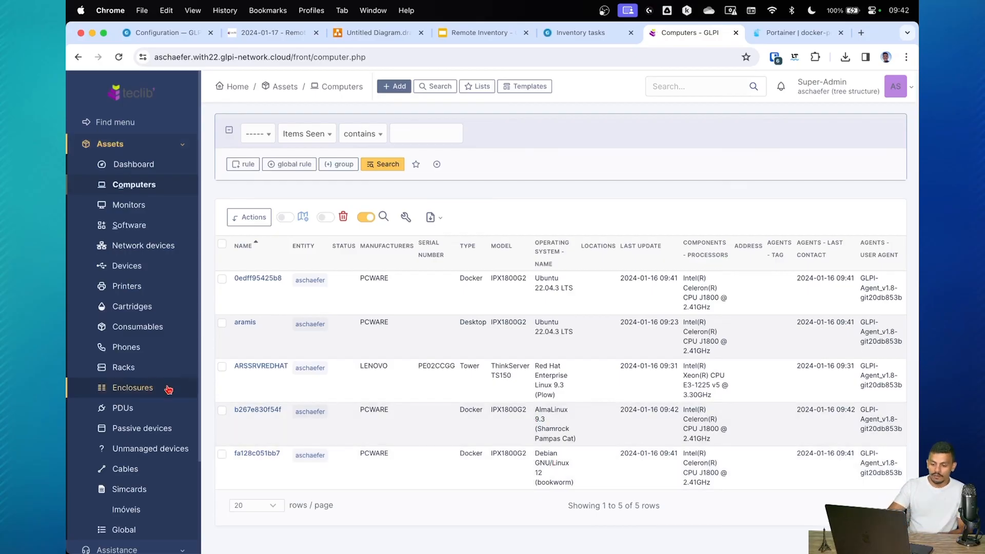
pyautogui.moveTo(130, 225)
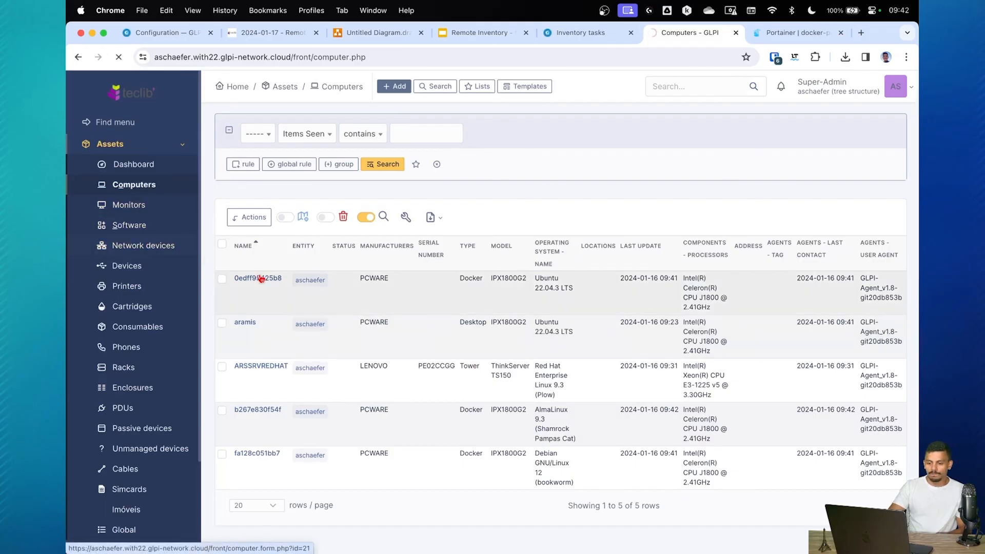
pyautogui.click(143, 246)
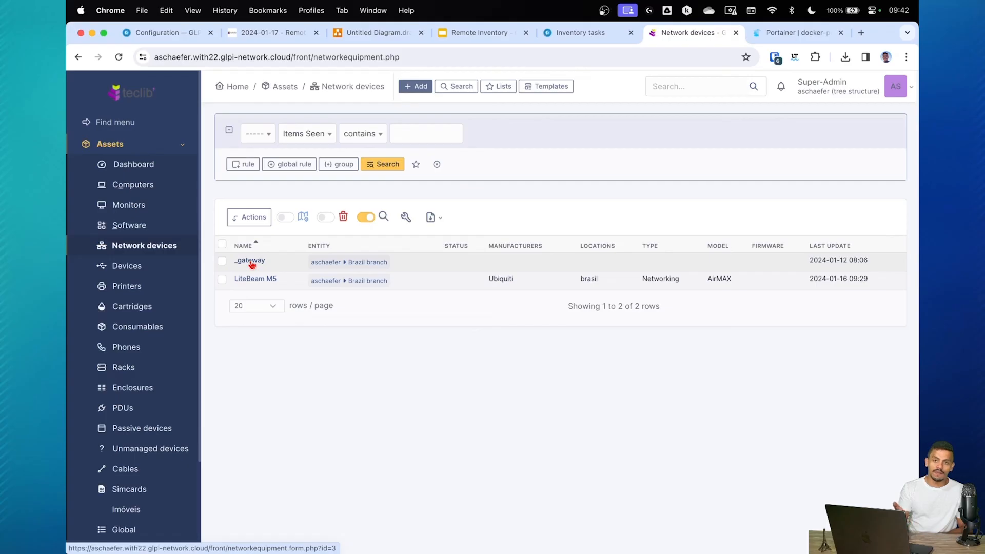
pyautogui.moveTo(478, 199)
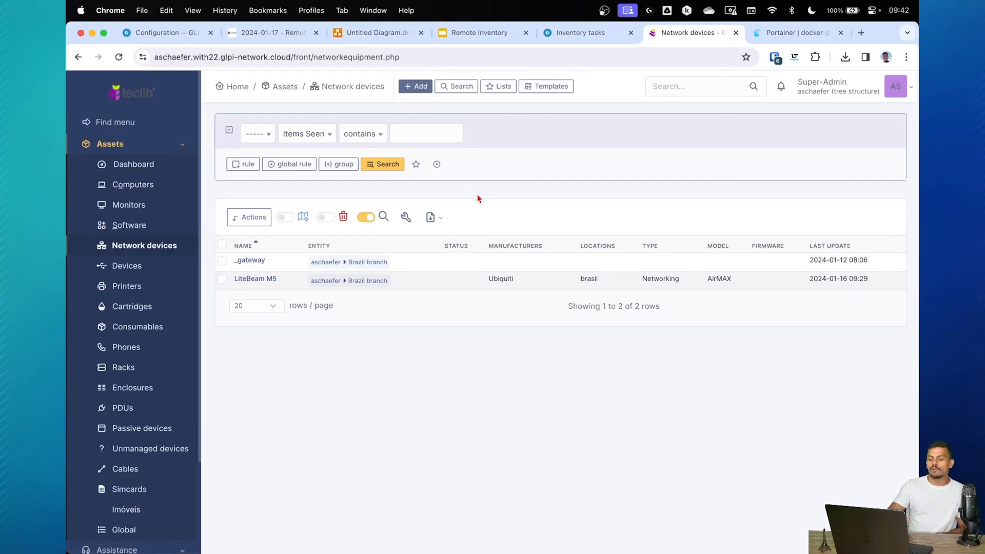
pyautogui.click(133, 184)
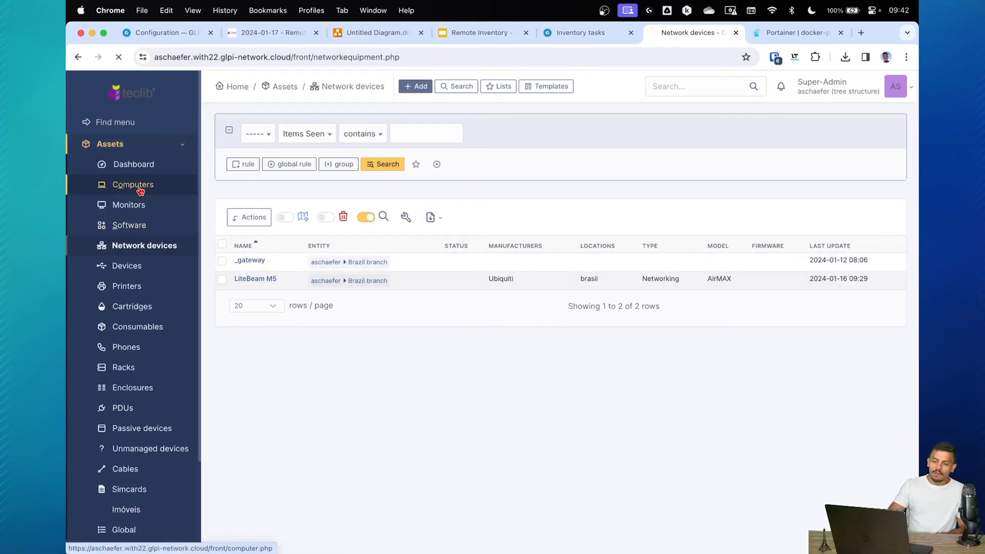
pyautogui.click(133, 184)
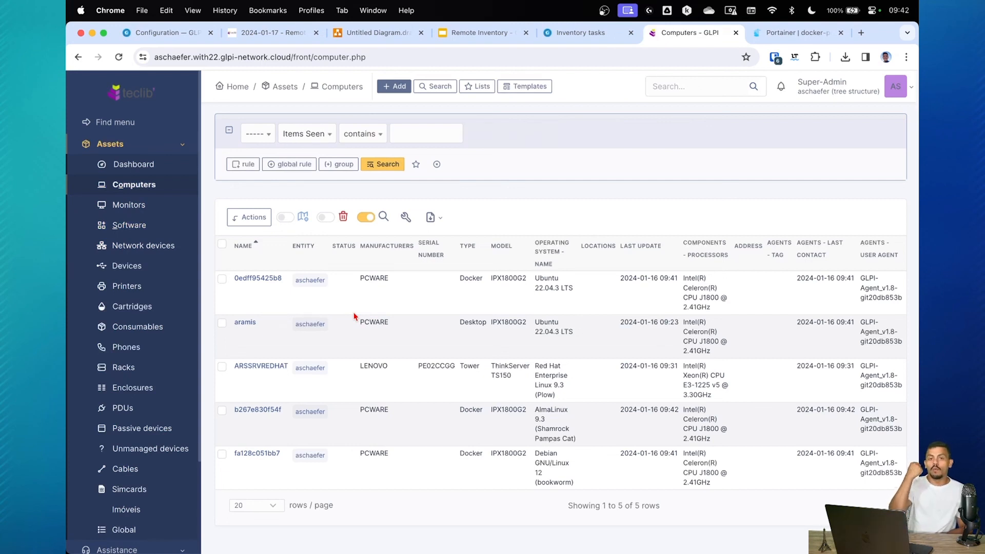
pyautogui.click(577, 33)
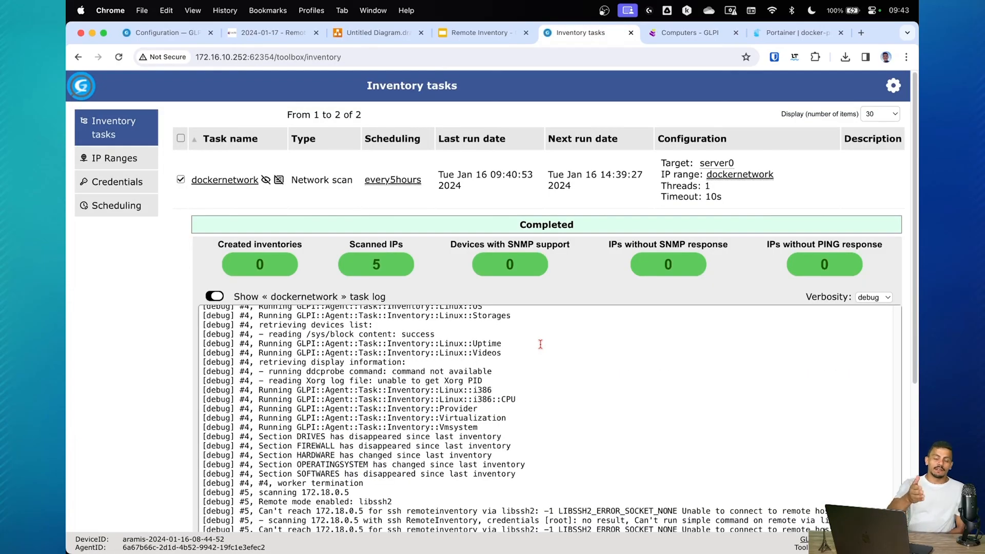